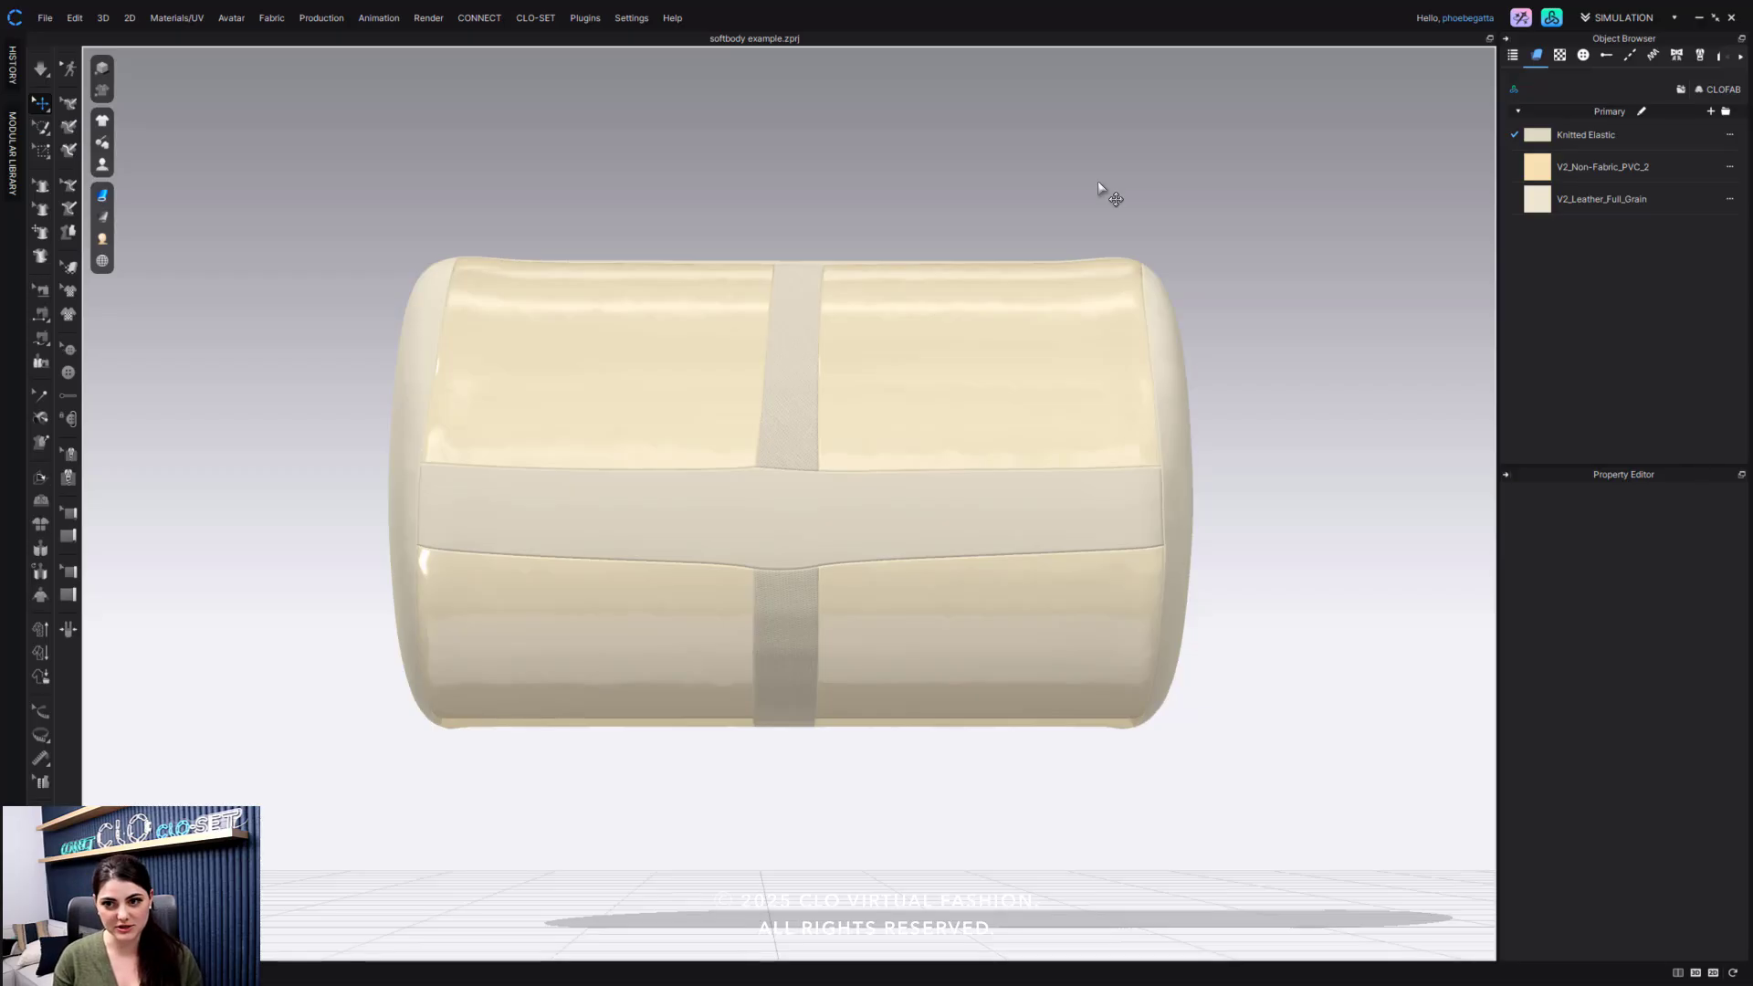
pyautogui.moveTo(828, 193)
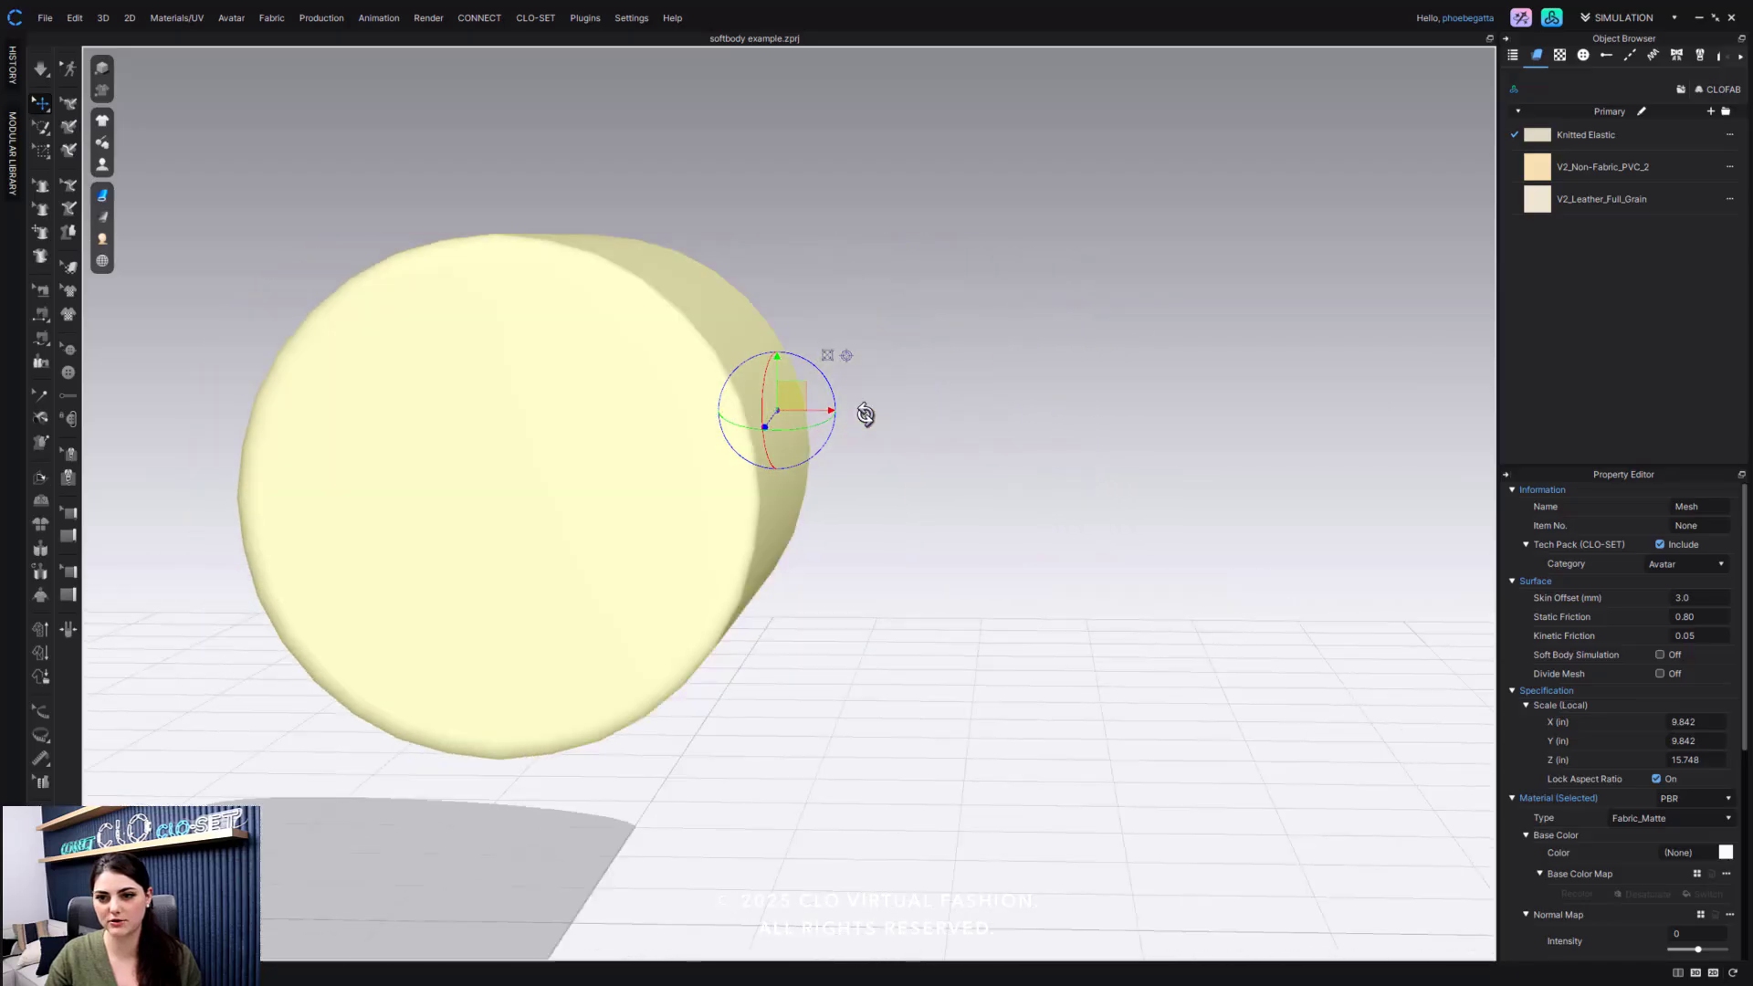
# Step: Face the bare cylinder avatar and enable Show Avatar Joints in the Avatar Display options
pyautogui.moveTo(866, 414); pyautogui.dragTo(358, 210)
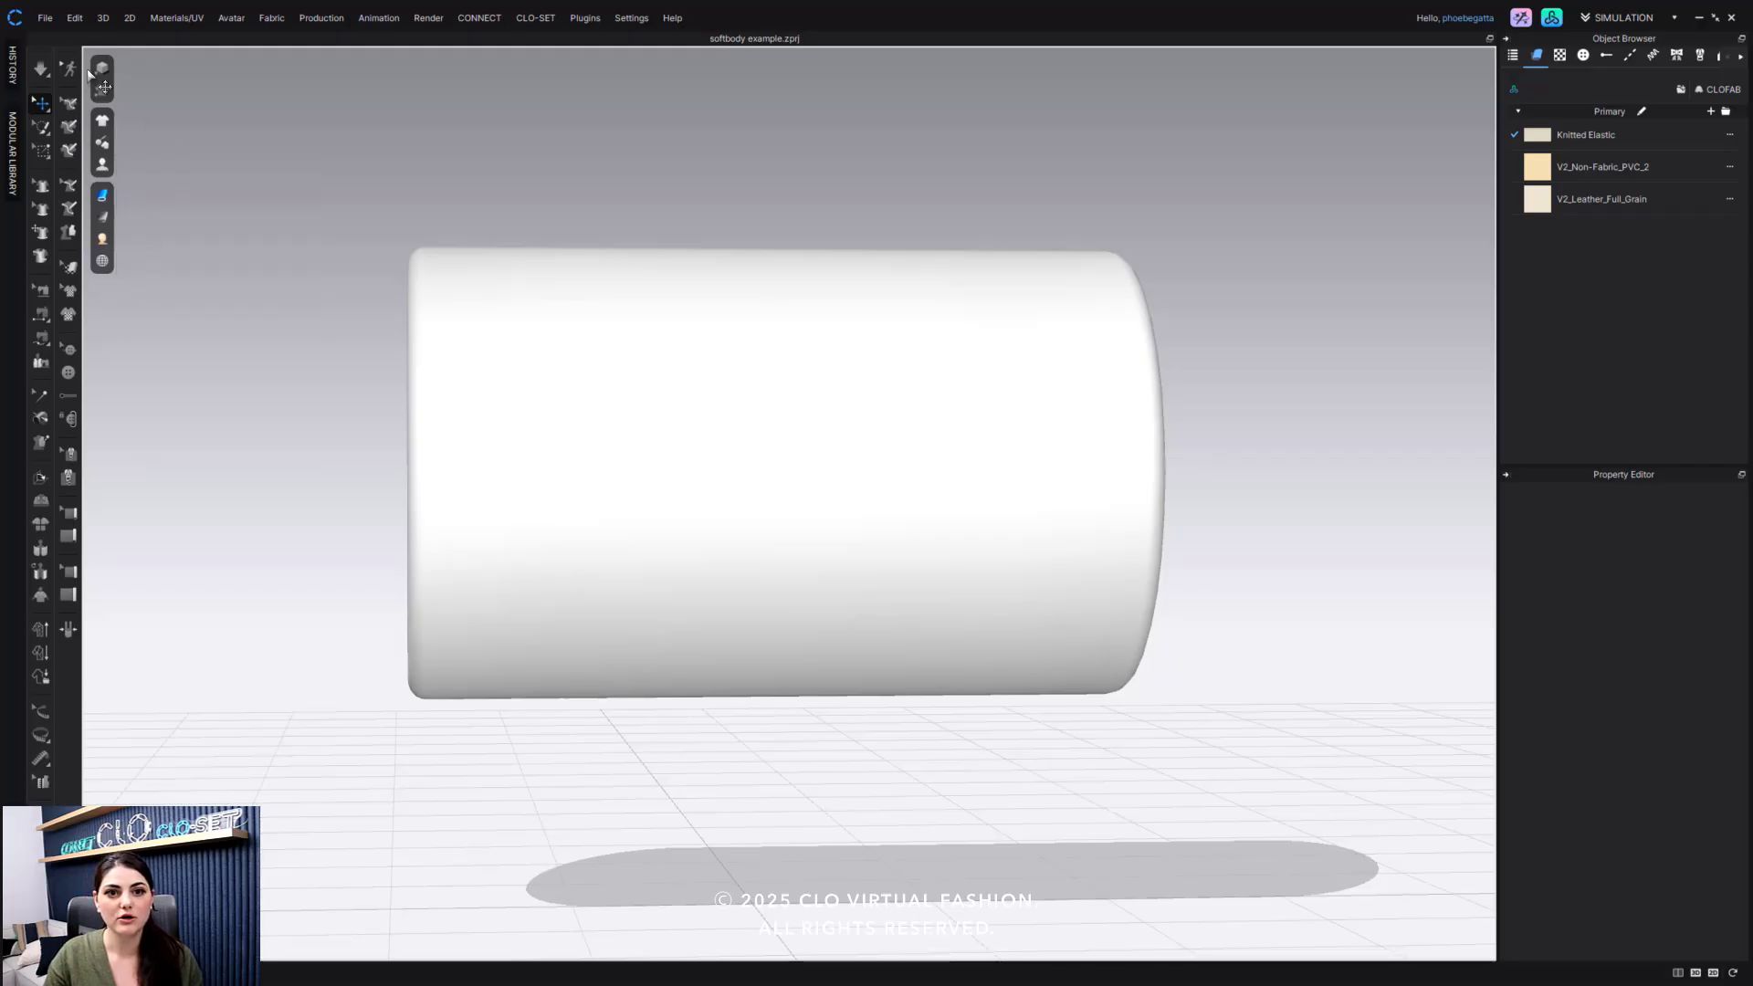
pyautogui.click(100, 164)
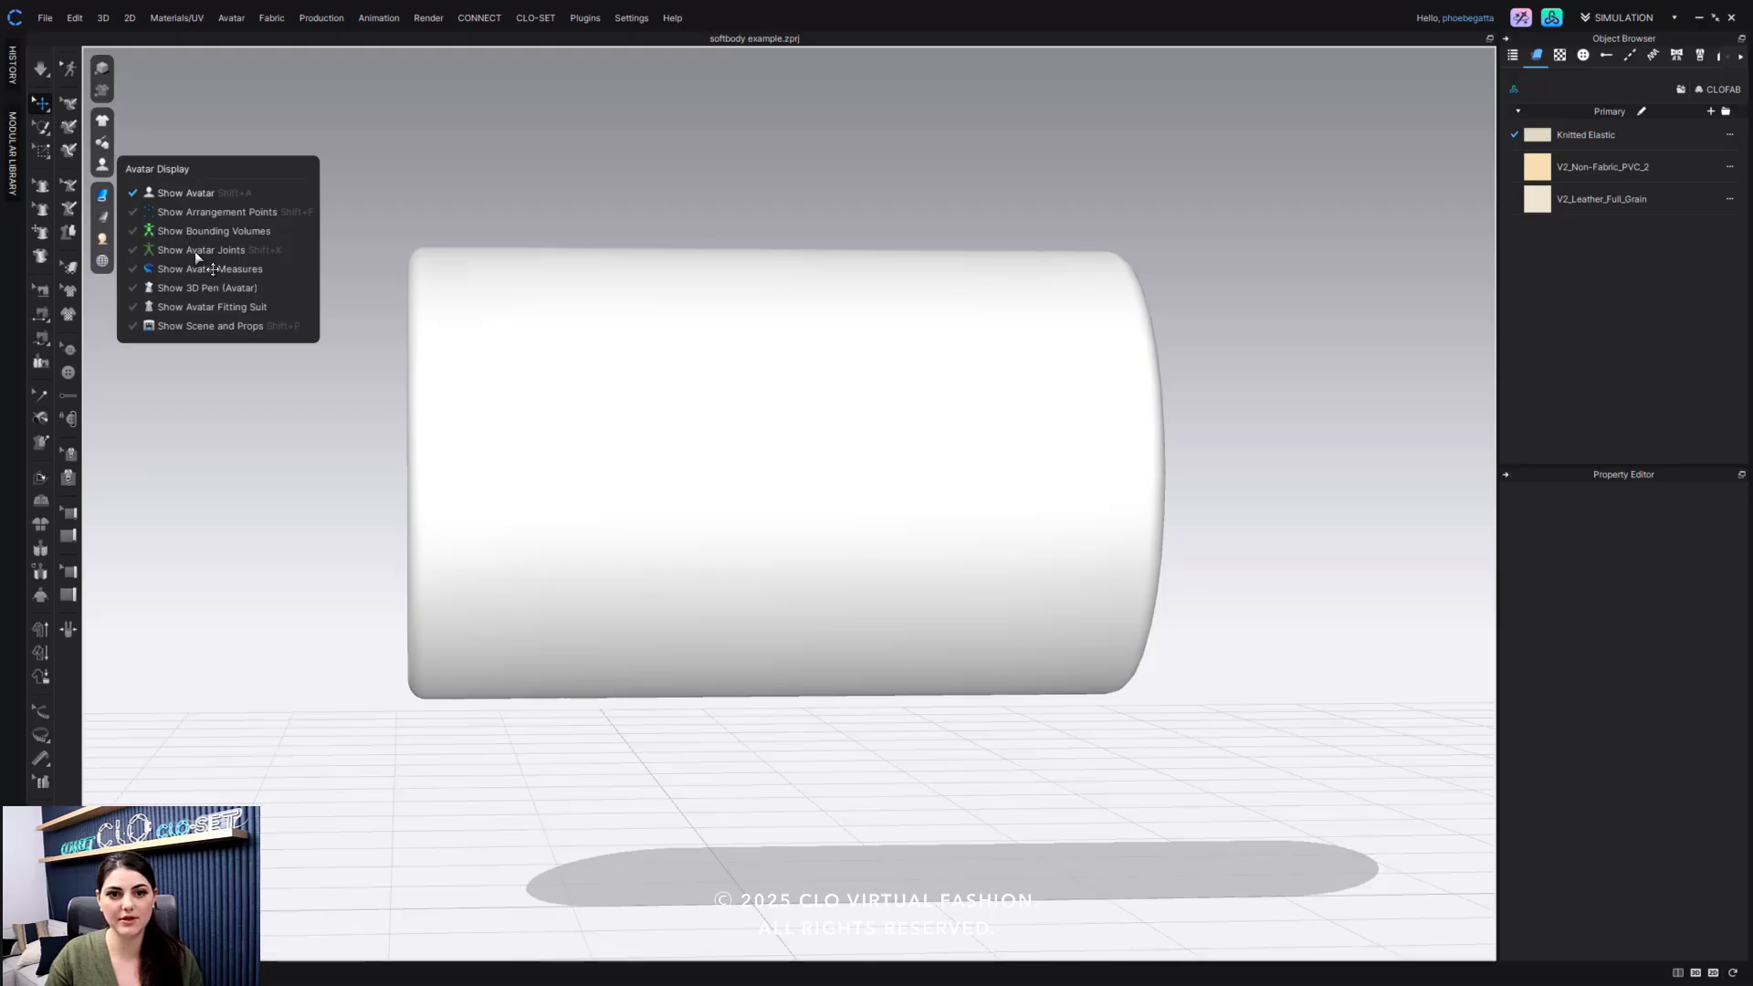
pyautogui.click(194, 248)
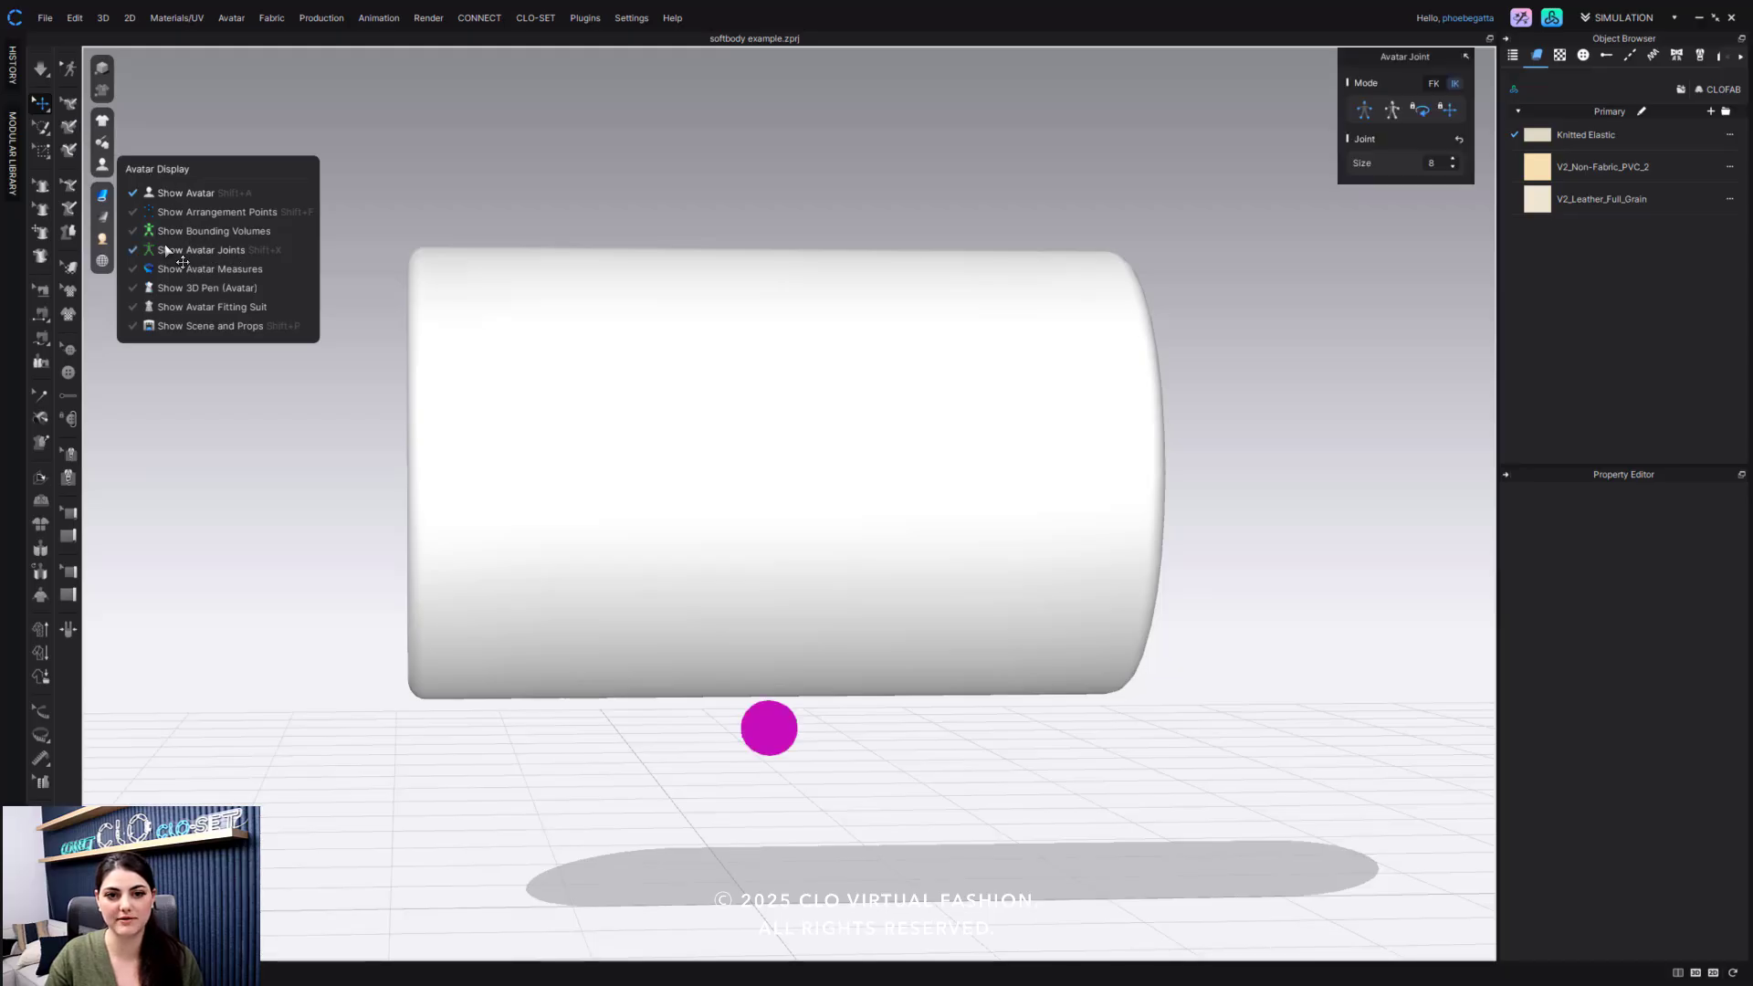
pyautogui.moveTo(783, 447); pyautogui.dragTo(1002, 385)
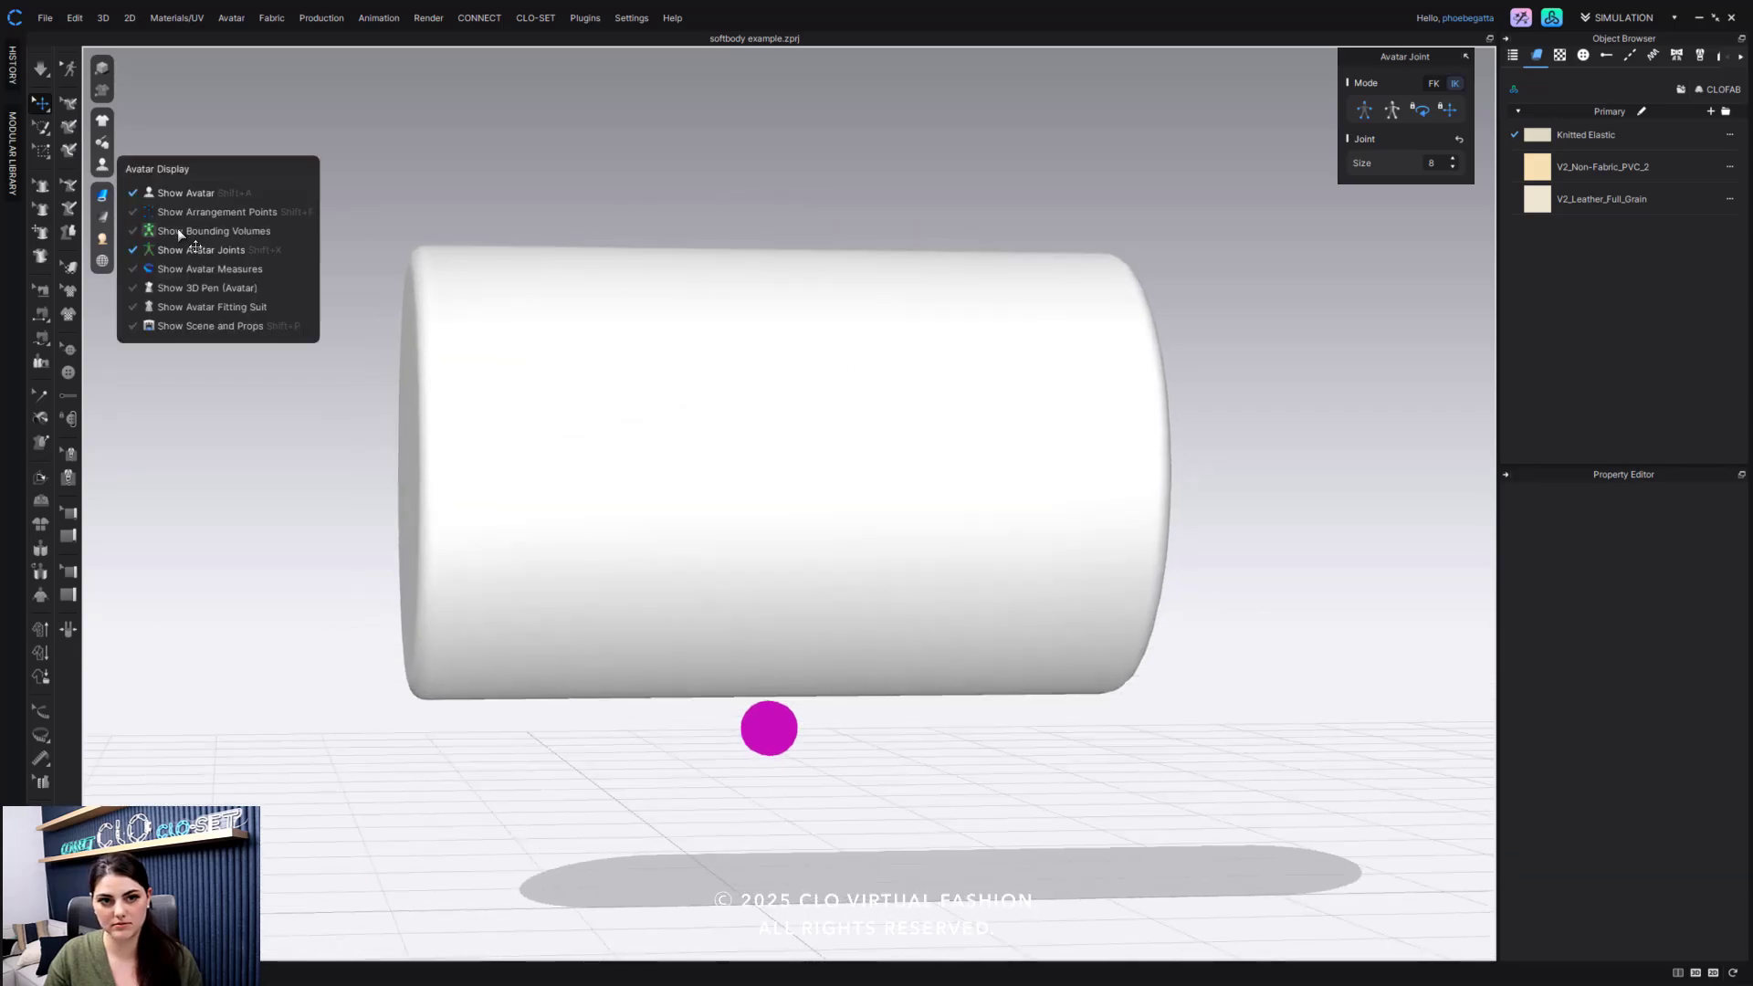
# Step: Enable Soft Body Simulation on the cylinder mesh and sweep its stiffness between 5000 and 10000
pyautogui.click(207, 248)
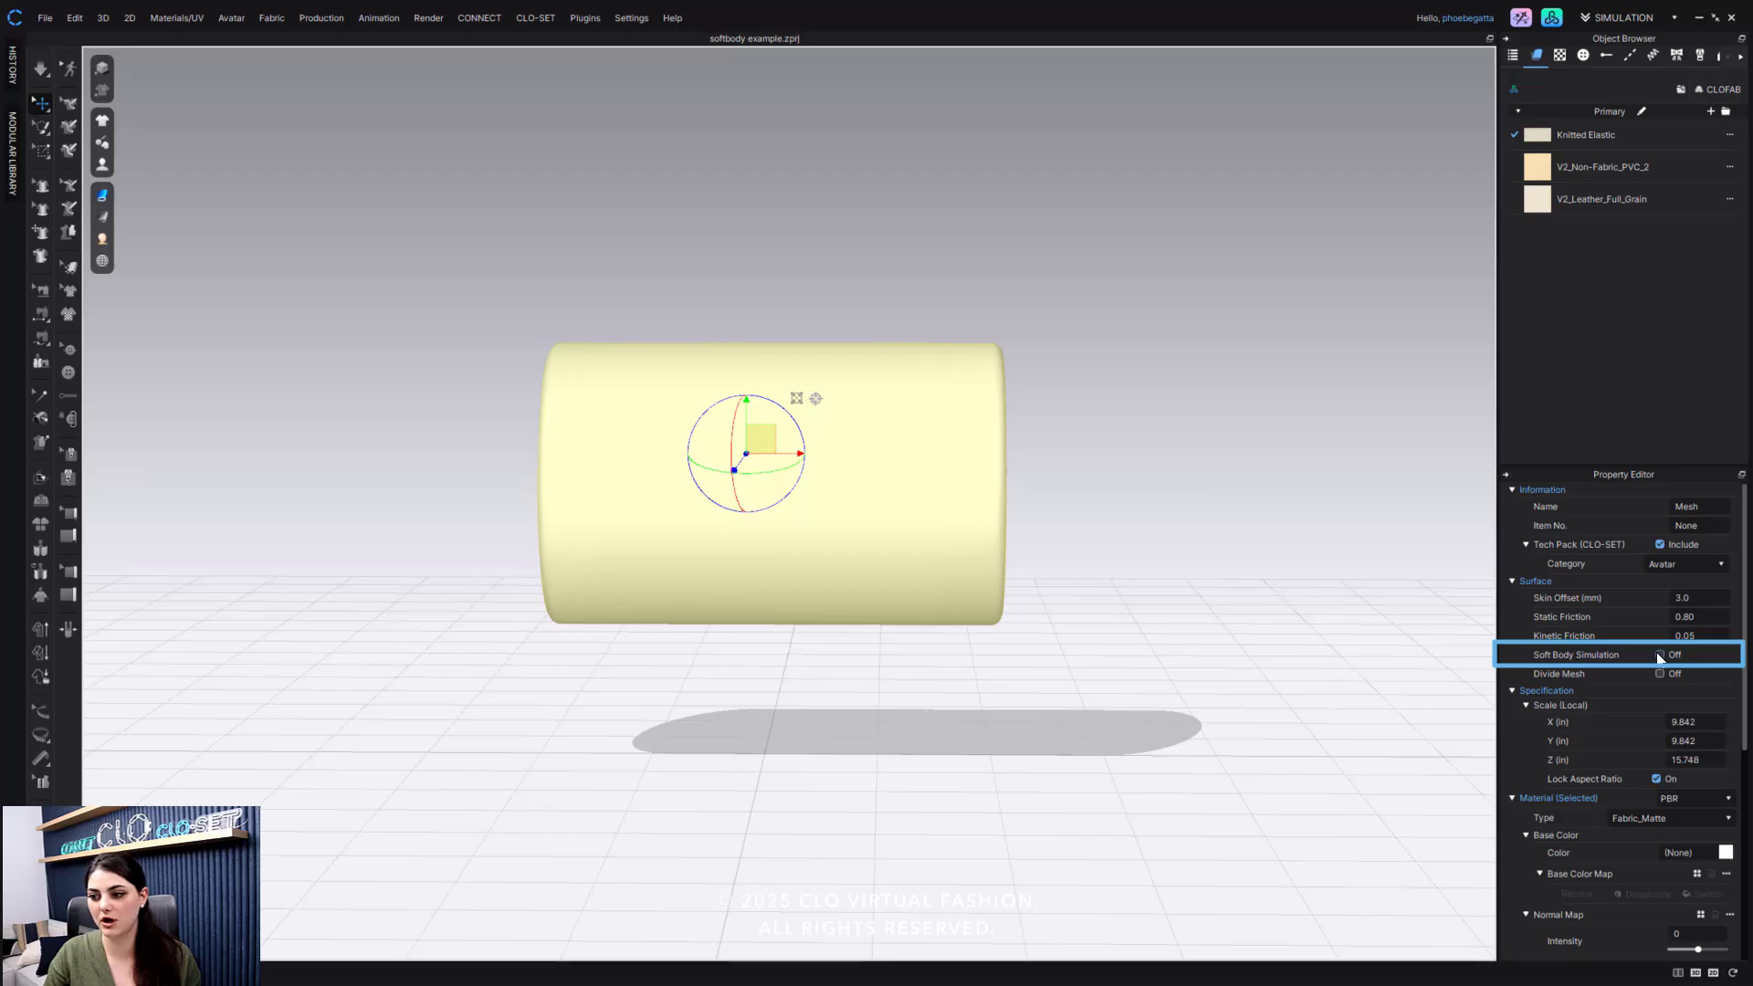
pyautogui.click(1658, 653)
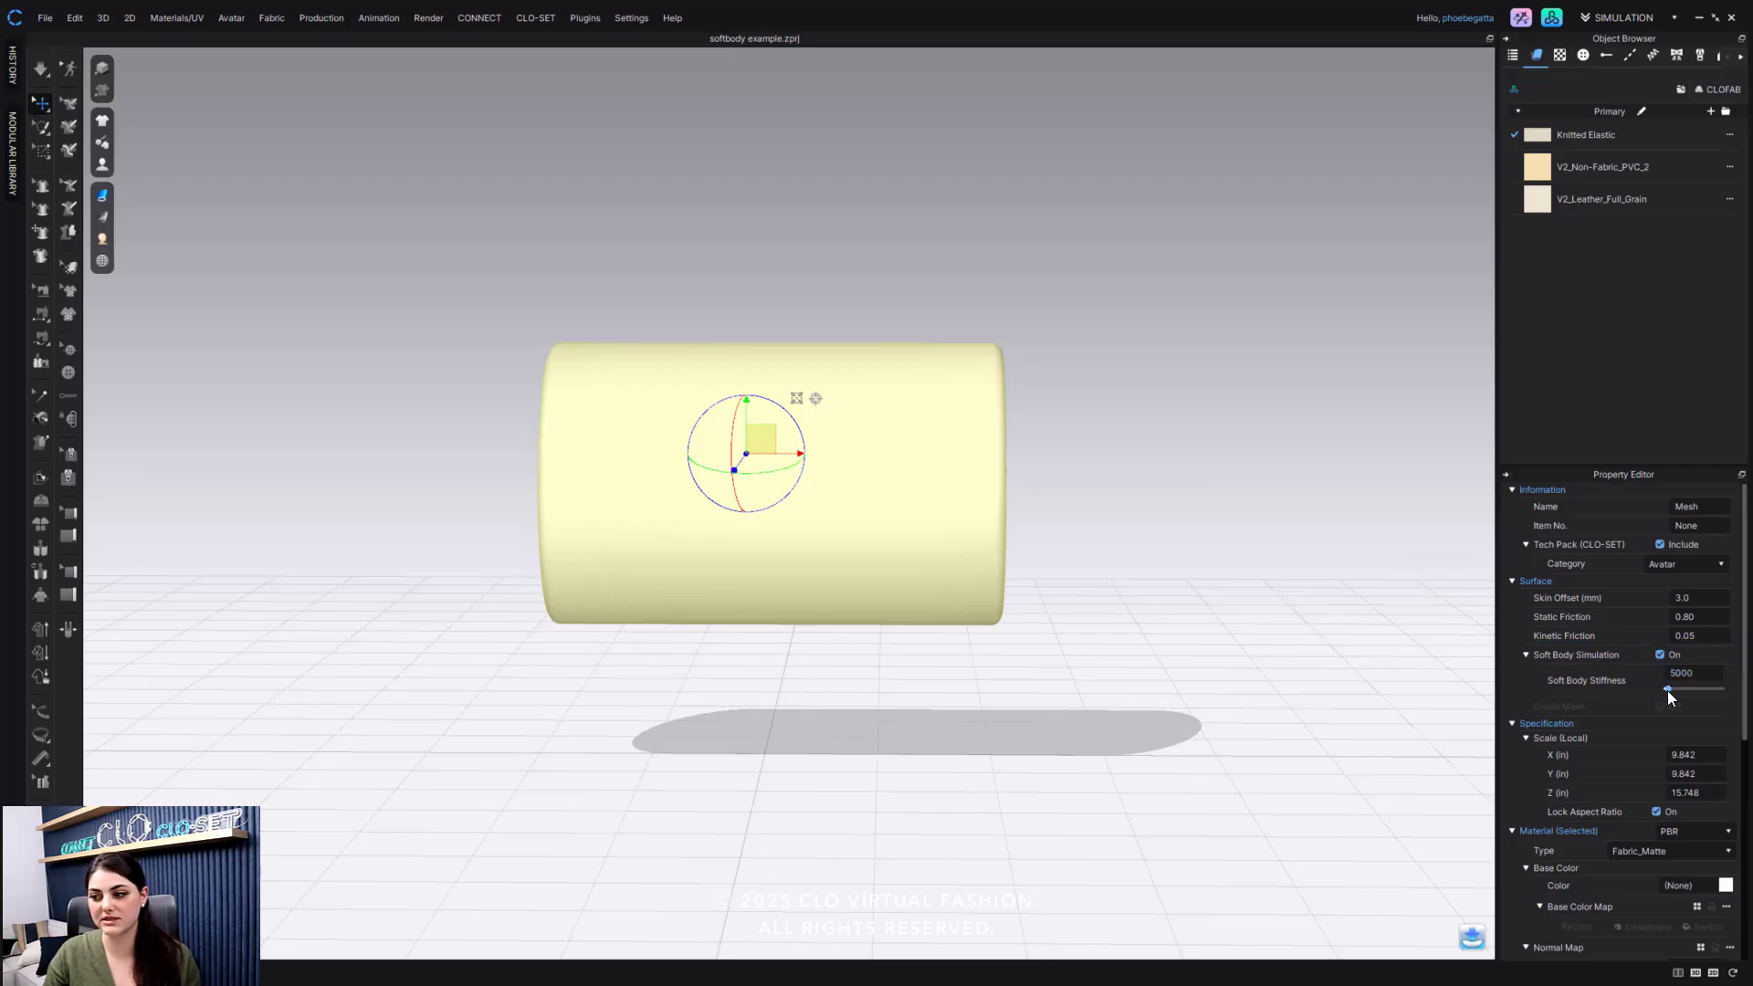
pyautogui.moveTo(1667, 689); pyautogui.dragTo(1686, 689)
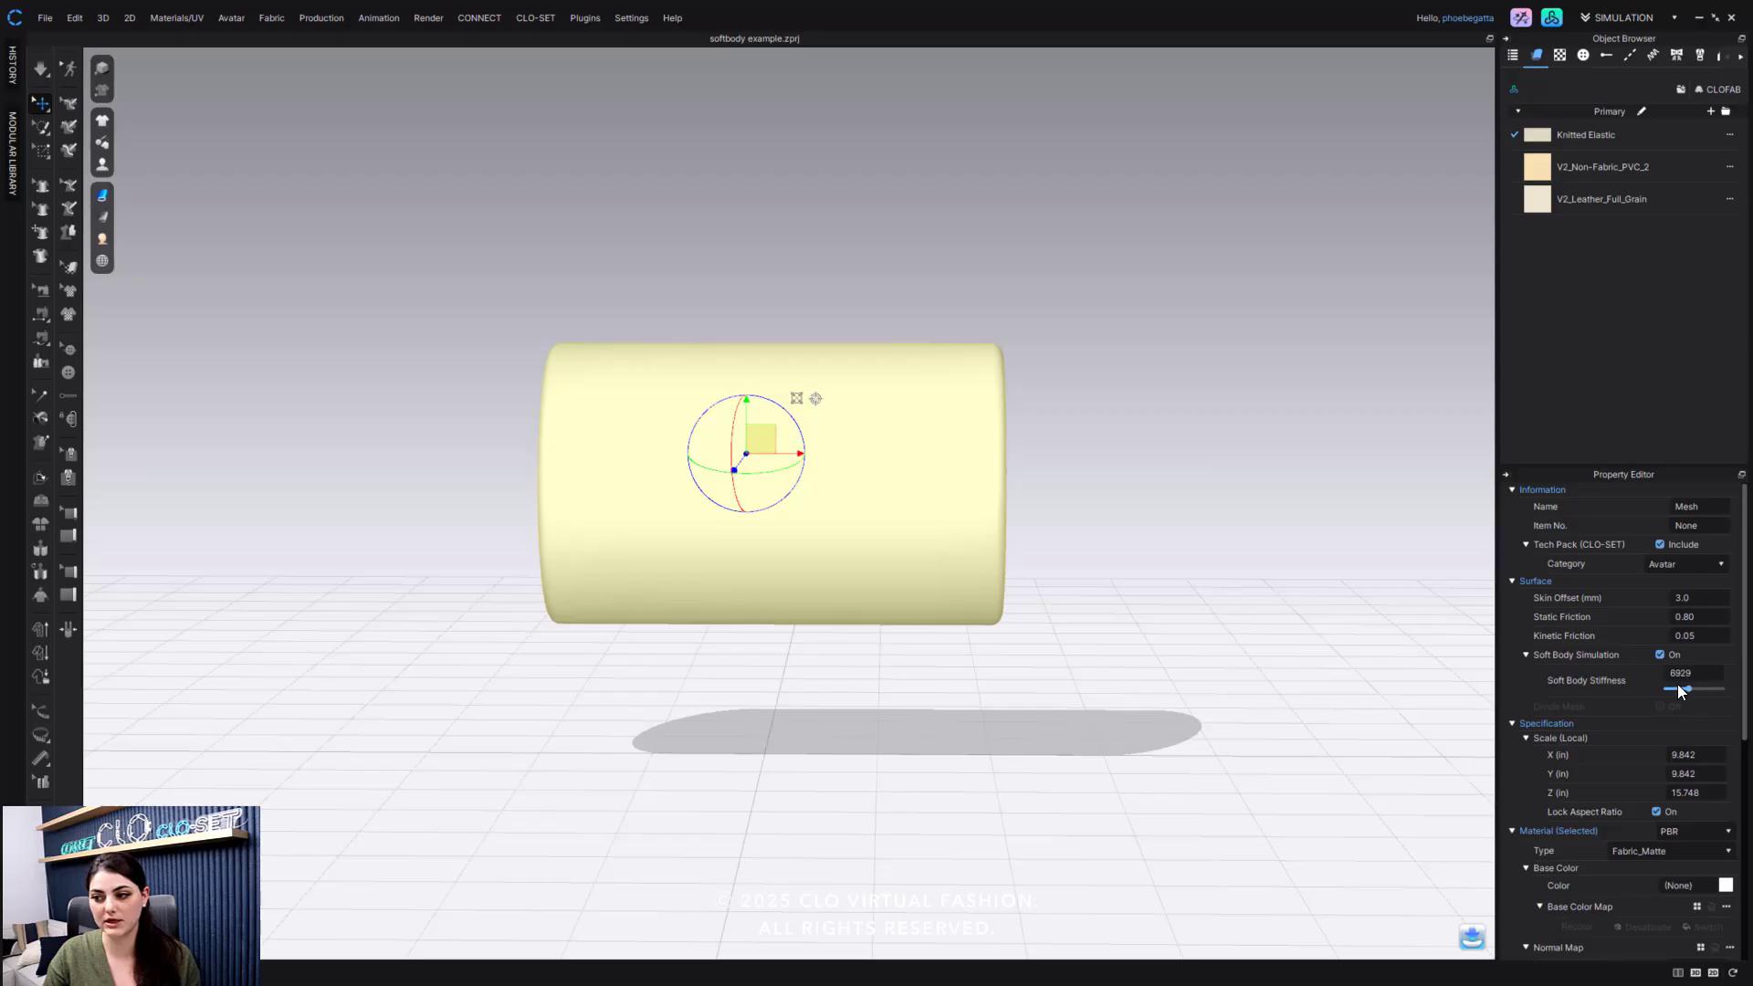
pyautogui.moveTo(1686, 691); pyautogui.dragTo(1668, 690)
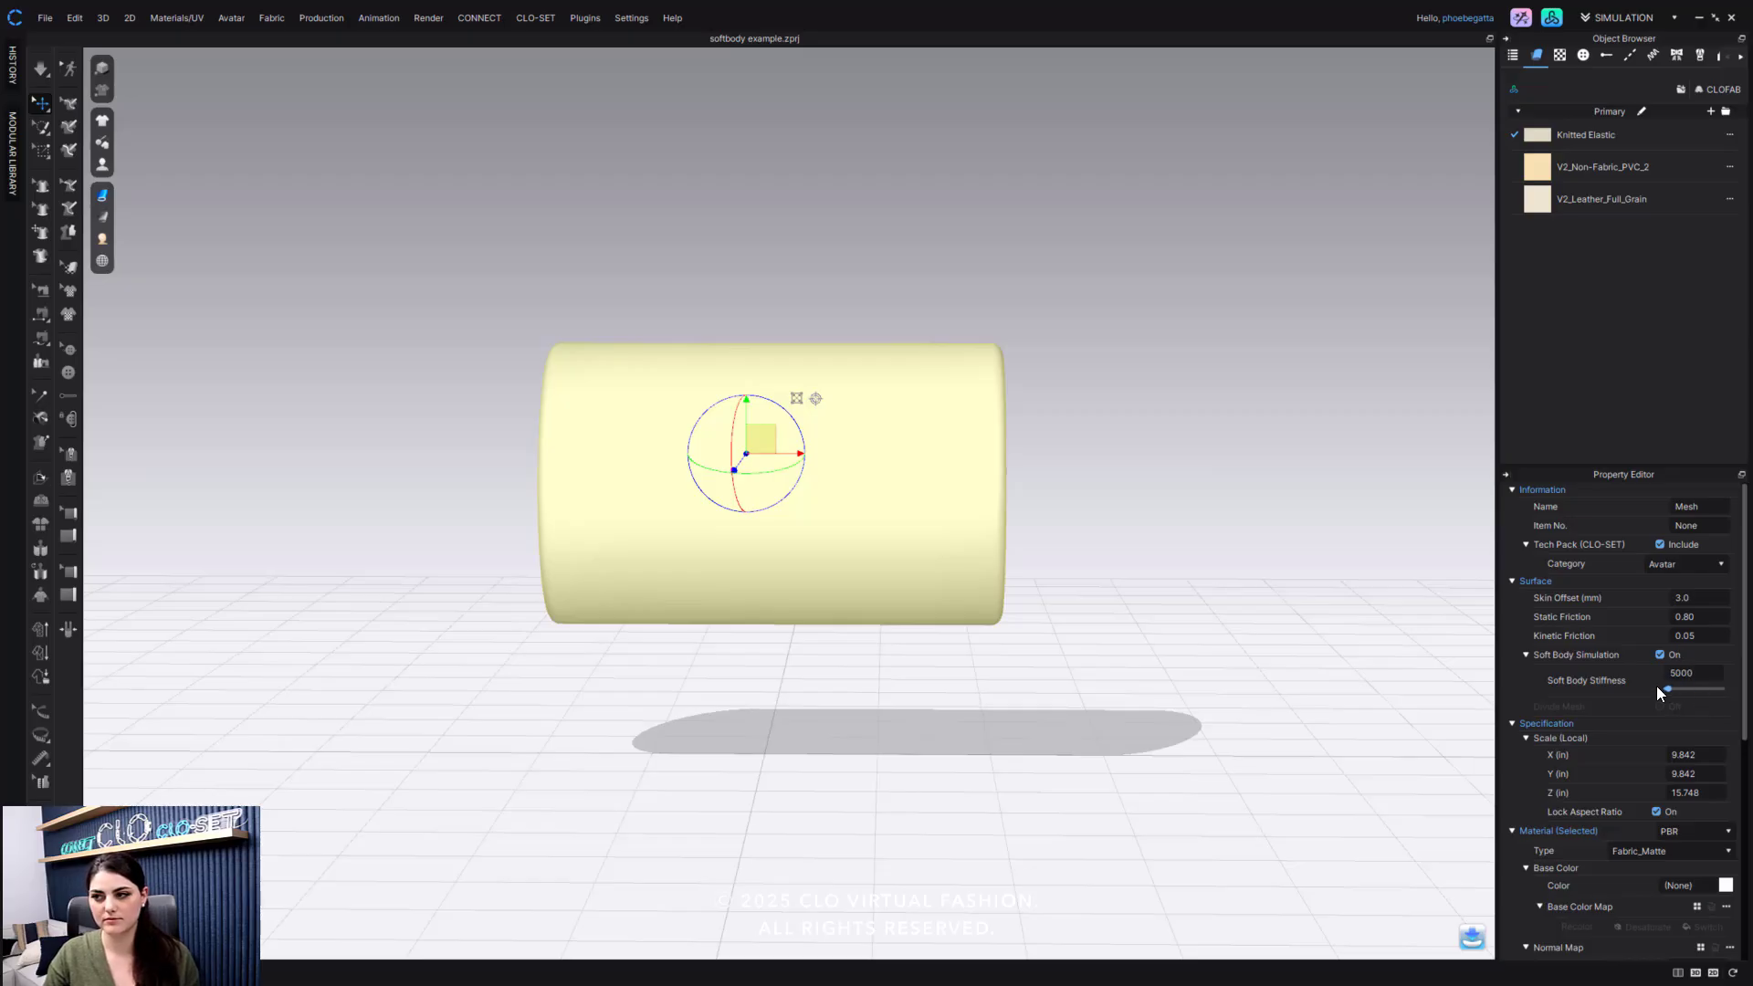
pyautogui.moveTo(1666, 689); pyautogui.dragTo(1722, 689)
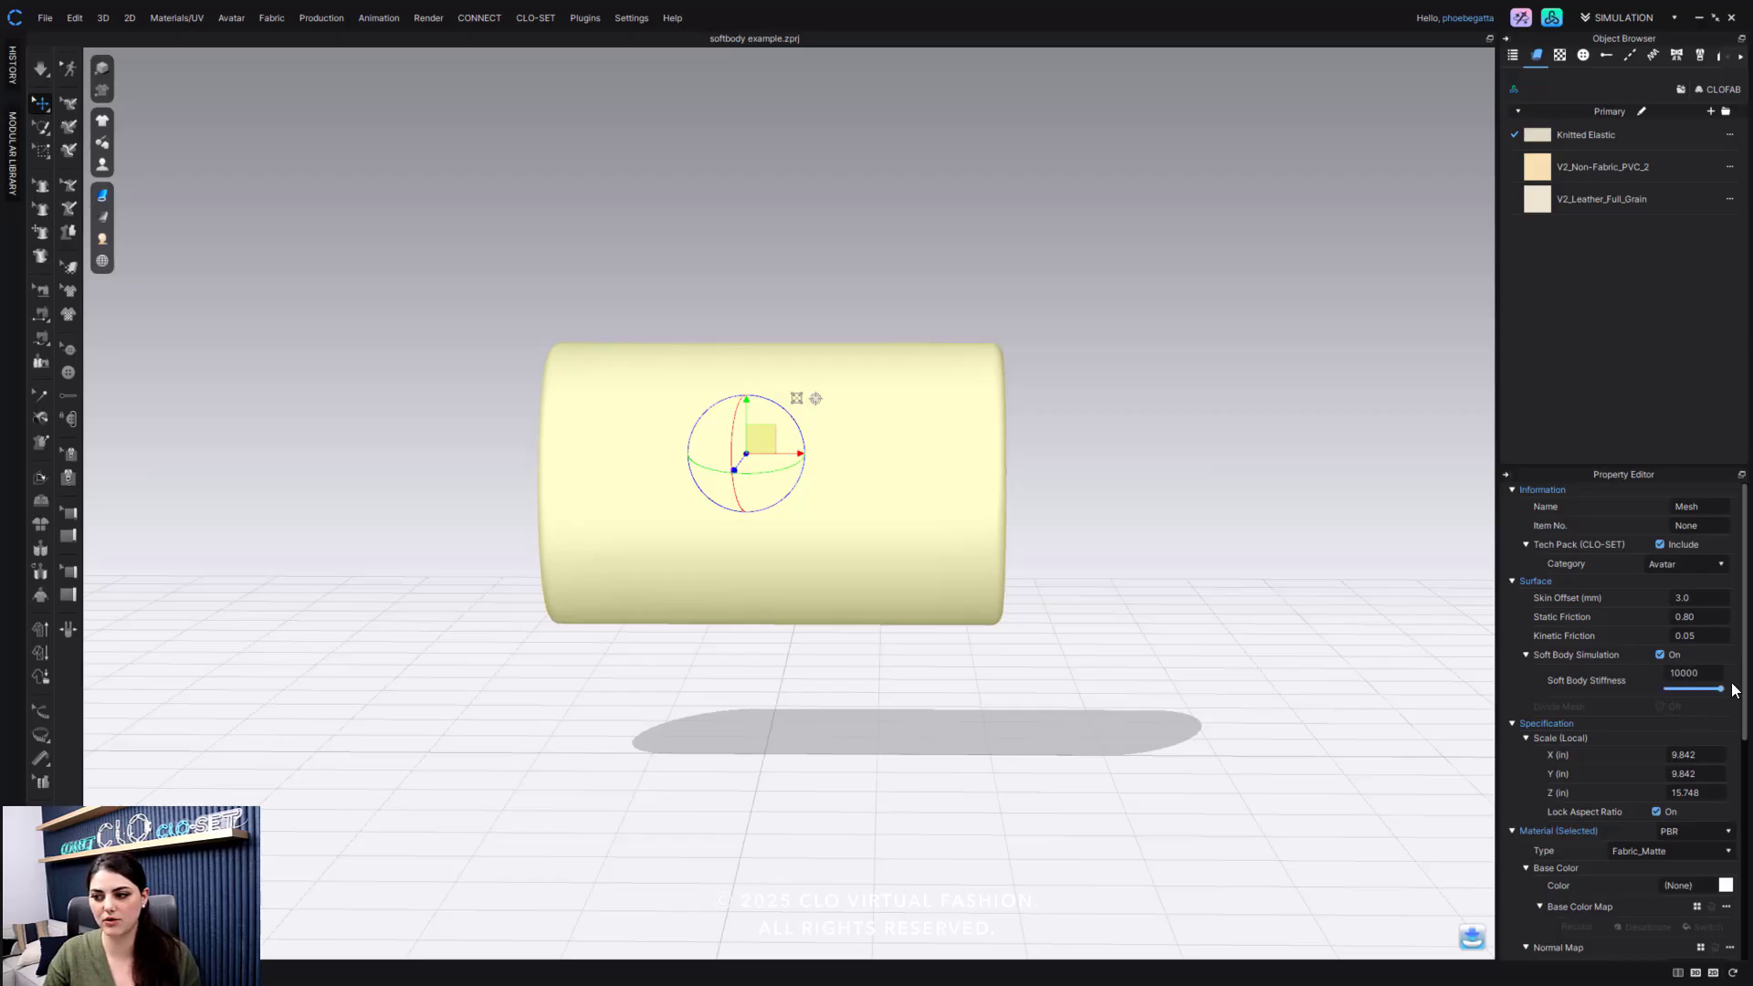
pyautogui.moveTo(1709, 689); pyautogui.dragTo(1687, 689)
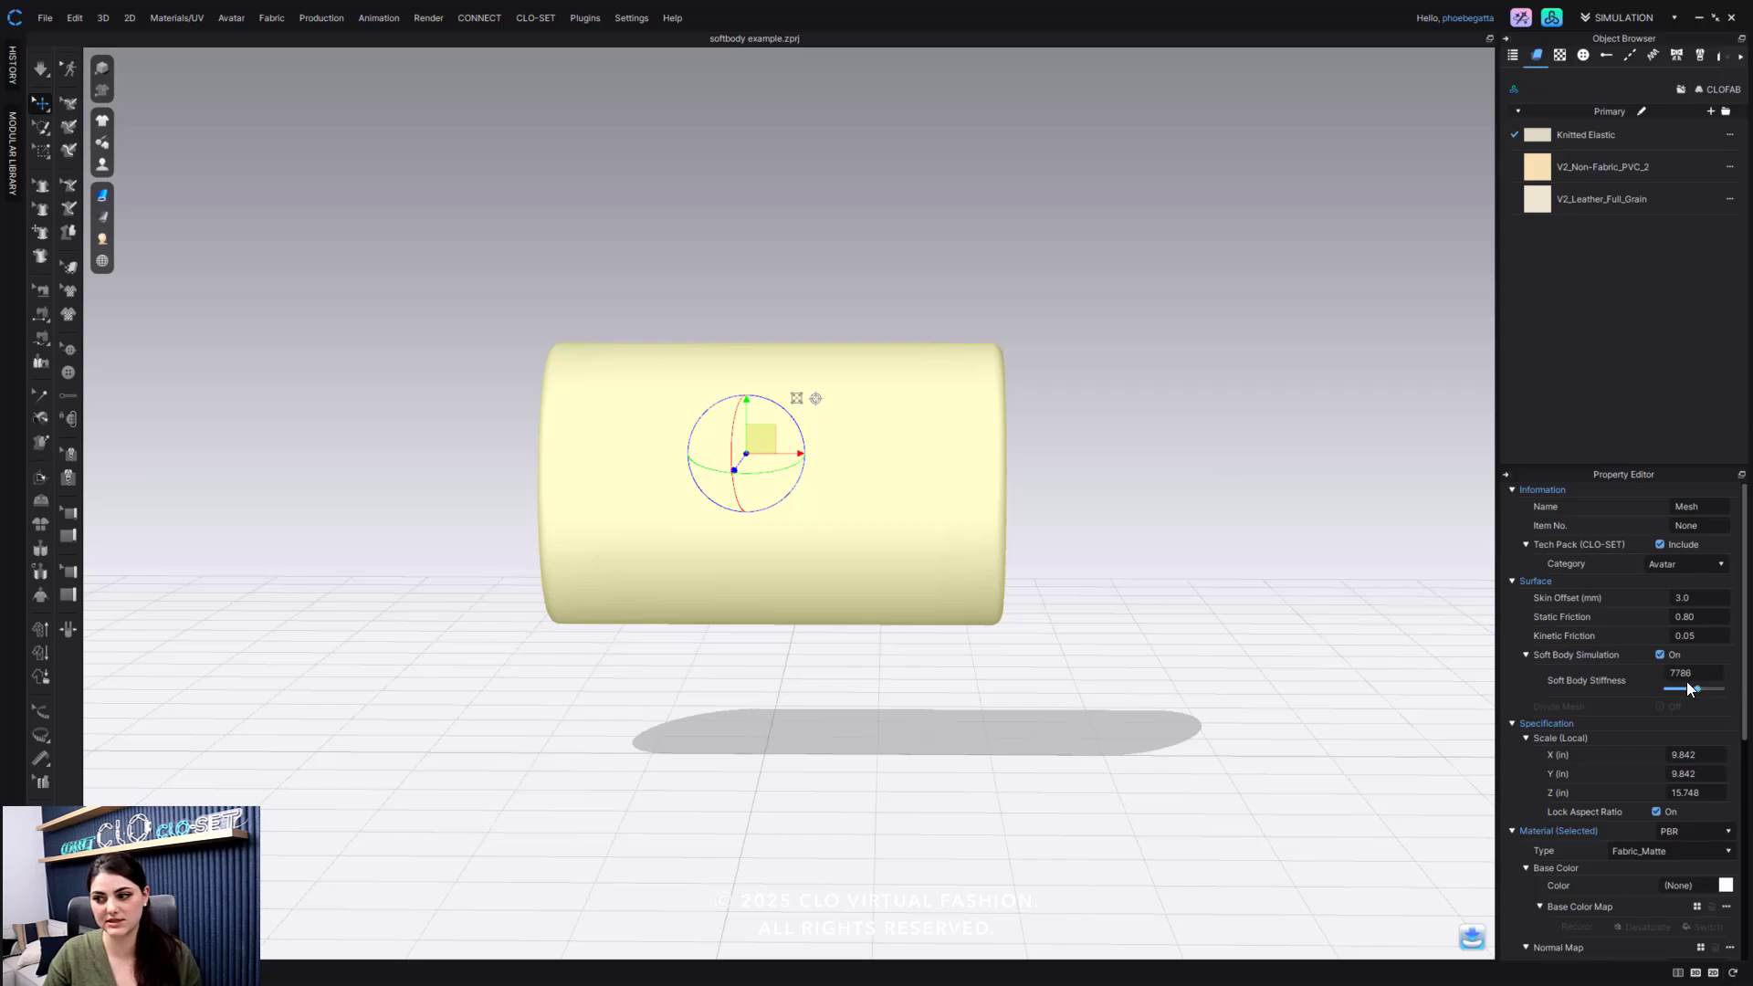
pyautogui.moveTo(1687, 688); pyautogui.dragTo(1723, 688)
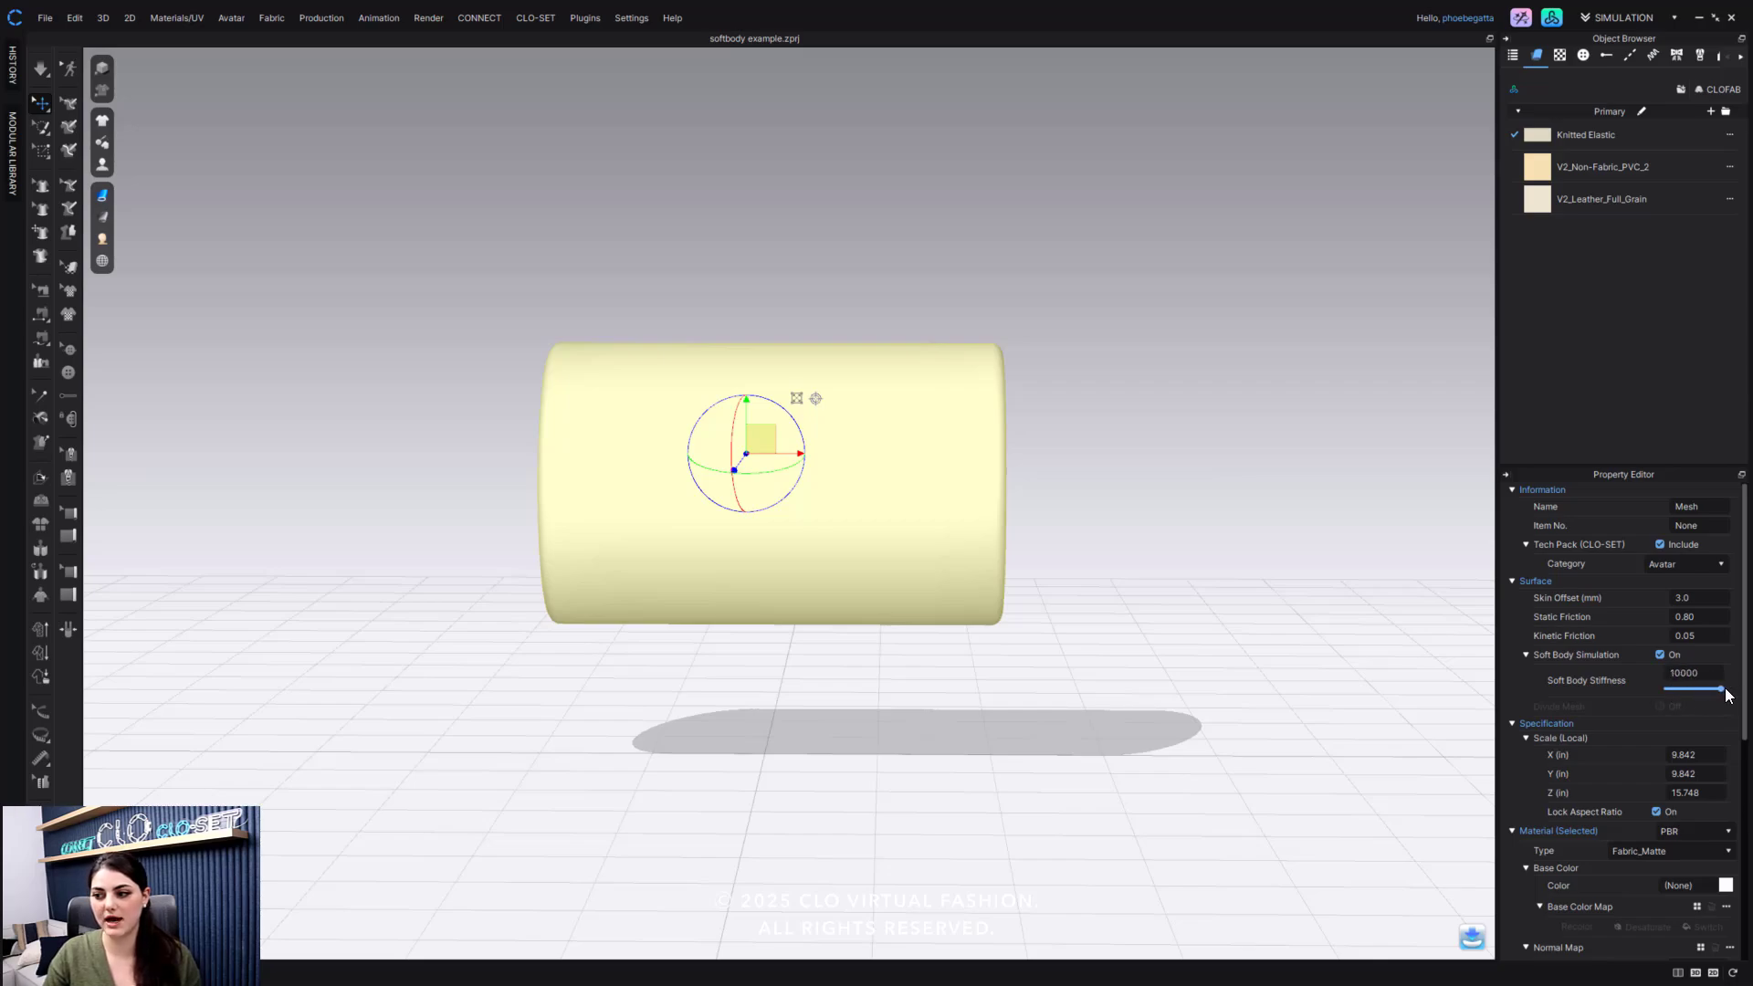
pyautogui.moveTo(1722, 689); pyautogui.dragTo(1669, 689)
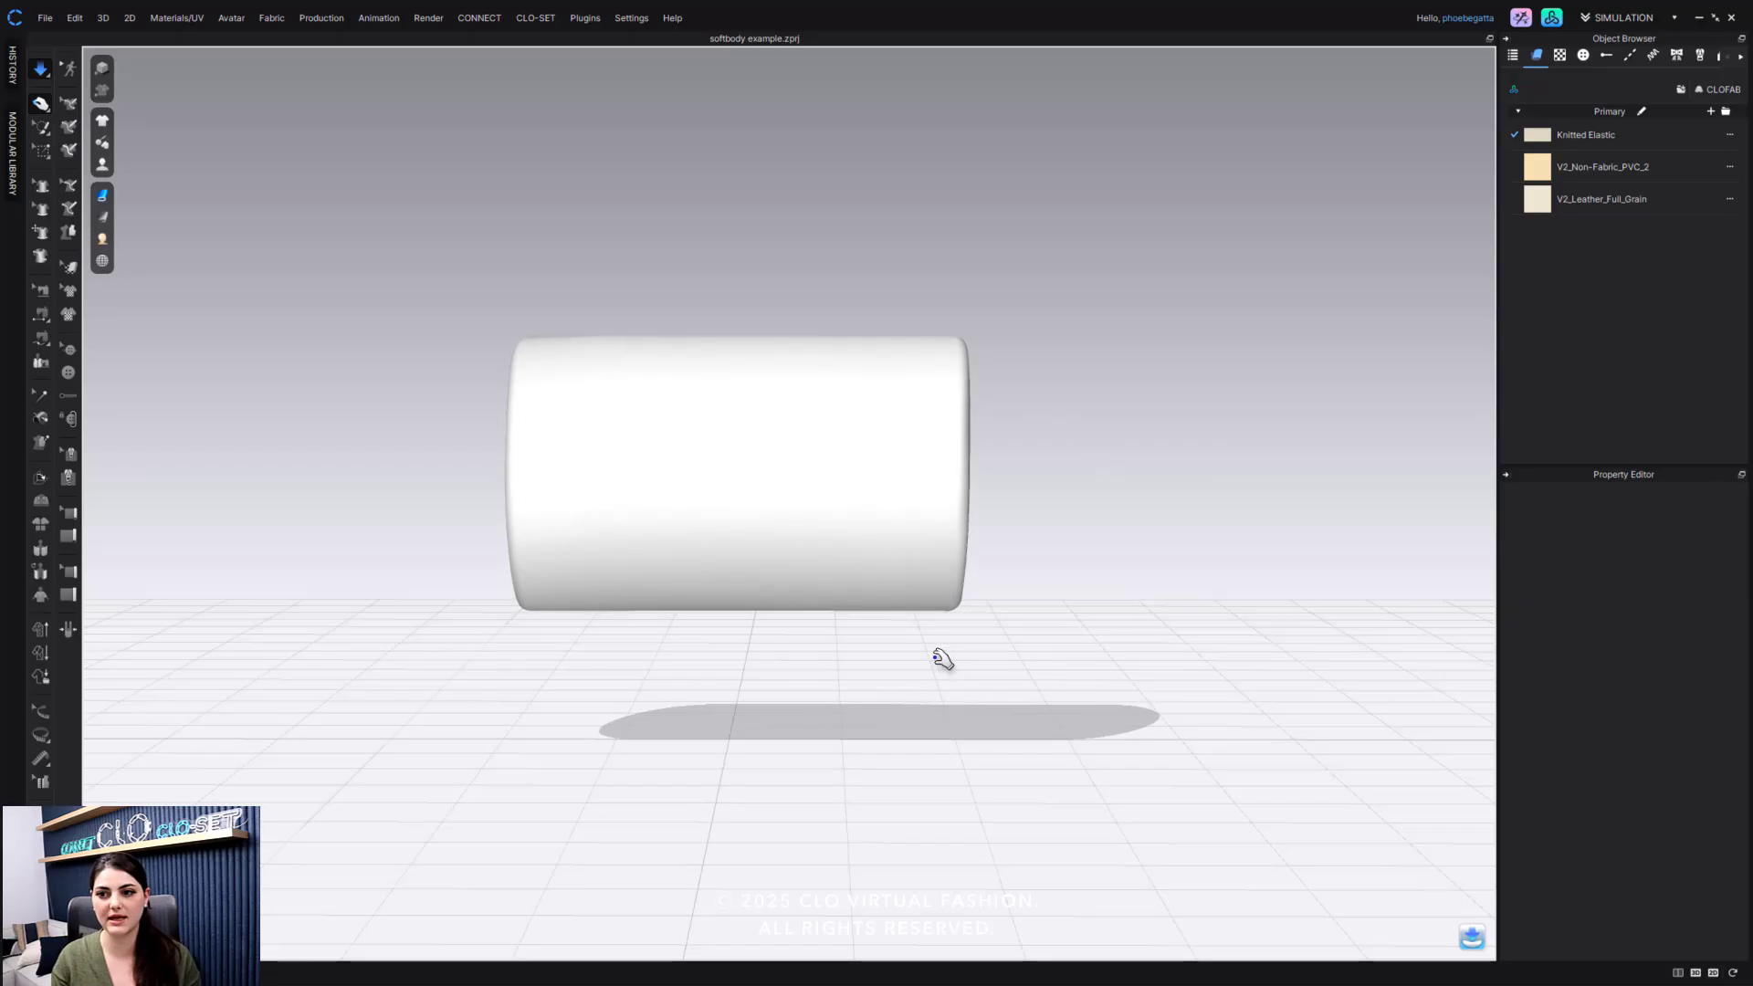
pyautogui.moveTo(905, 583)
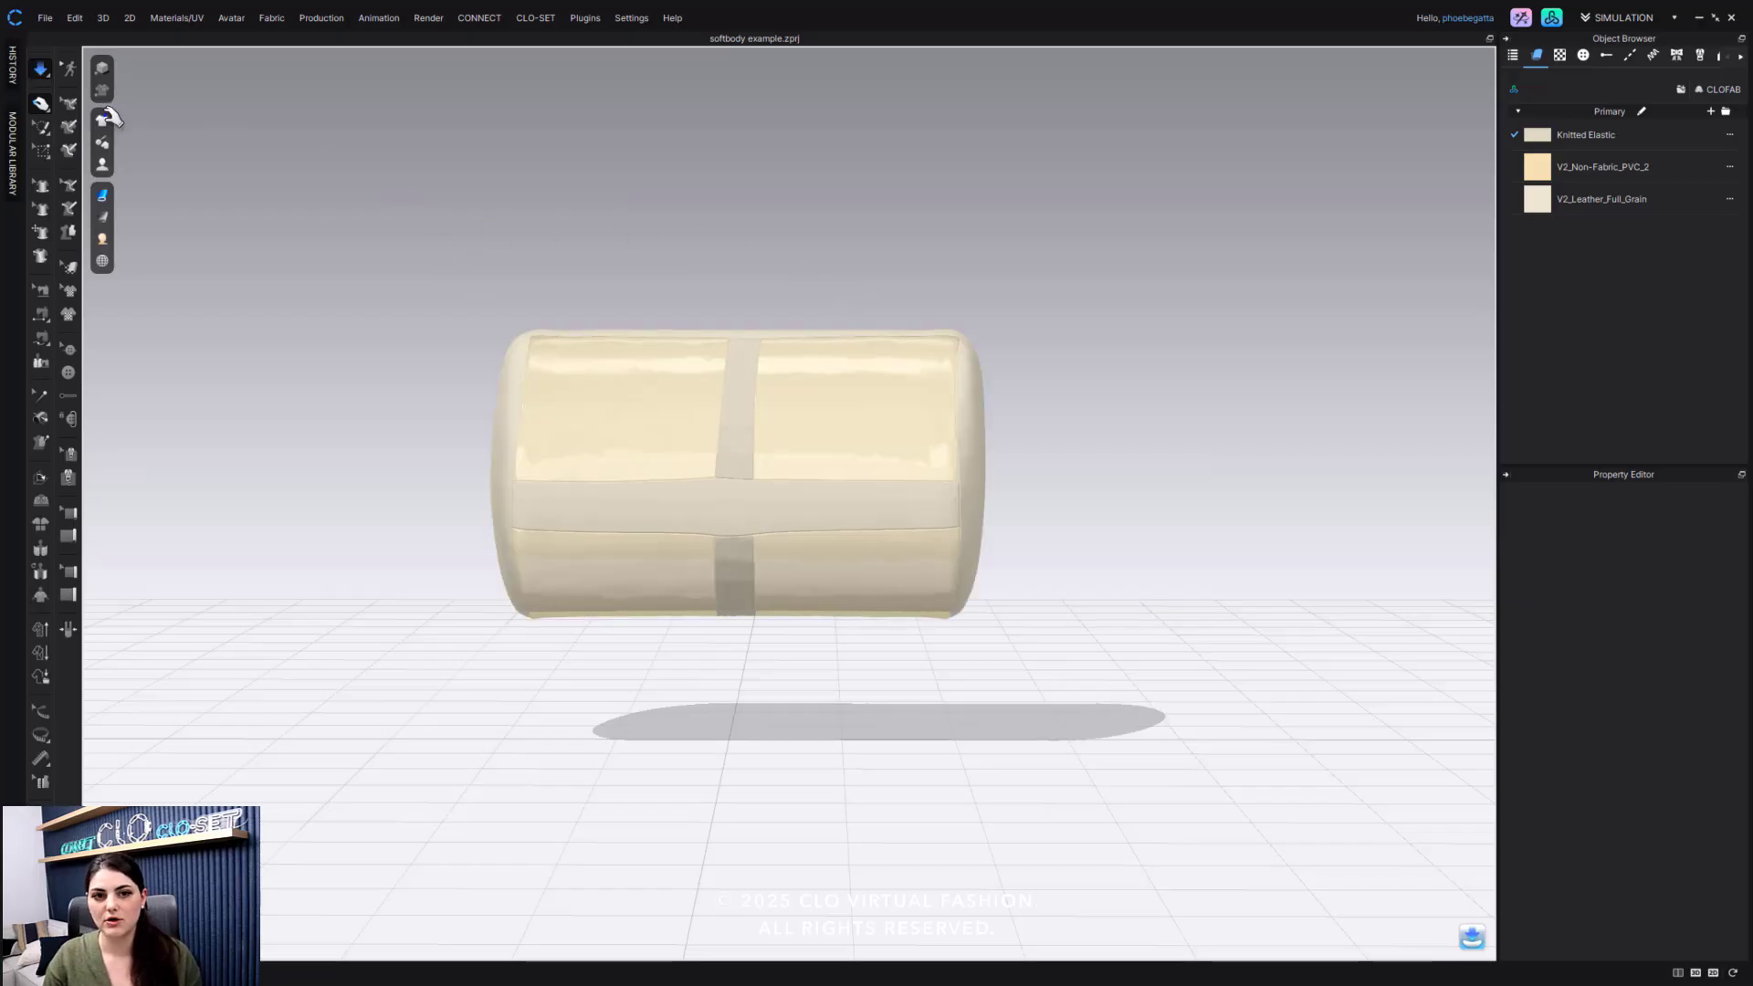
# Step: Show the cover and select its PVC band and leather end cap to check their fabrics
pyautogui.click(101, 121)
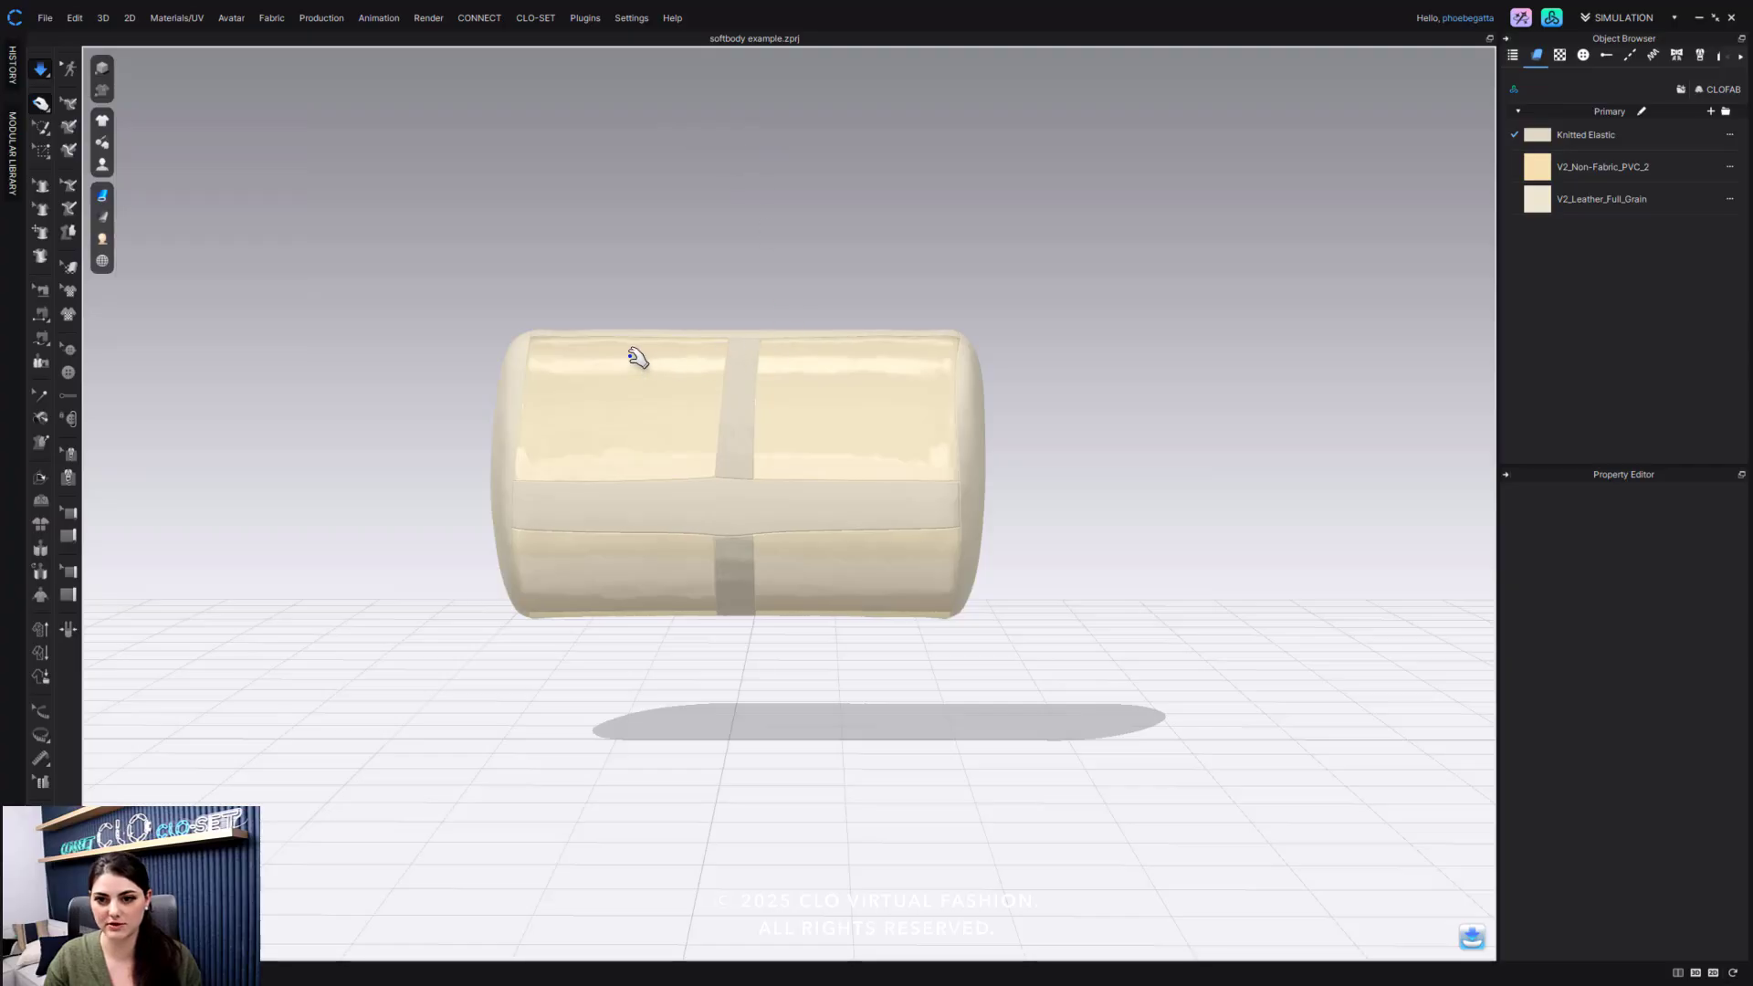
pyautogui.moveTo(637, 356); pyautogui.dragTo(554, 341)
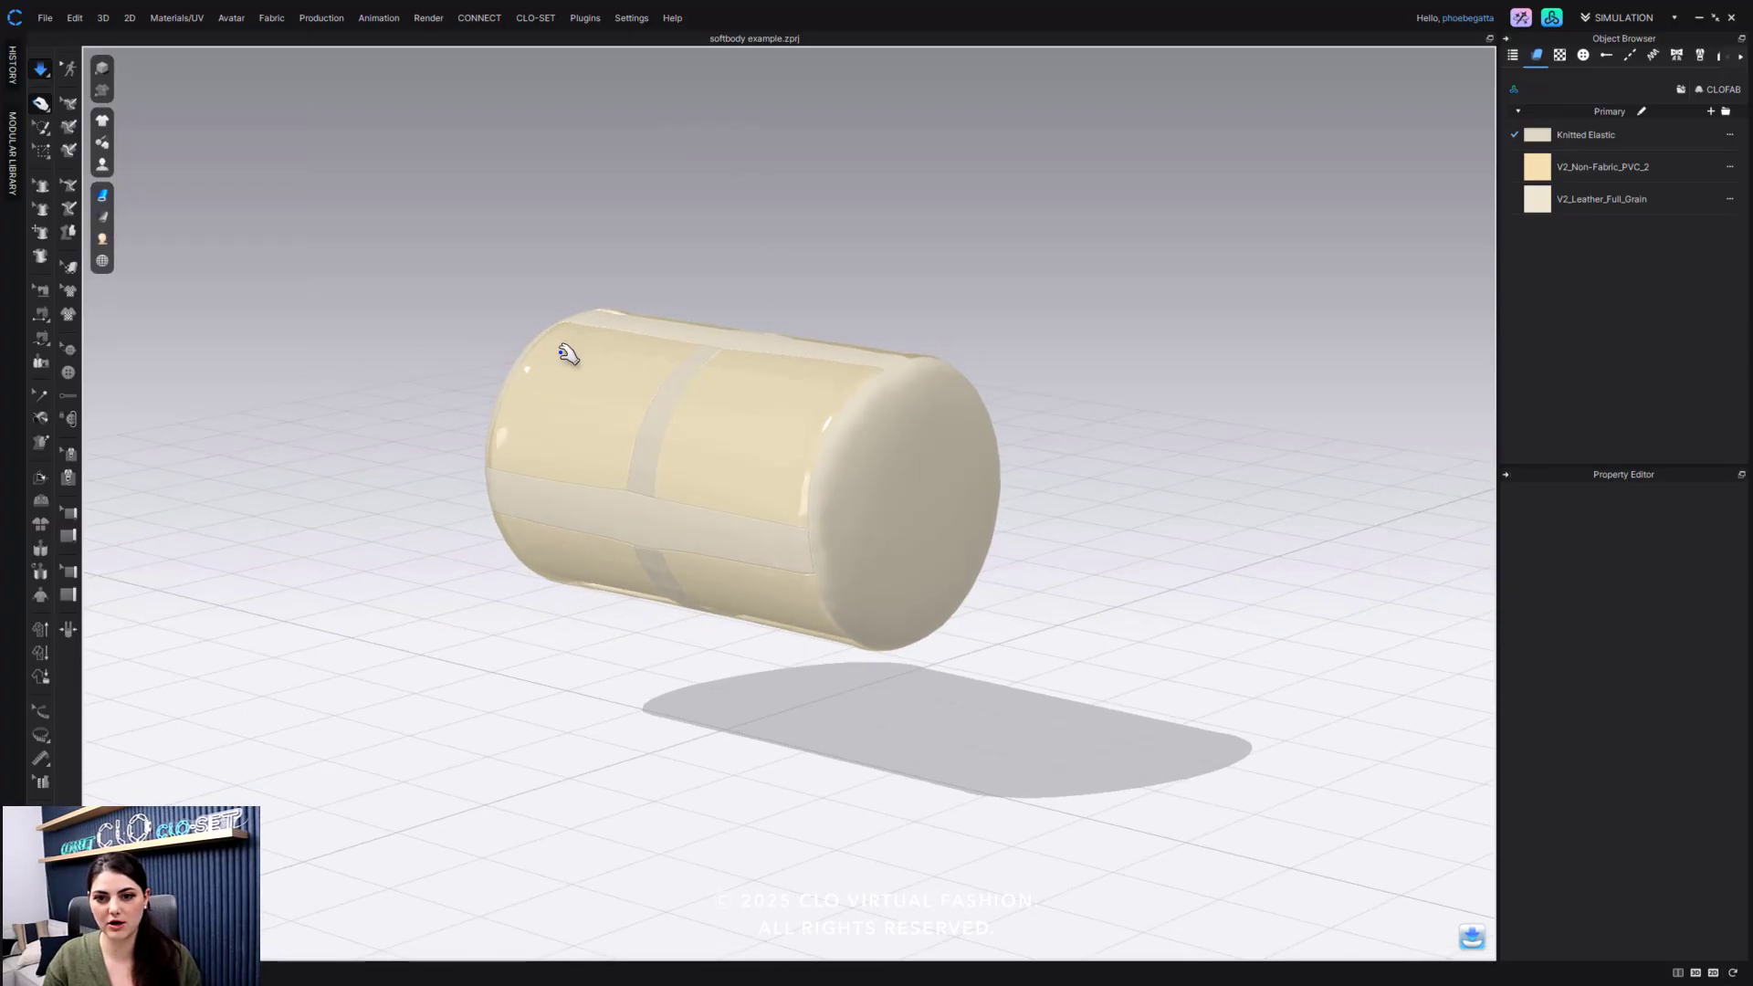
pyautogui.click(574, 358)
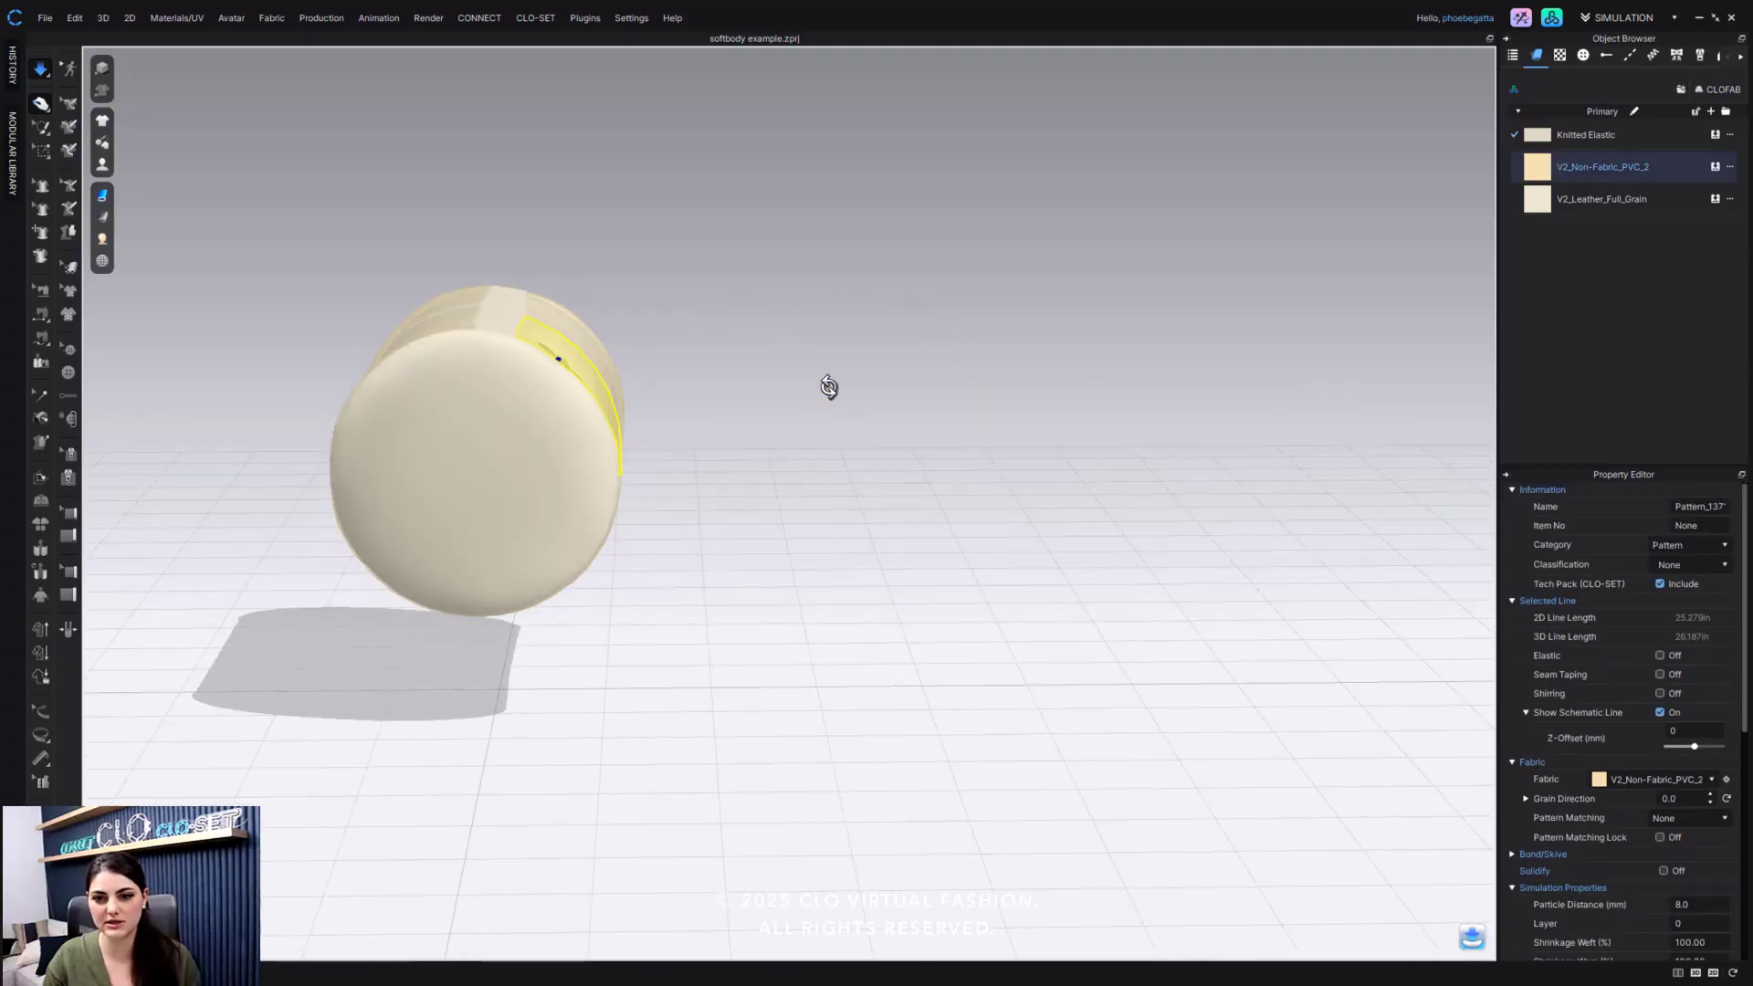
pyautogui.click(1628, 199)
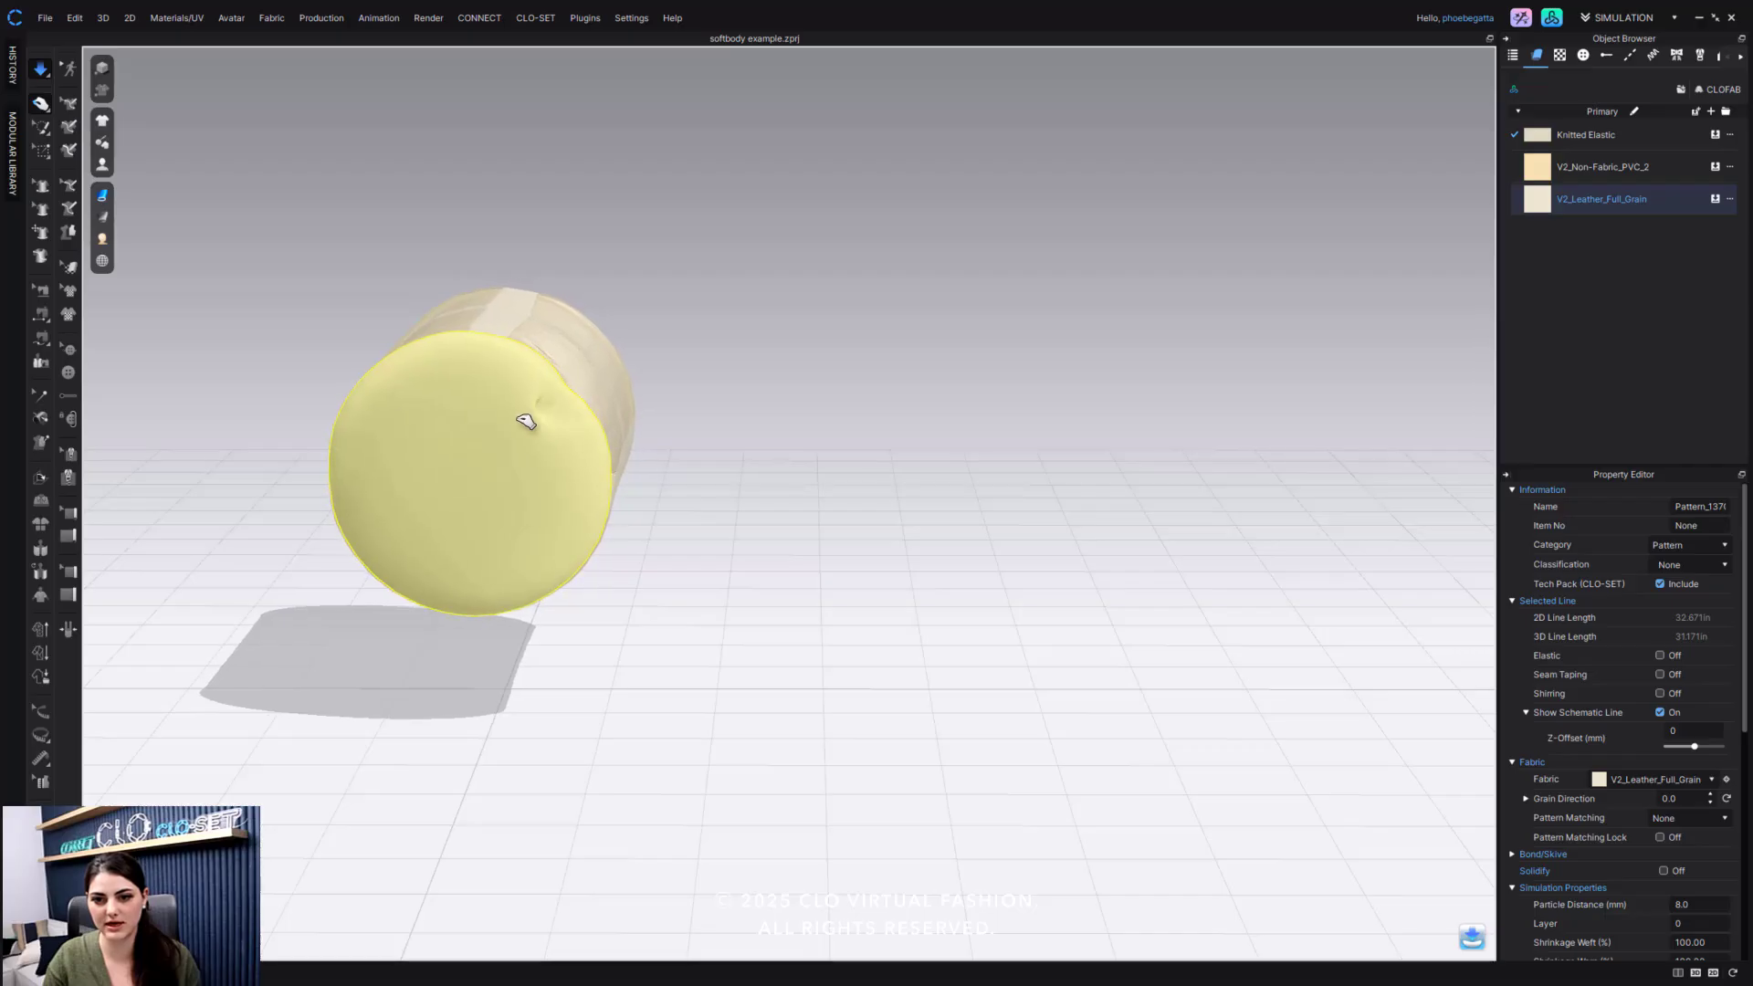
pyautogui.moveTo(526, 422); pyautogui.dragTo(586, 411)
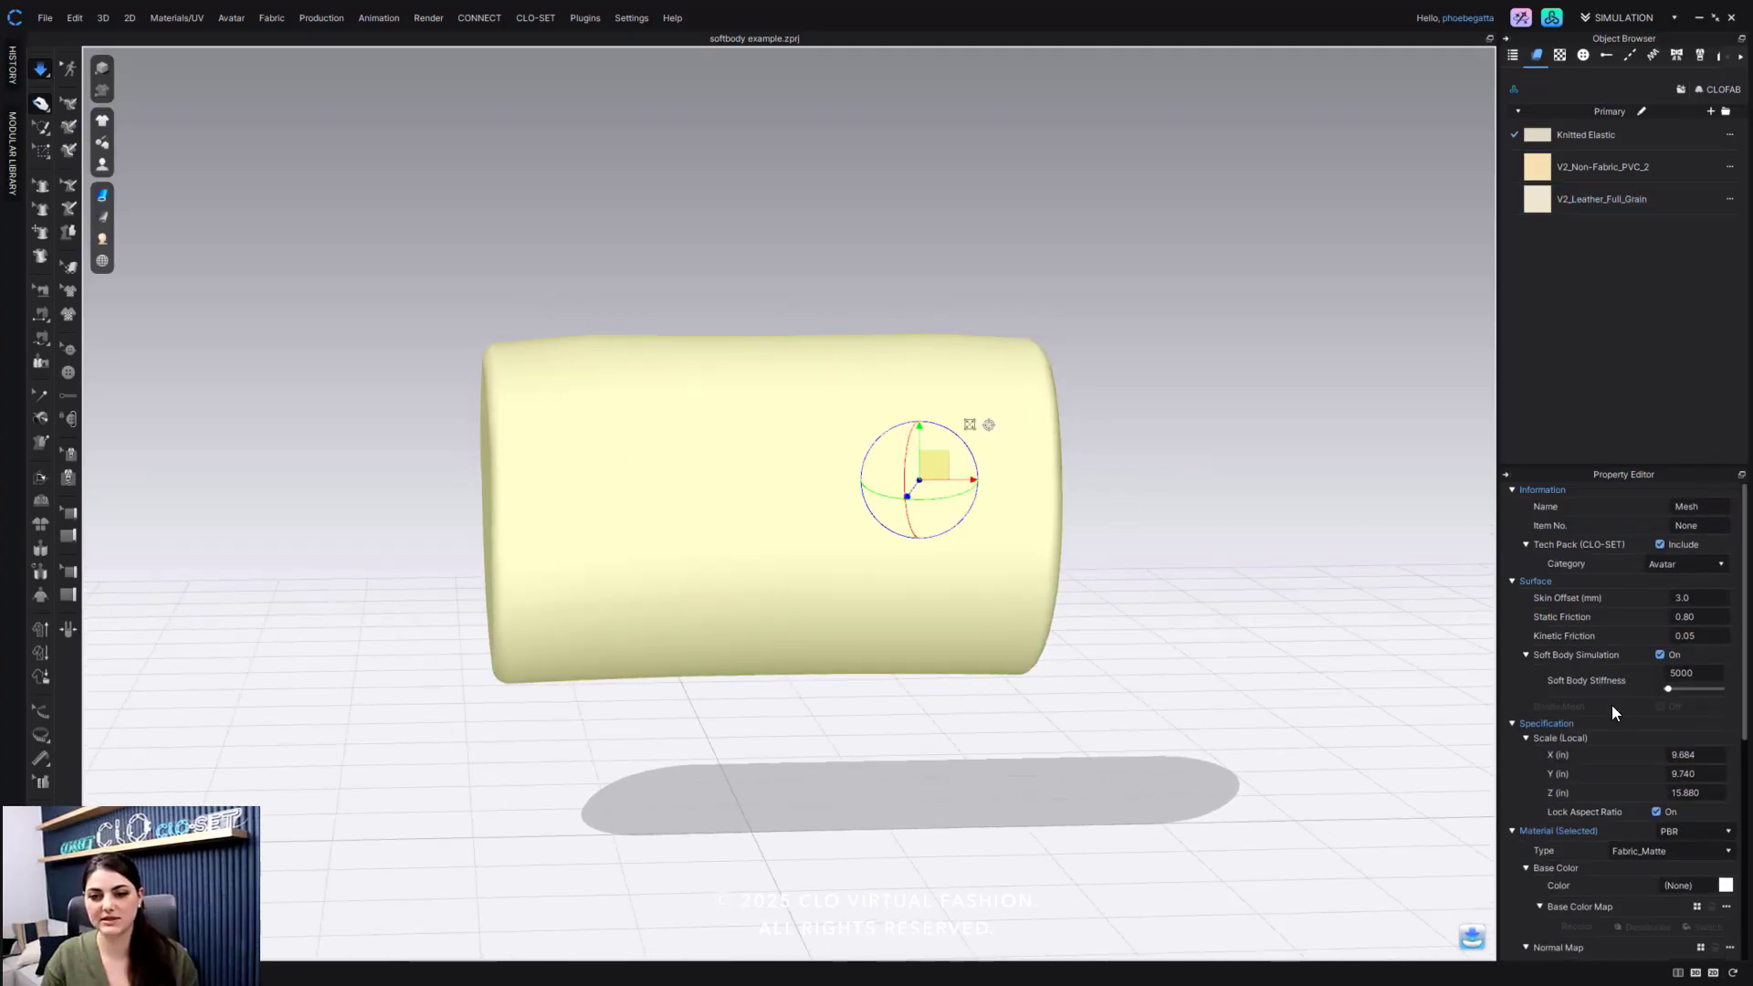
# Step: Sweep the cylinder's Soft Body Stiffness between 5000 and 10000, settling around 9357
pyautogui.moveTo(1668, 690); pyautogui.dragTo(1676, 691)
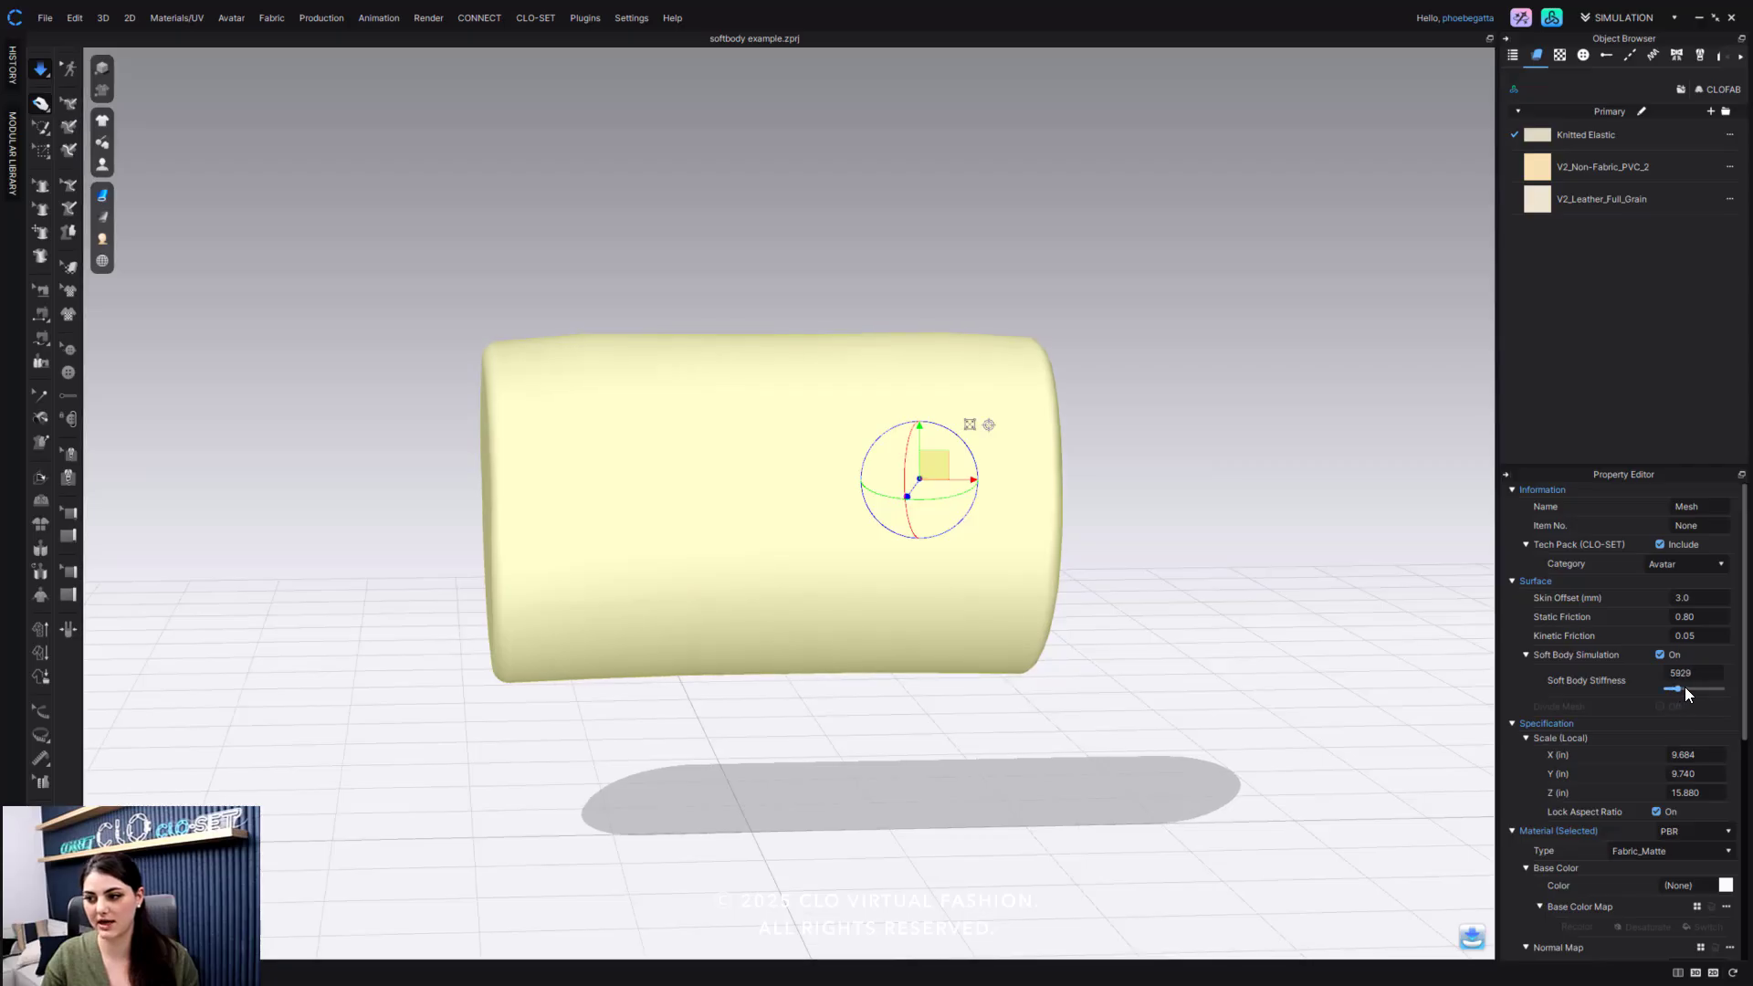
pyautogui.moveTo(1674, 691); pyautogui.dragTo(1723, 691)
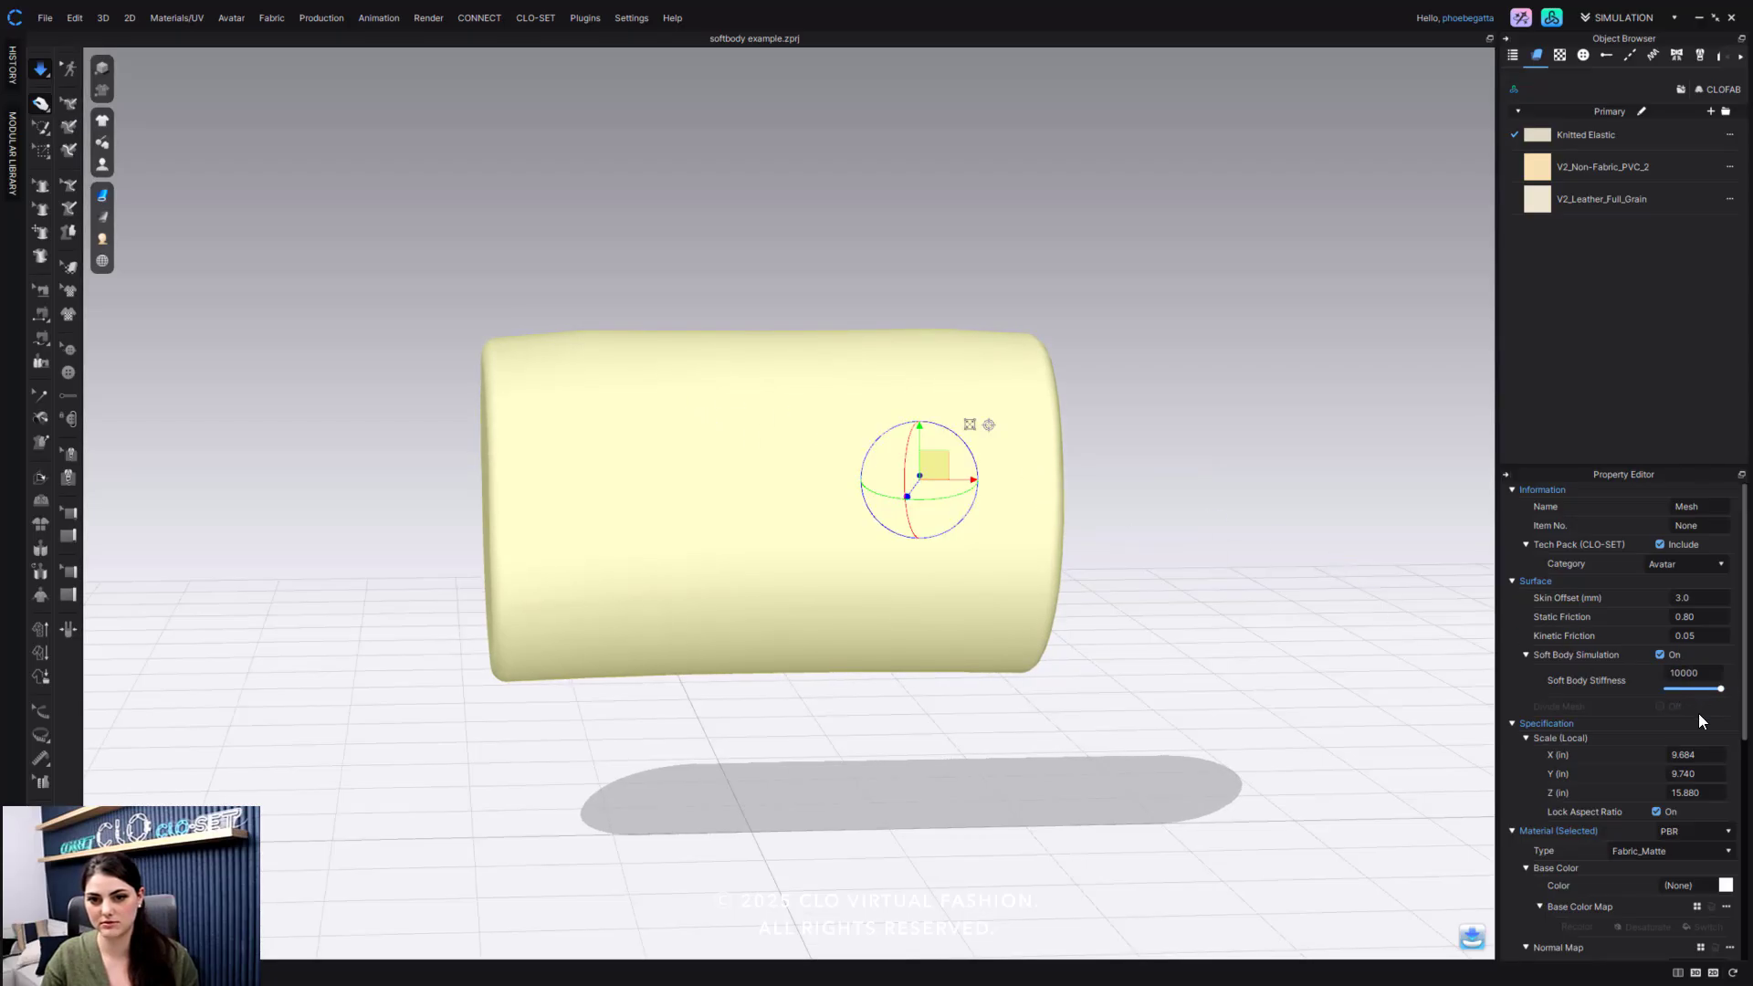
pyautogui.moveTo(1720, 688); pyautogui.dragTo(1674, 689)
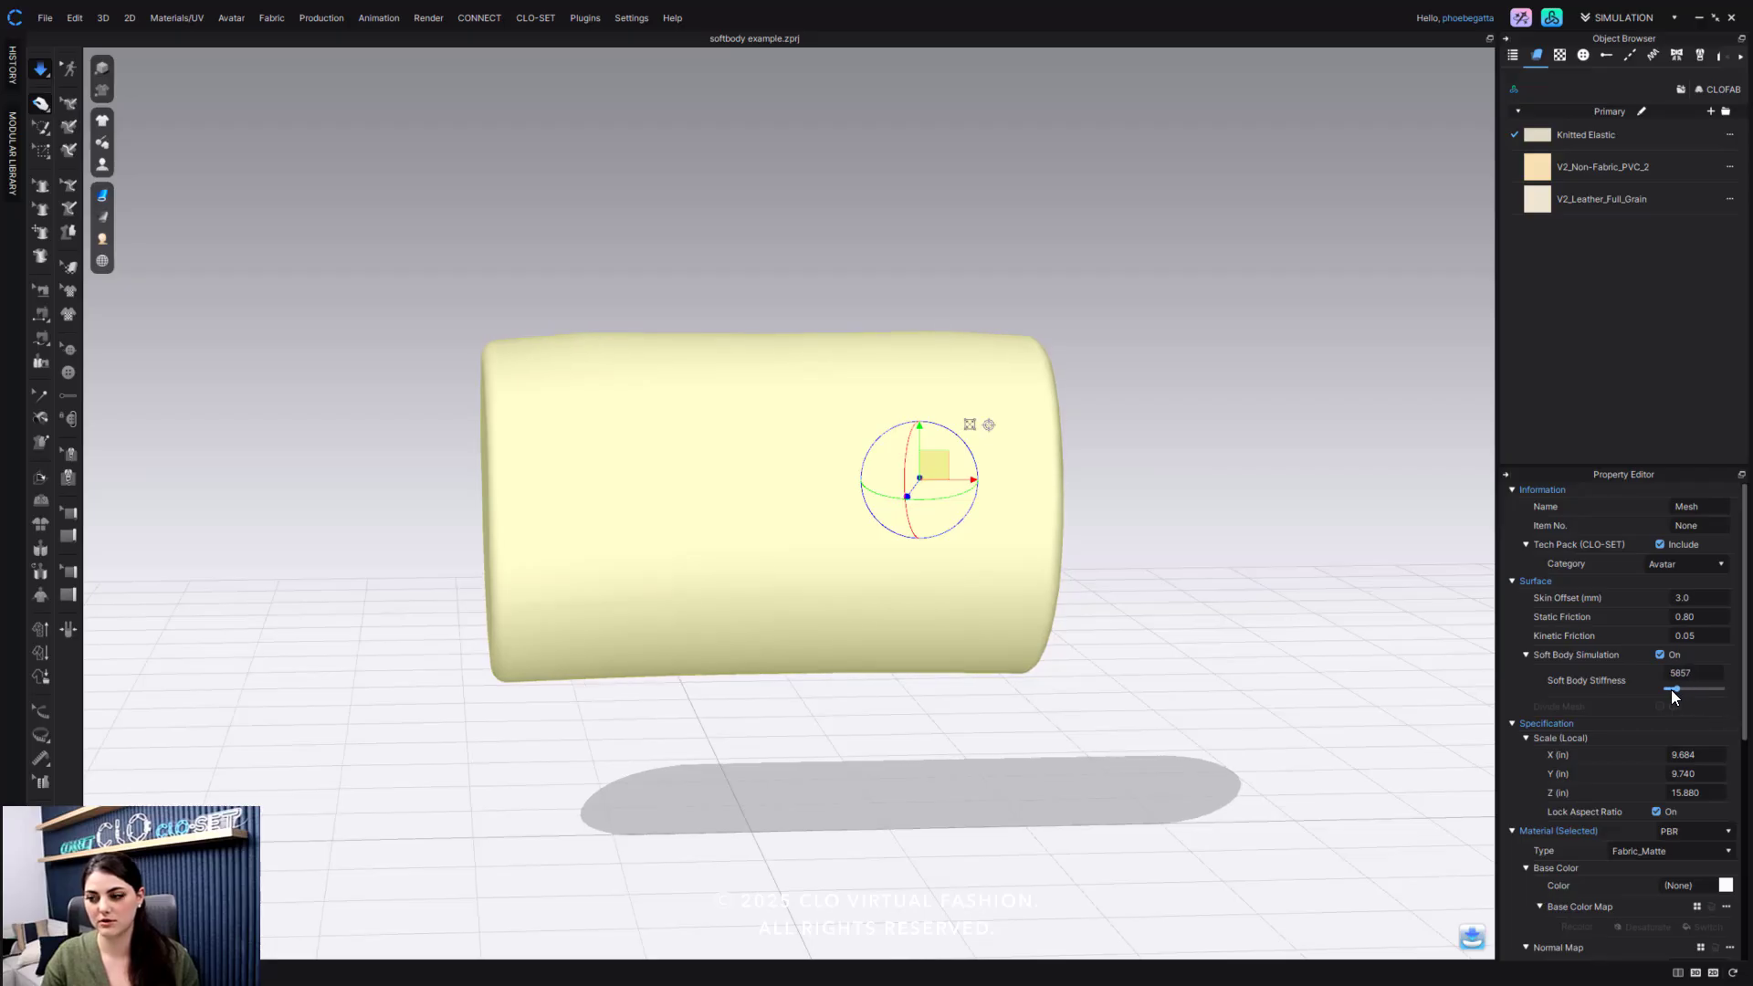
pyautogui.moveTo(1674, 689); pyautogui.dragTo(1667, 688)
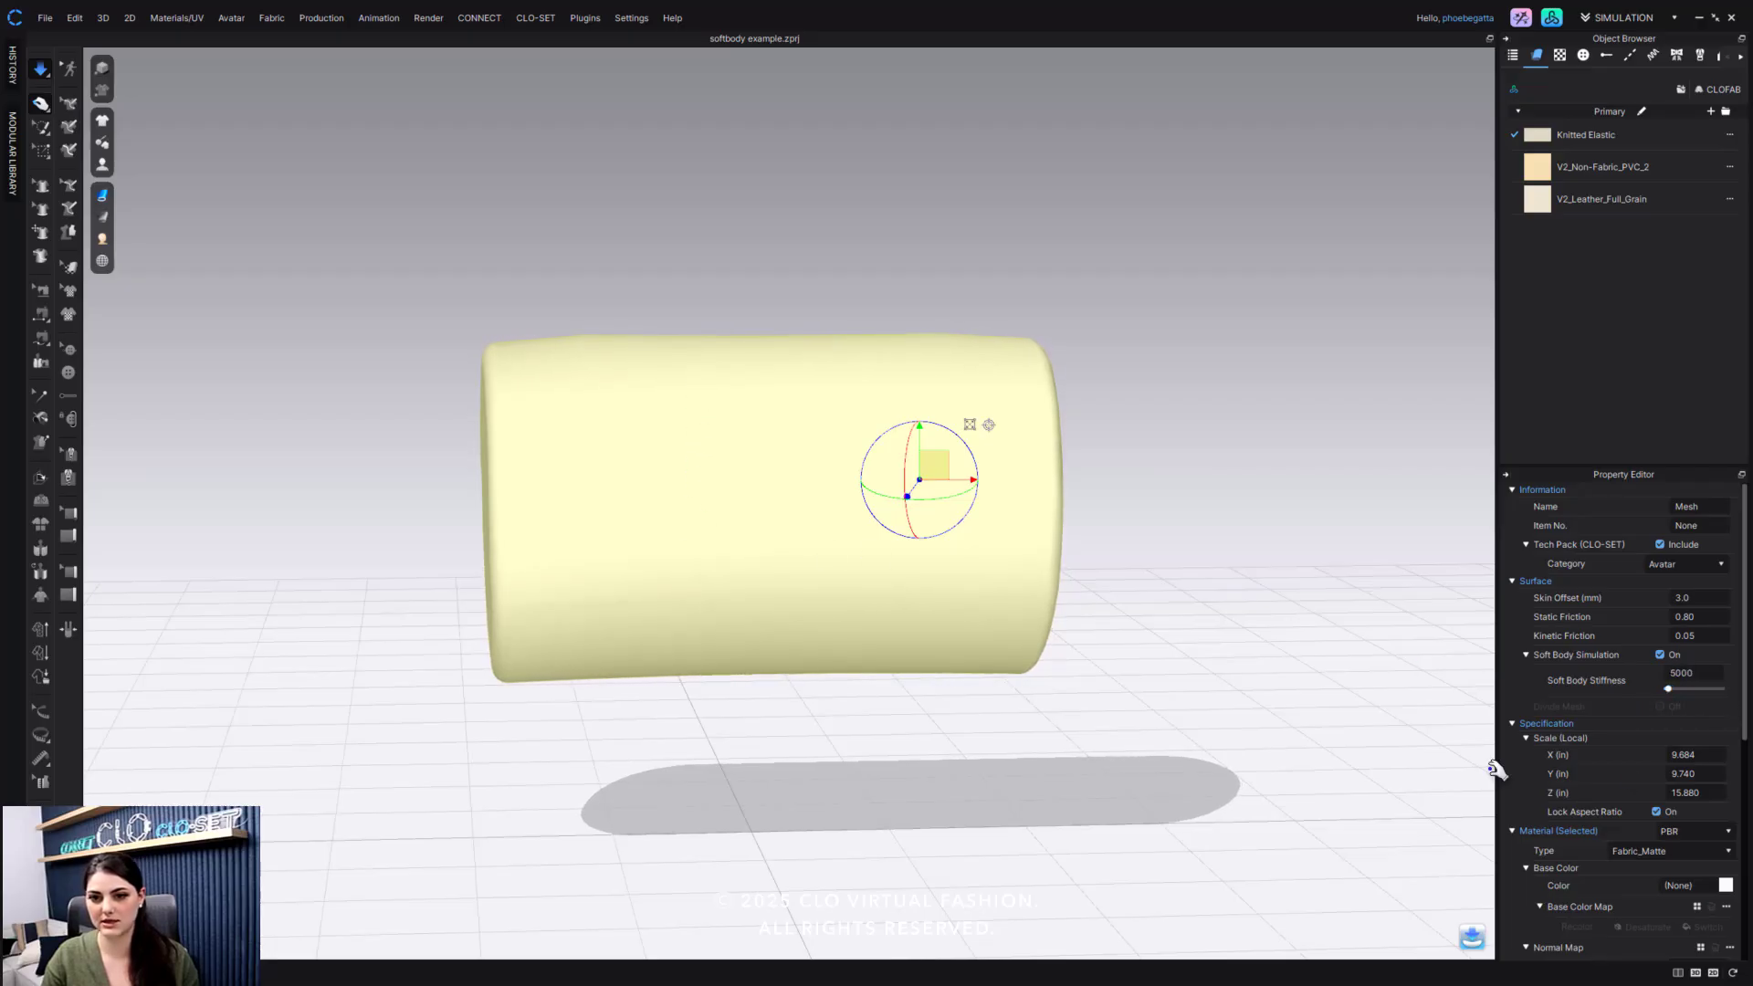
pyautogui.moveTo(1668, 689); pyautogui.dragTo(1699, 688)
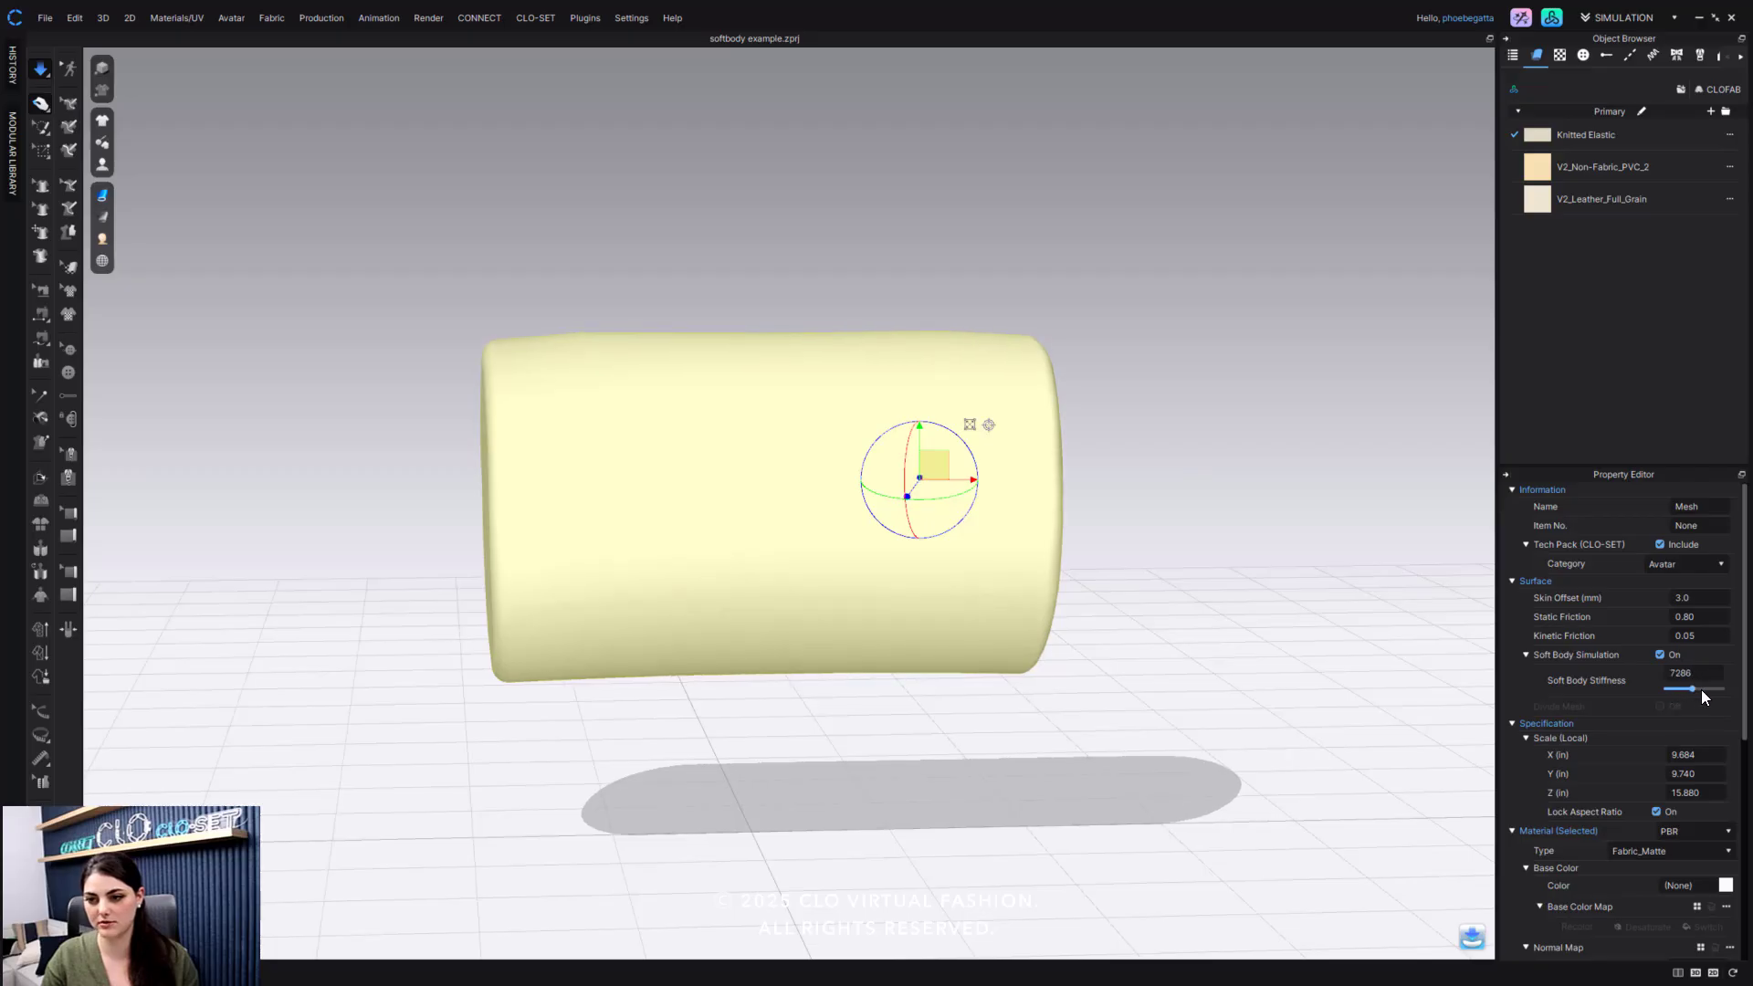
pyautogui.moveTo(1695, 689); pyautogui.dragTo(1700, 689)
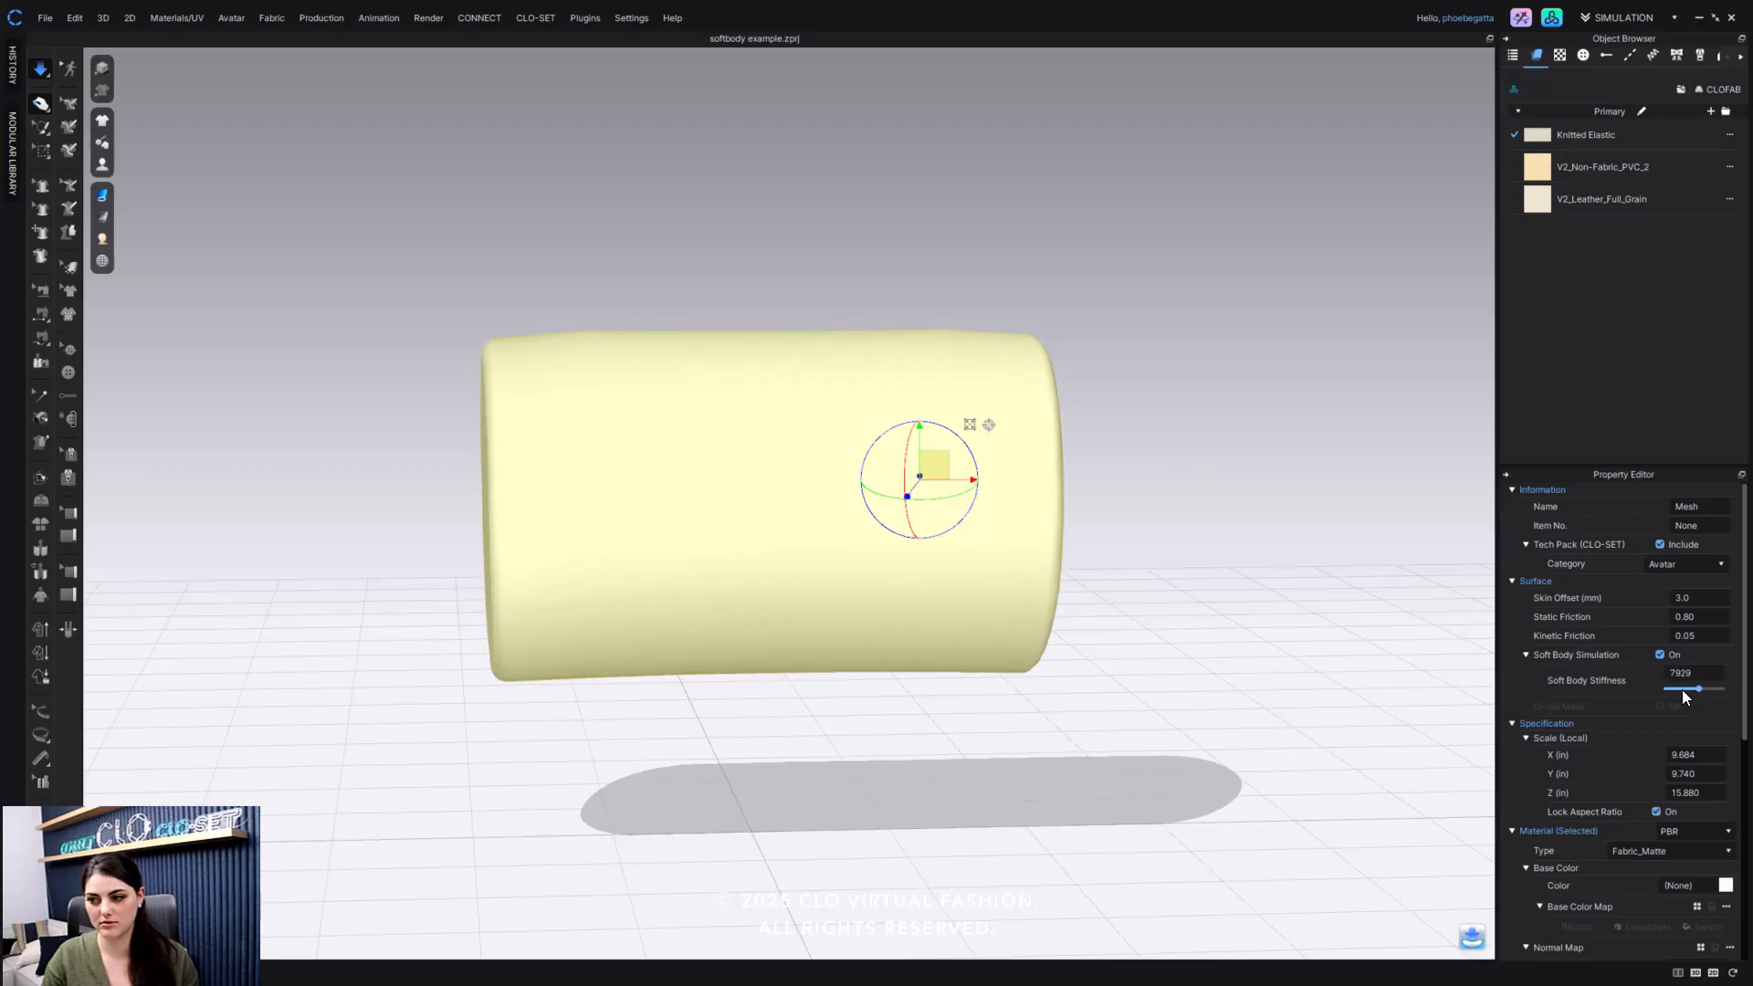
pyautogui.moveTo(1711, 689); pyautogui.dragTo(1667, 688)
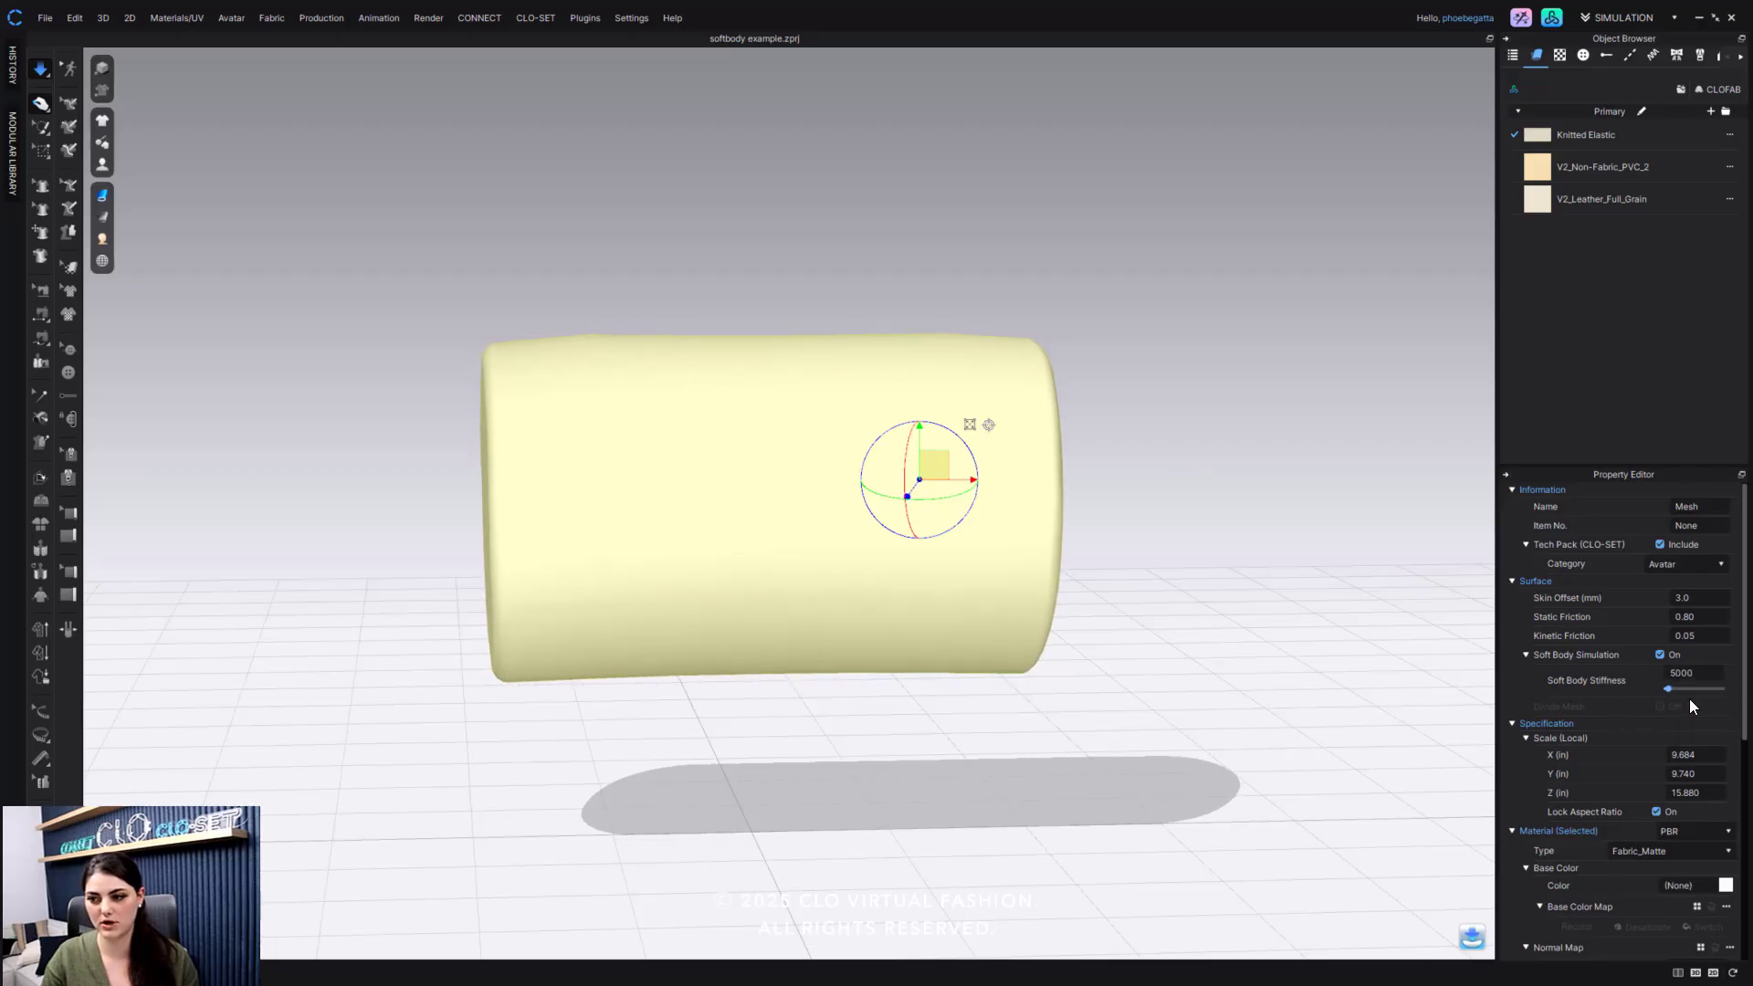
pyautogui.moveTo(1670, 690); pyautogui.dragTo(1720, 691)
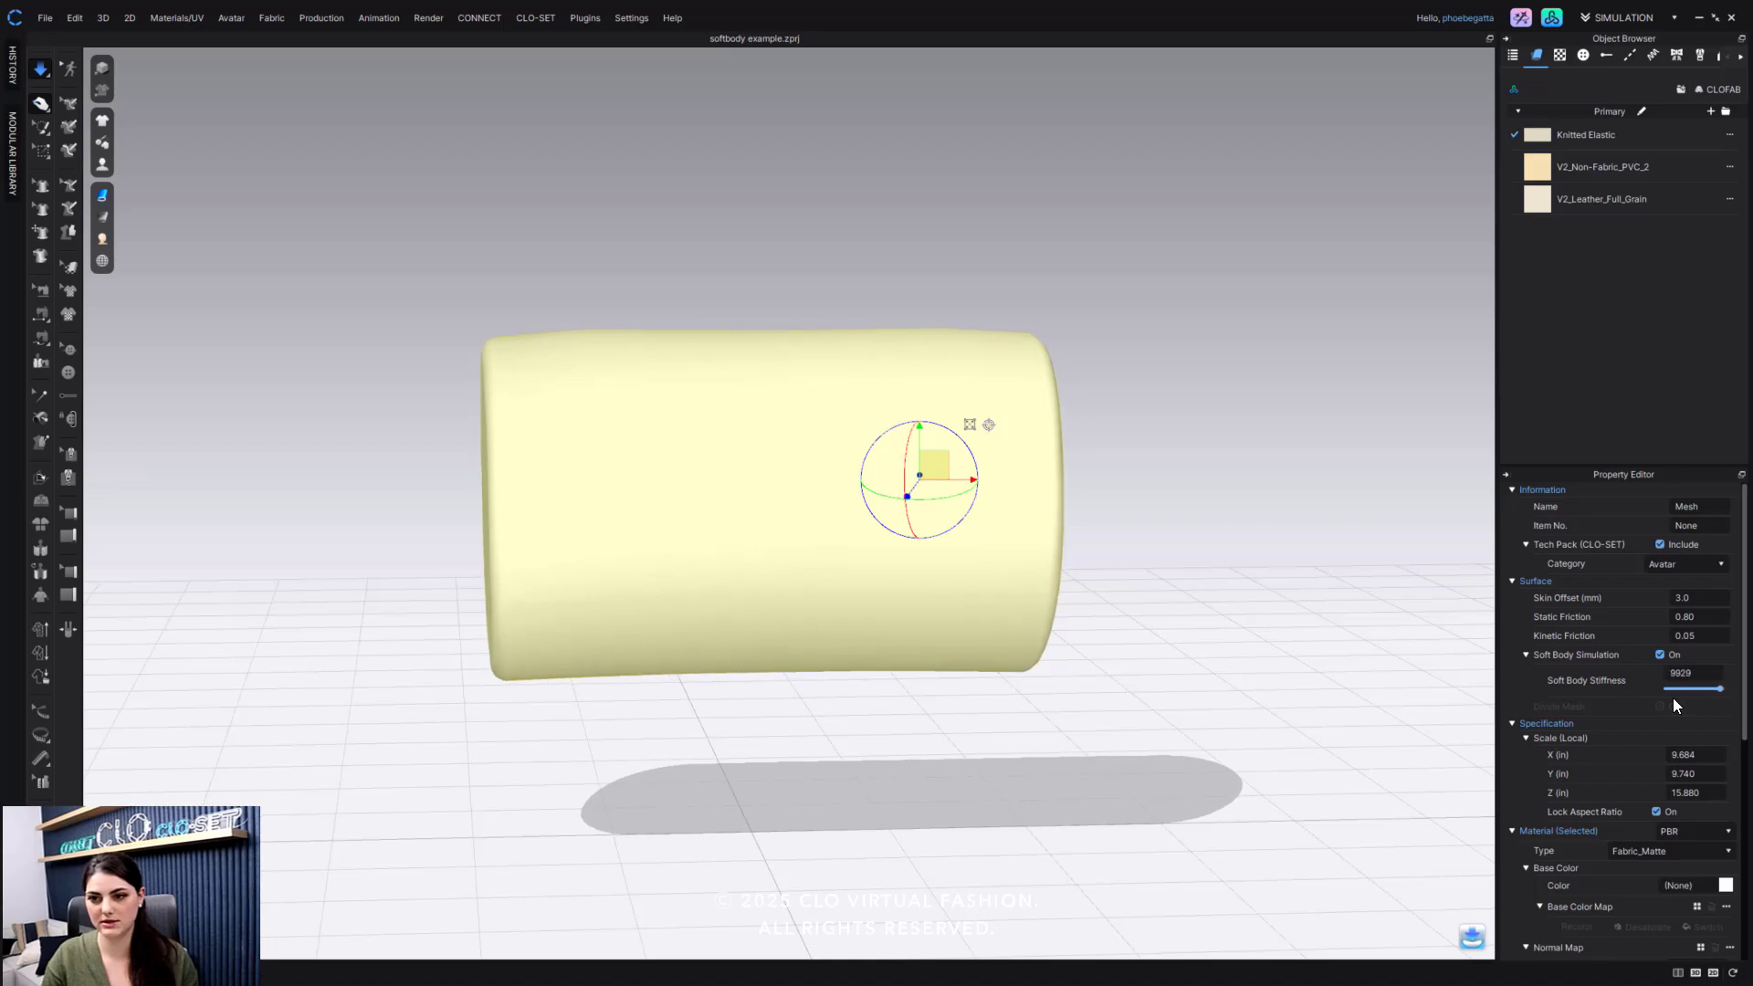
pyautogui.moveTo(1723, 689); pyautogui.dragTo(1715, 688)
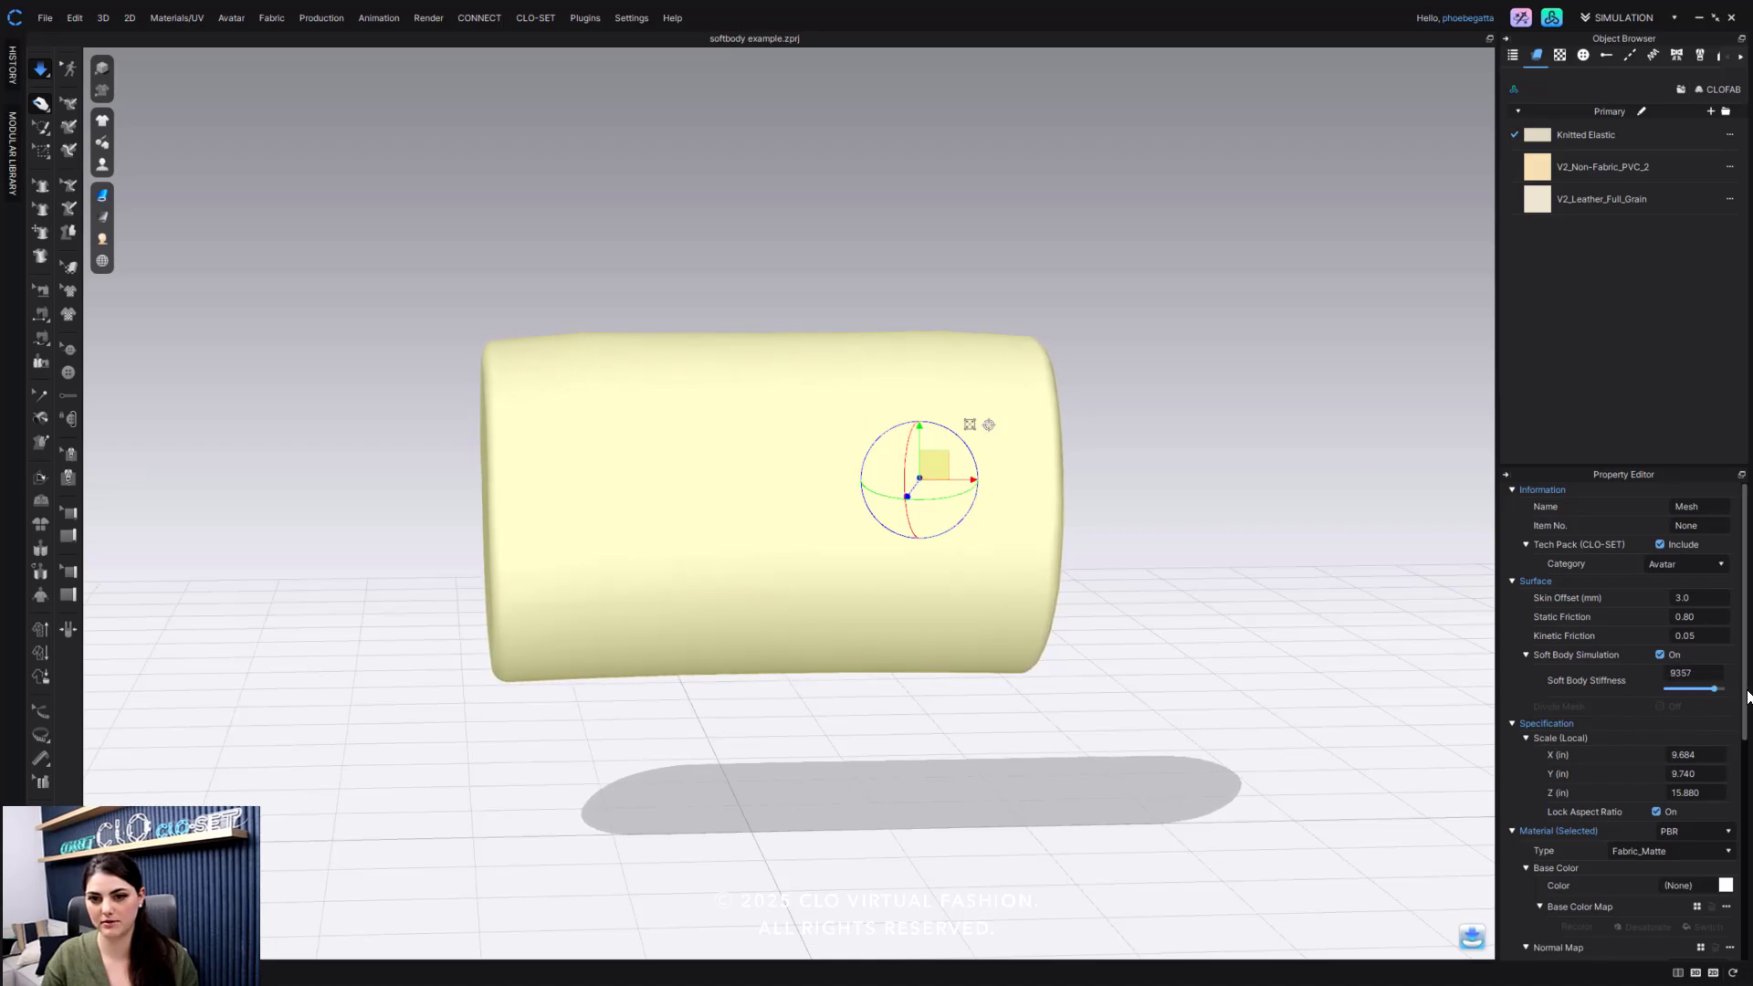
pyautogui.moveTo(1715, 689); pyautogui.dragTo(1666, 689)
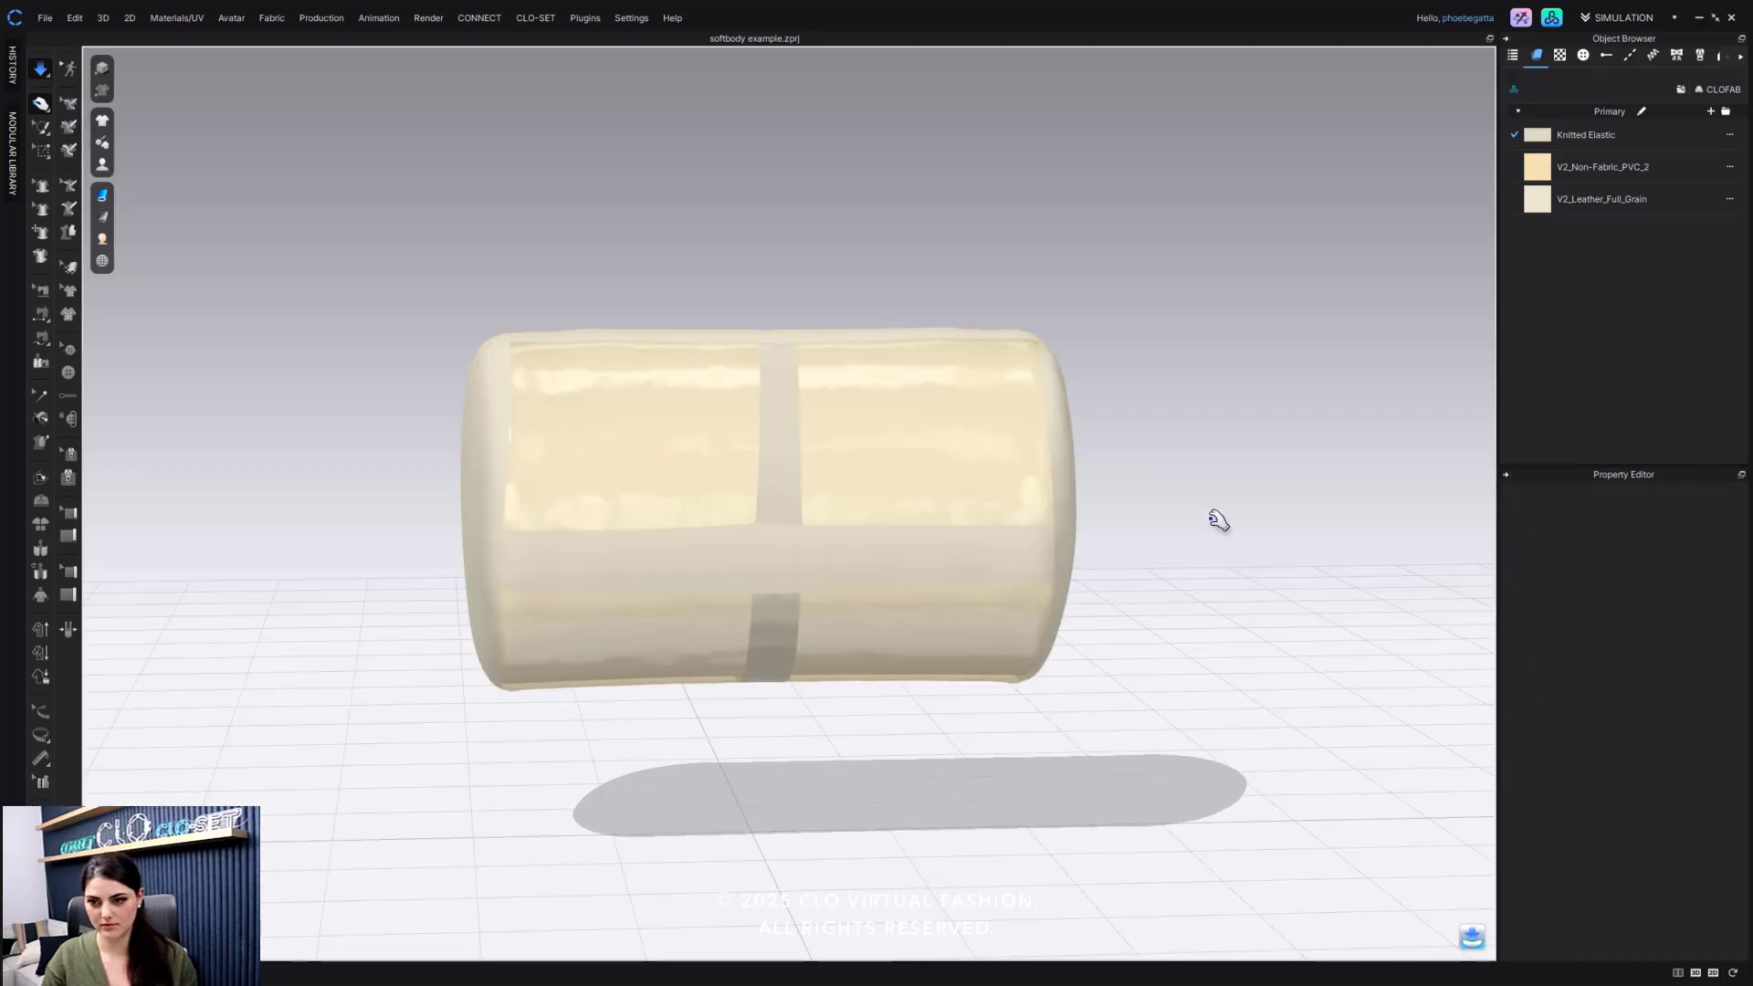
pyautogui.moveTo(1218, 519); pyautogui.dragTo(1198, 530)
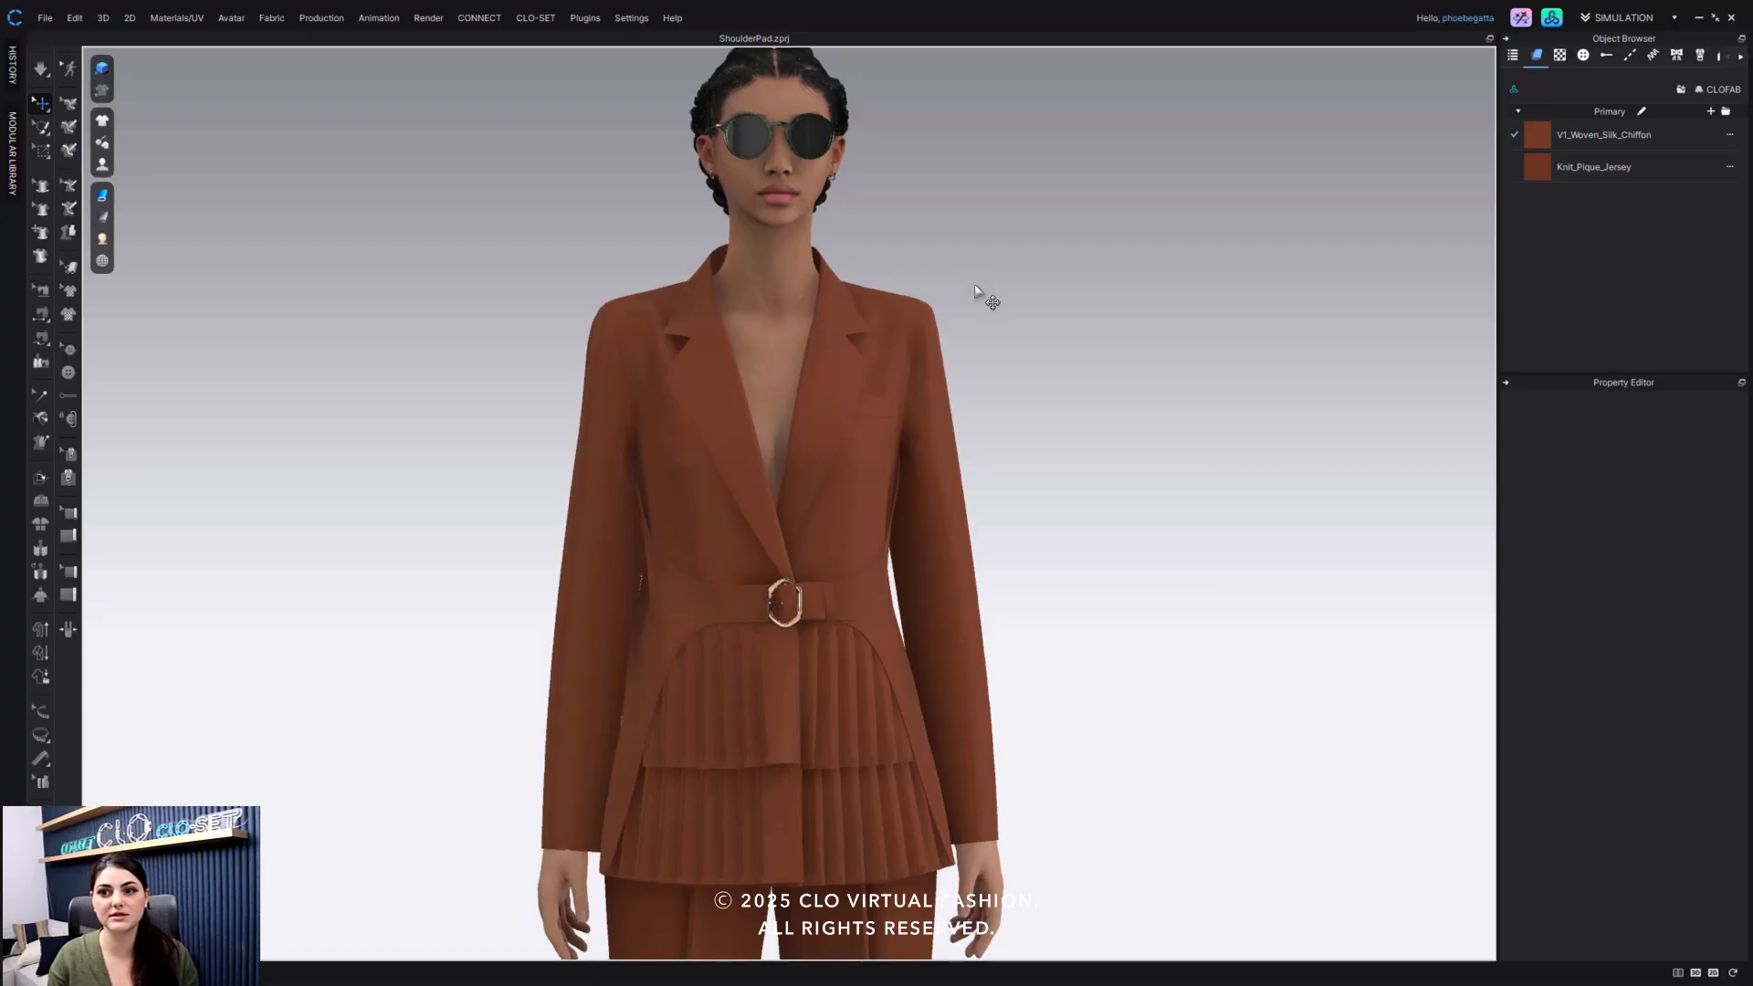
pyautogui.moveTo(292, 132)
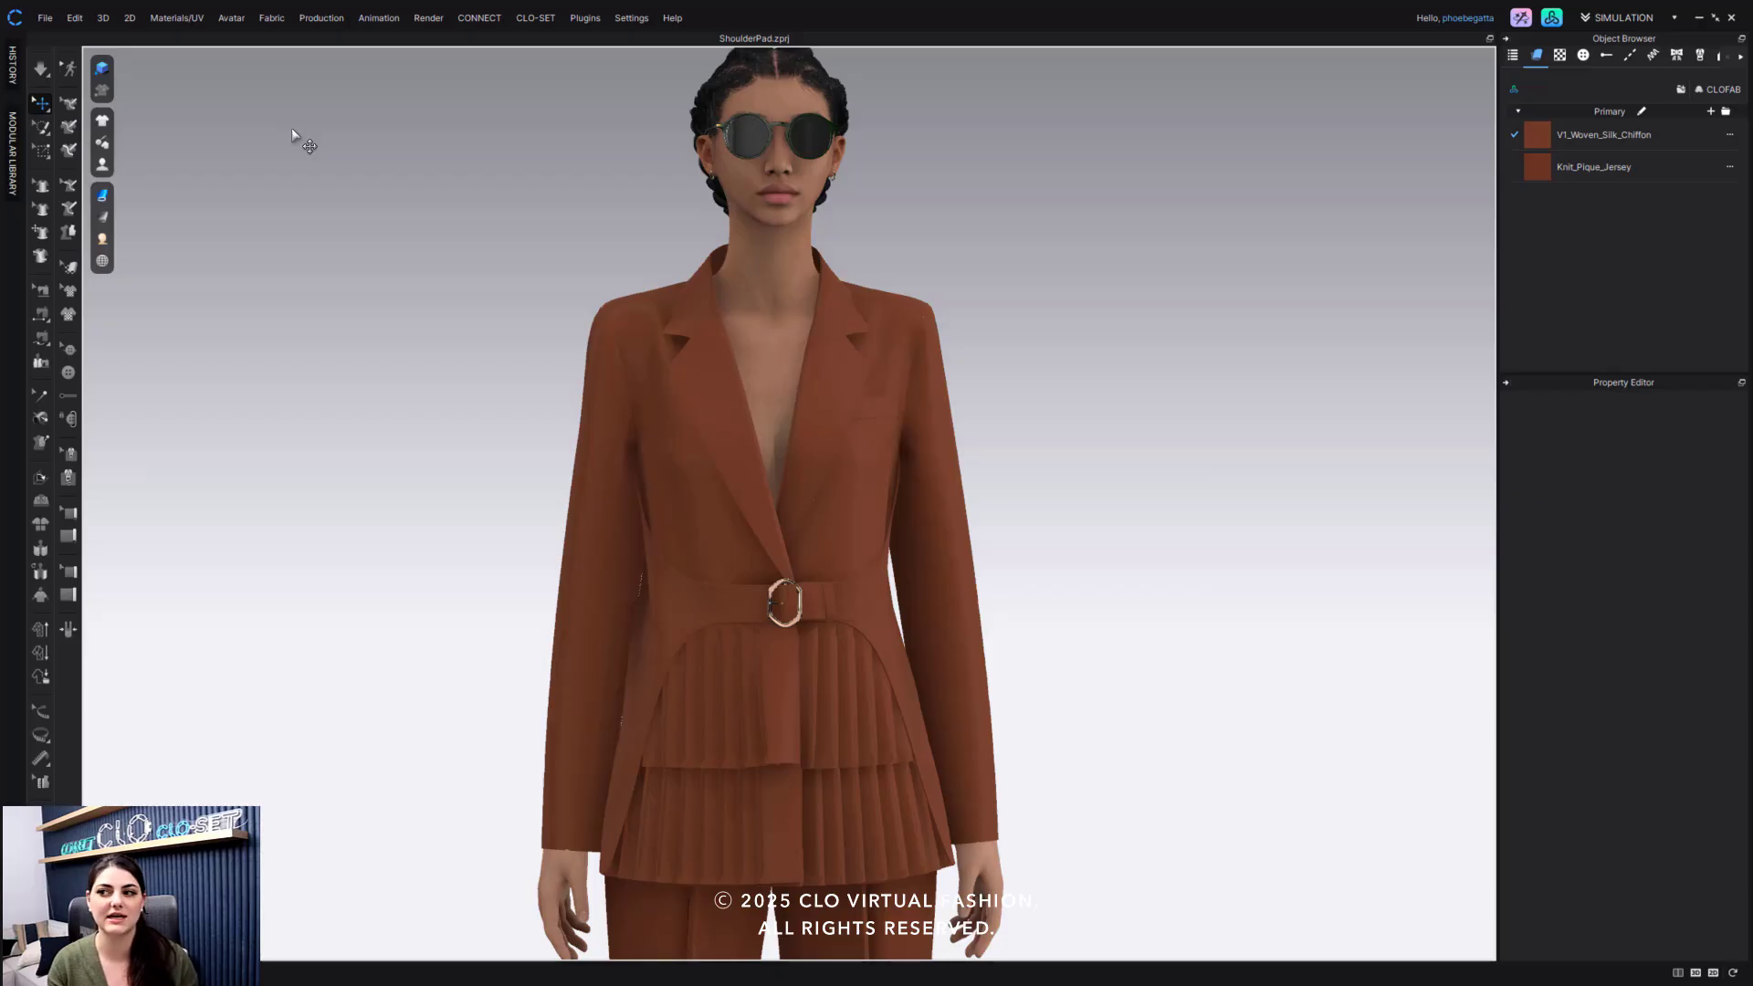
# Step: Choose shoulderpad (2).obj from Downloads via File > Add > OBJ to reach the Add OBJ settings
pyautogui.click(46, 16)
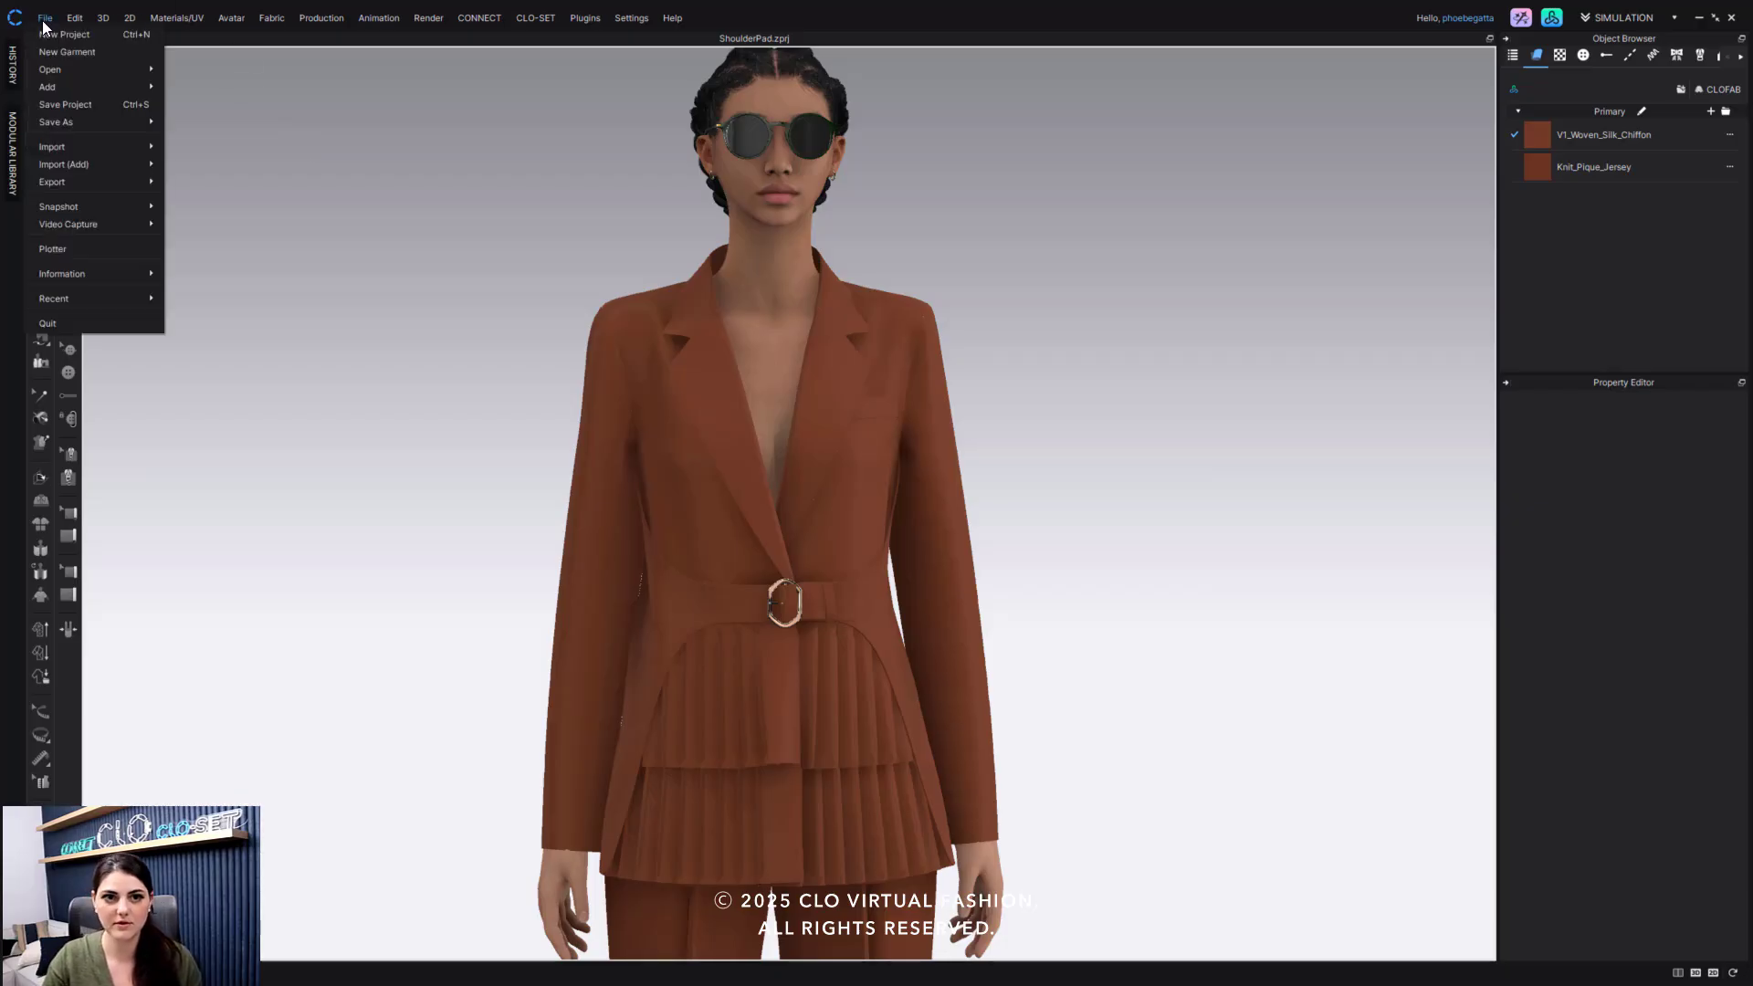
pyautogui.moveTo(109, 172)
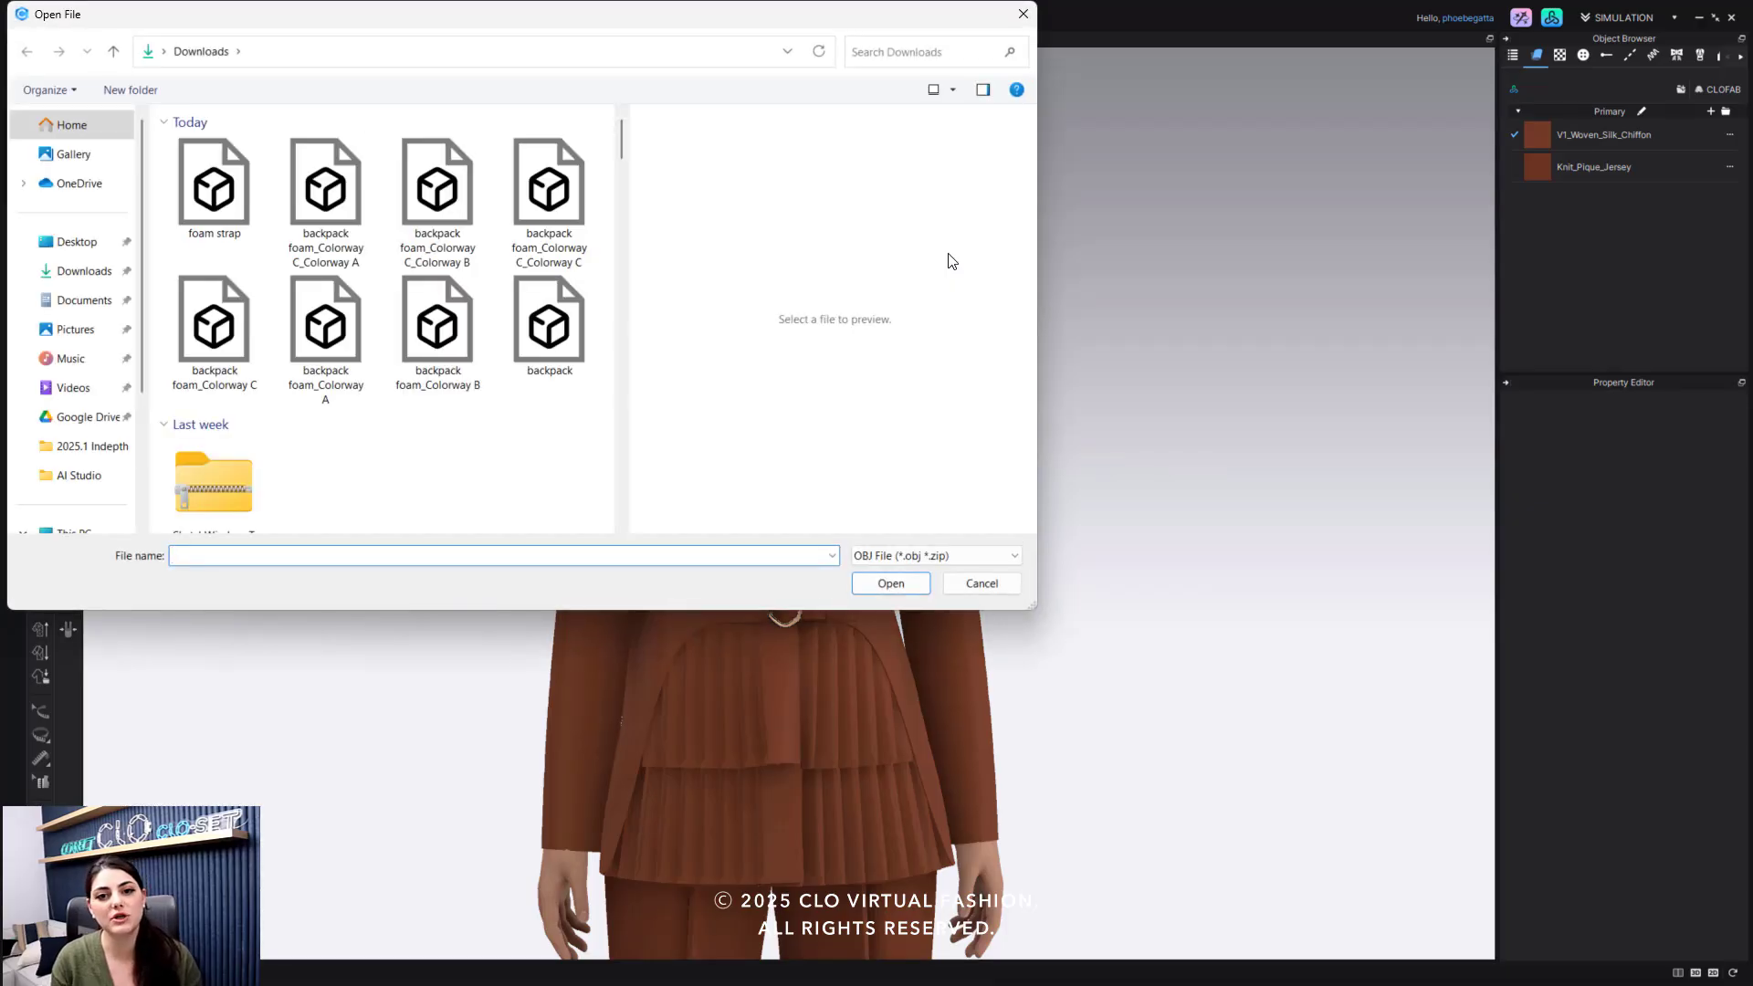
pyautogui.click(77, 270)
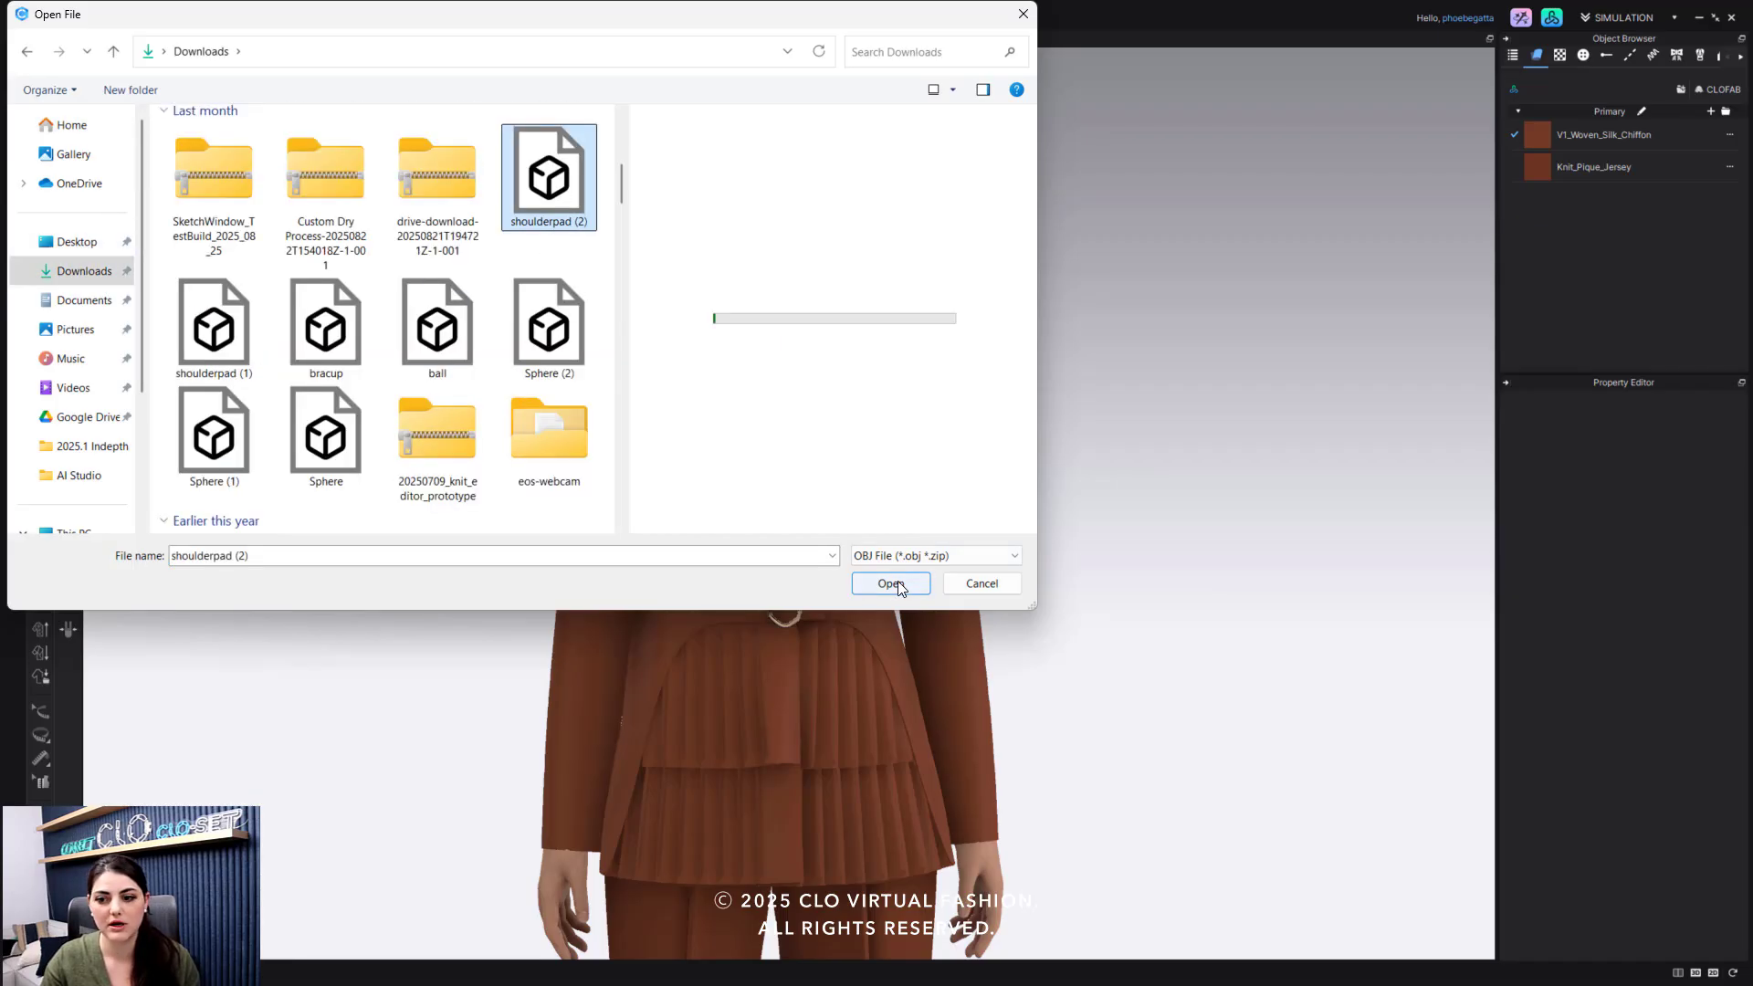
pyautogui.click(891, 584)
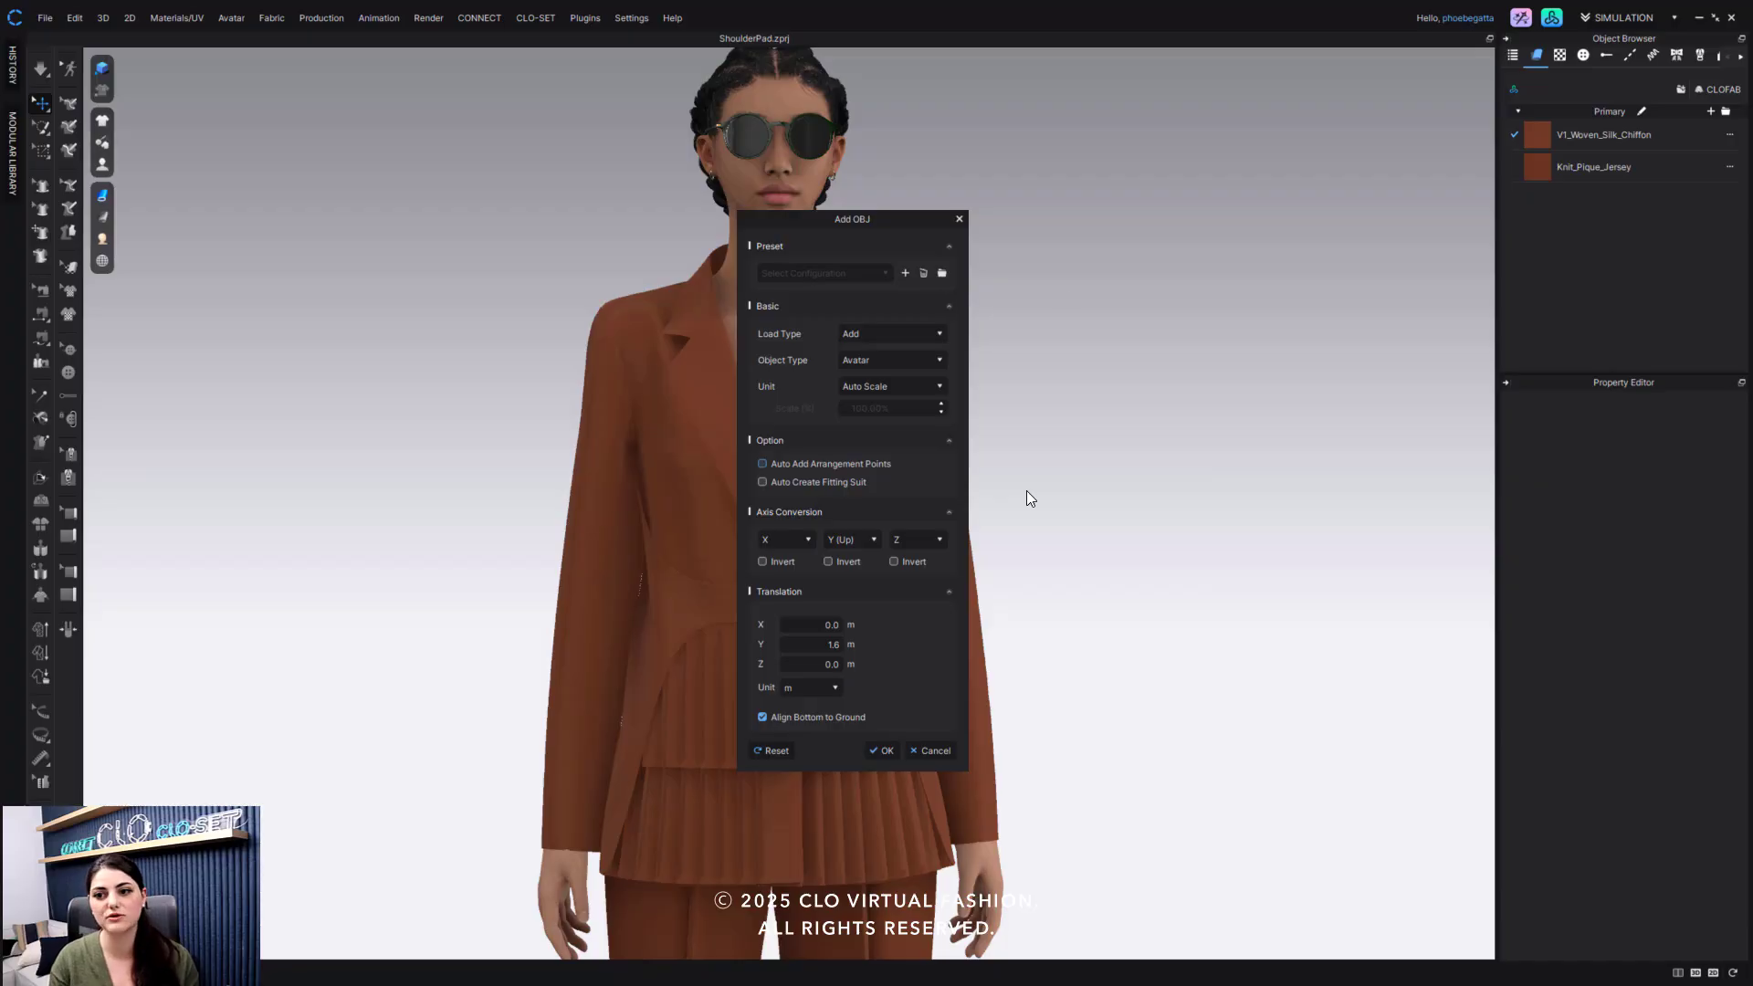
pyautogui.moveTo(917, 484)
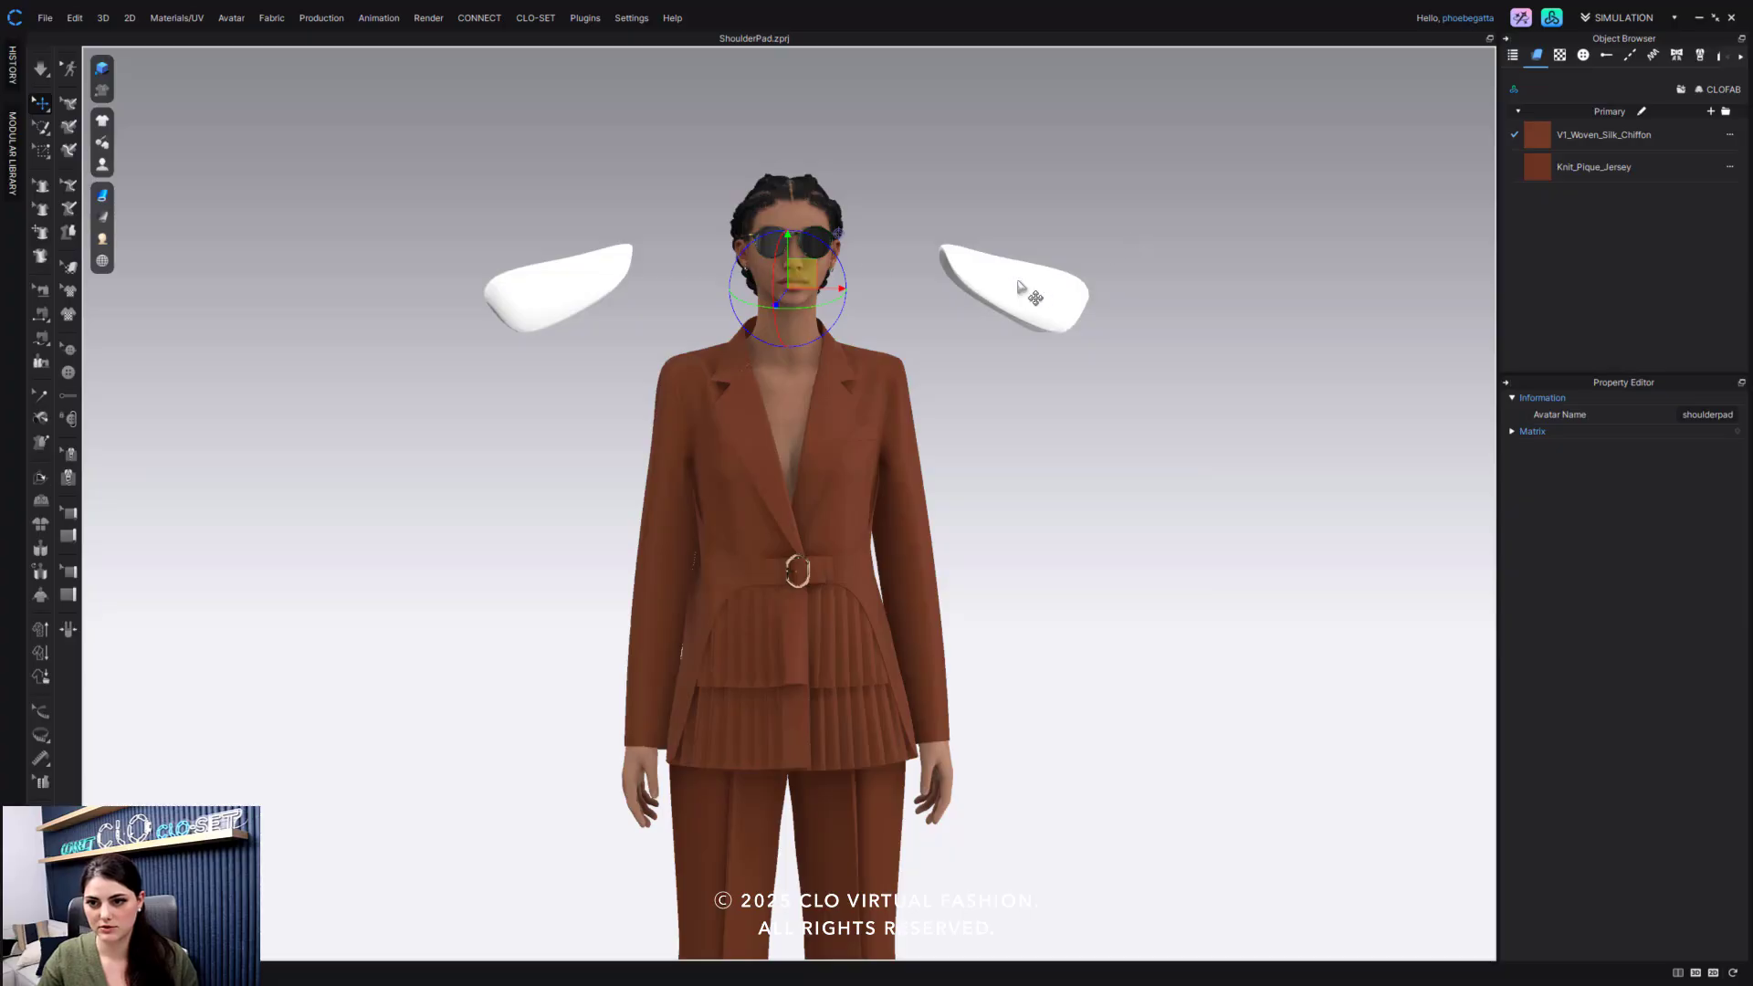
# Step: Select a shoulder pad and move it with the gizmo onto the avatar's shoulder
pyautogui.click(1027, 288)
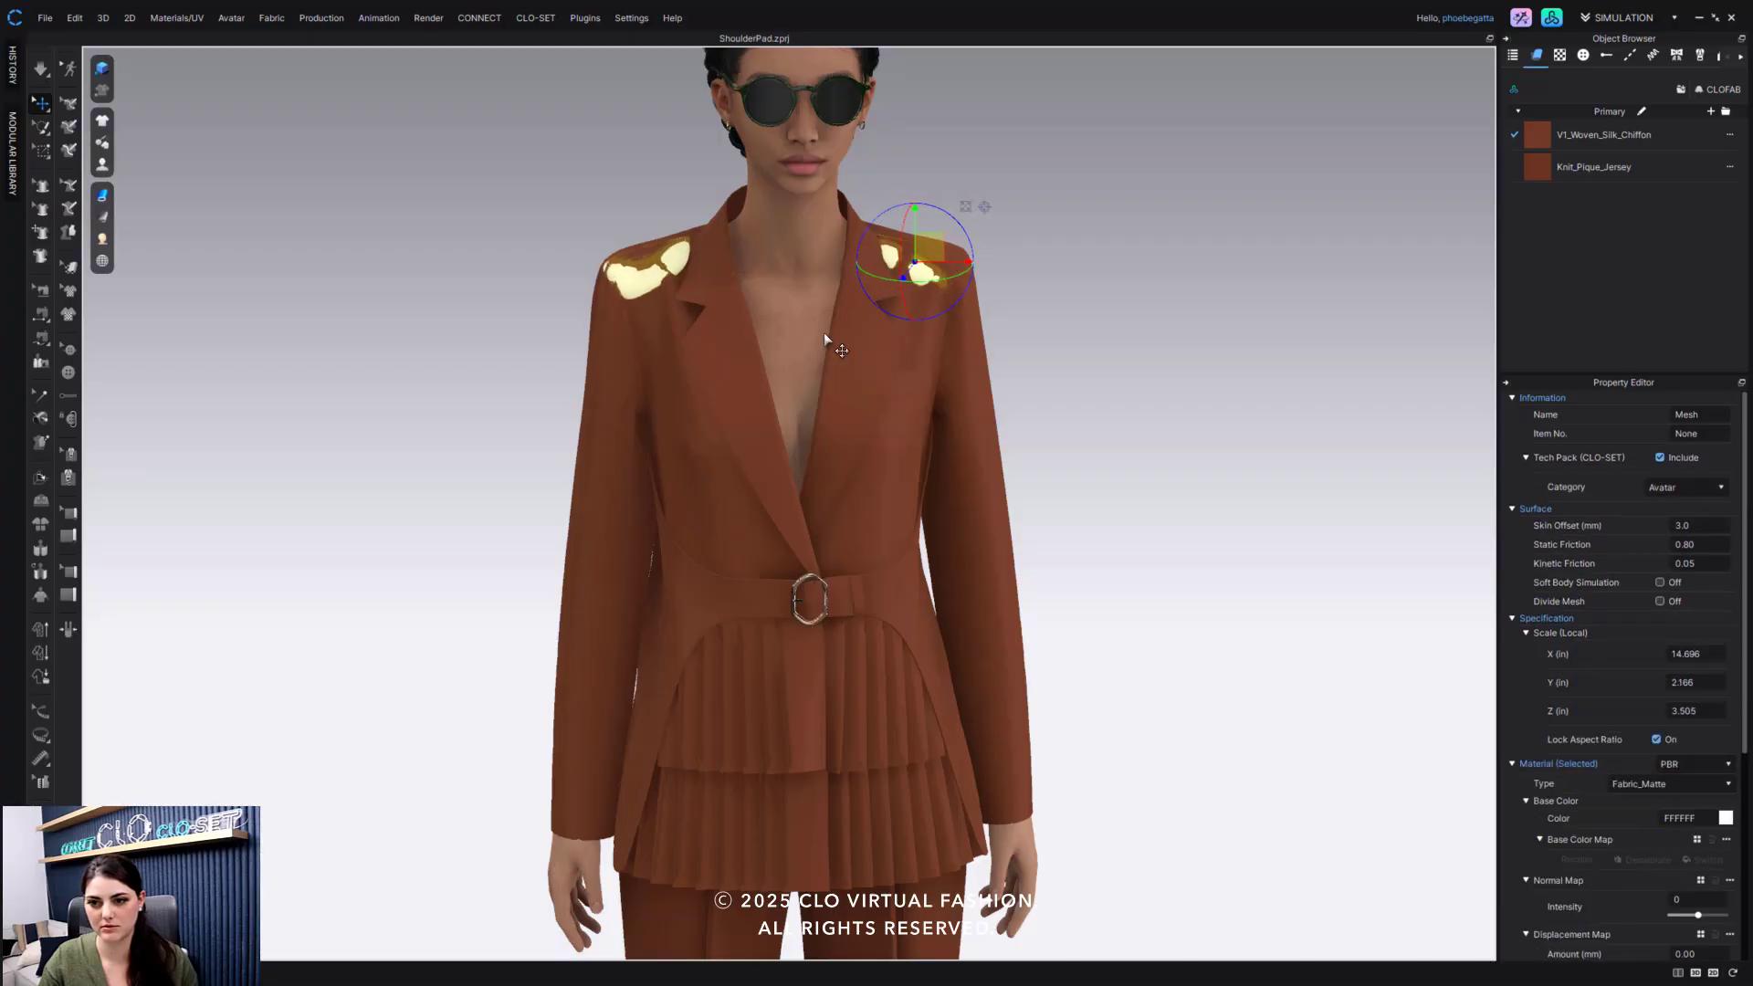
pyautogui.moveTo(826, 341); pyautogui.dragTo(1167, 360)
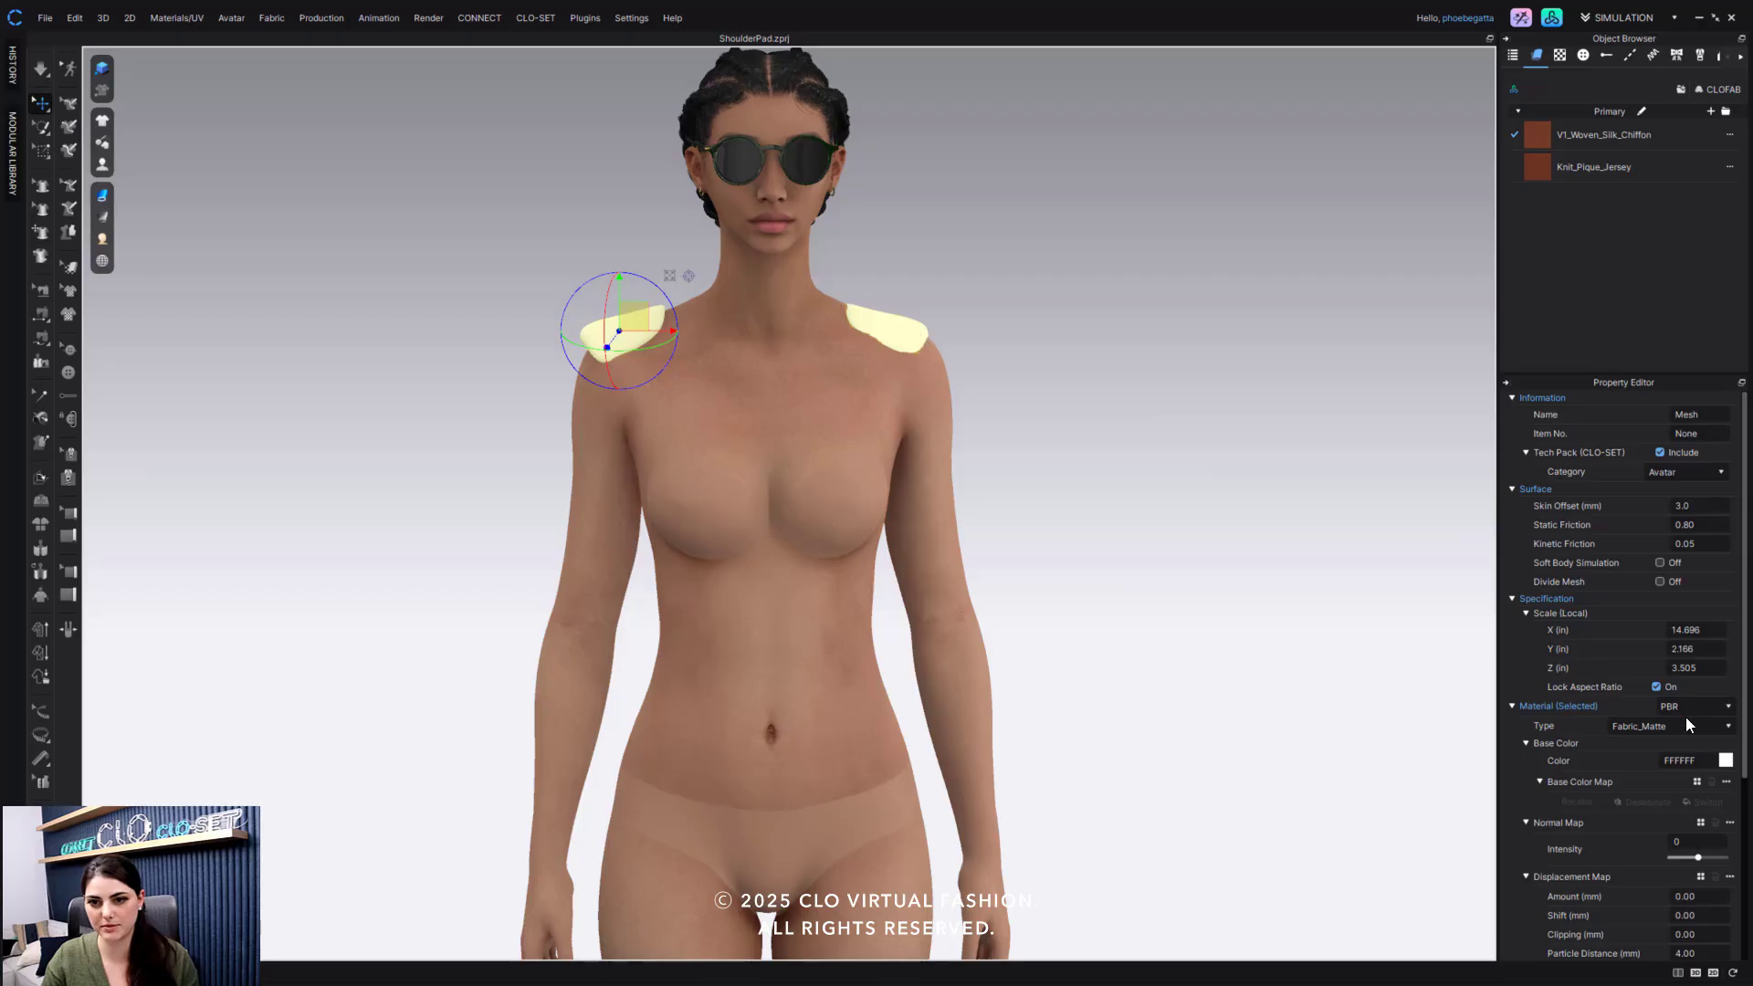
# Step: Enable Soft Body Simulation on the shoulder pad and set its stiffness to 8000
pyautogui.click(1659, 562)
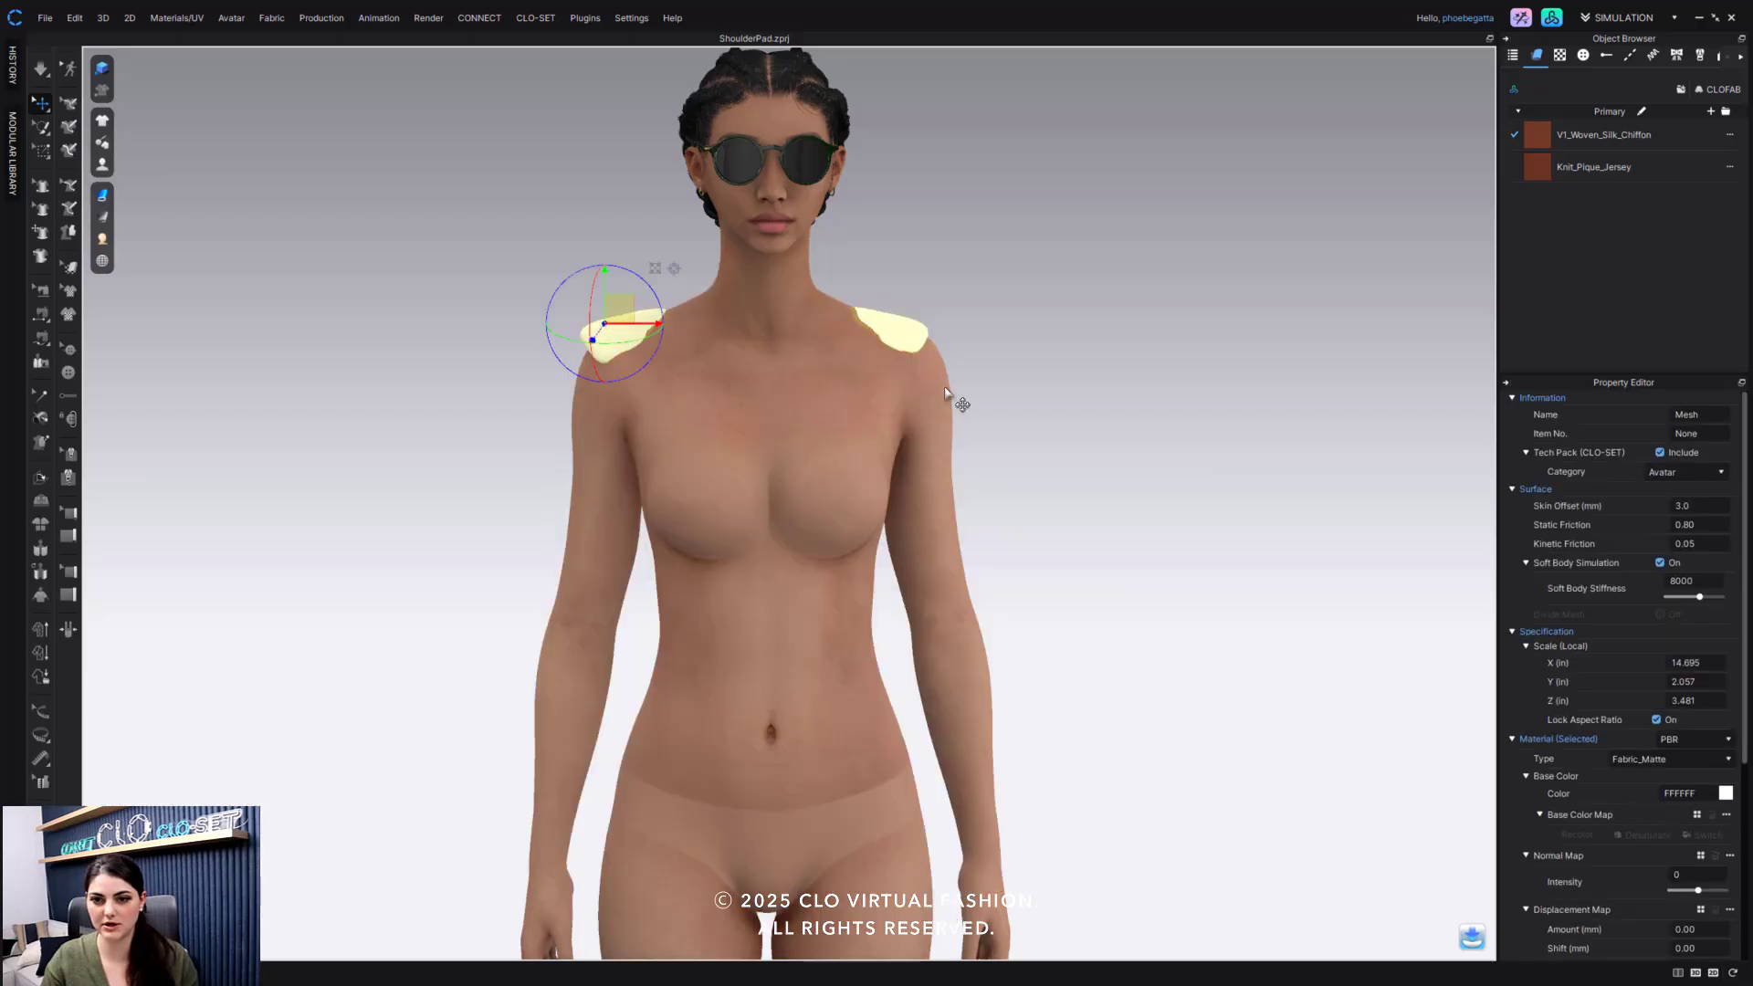
pyautogui.moveTo(1726, 595); pyautogui.dragTo(1668, 596)
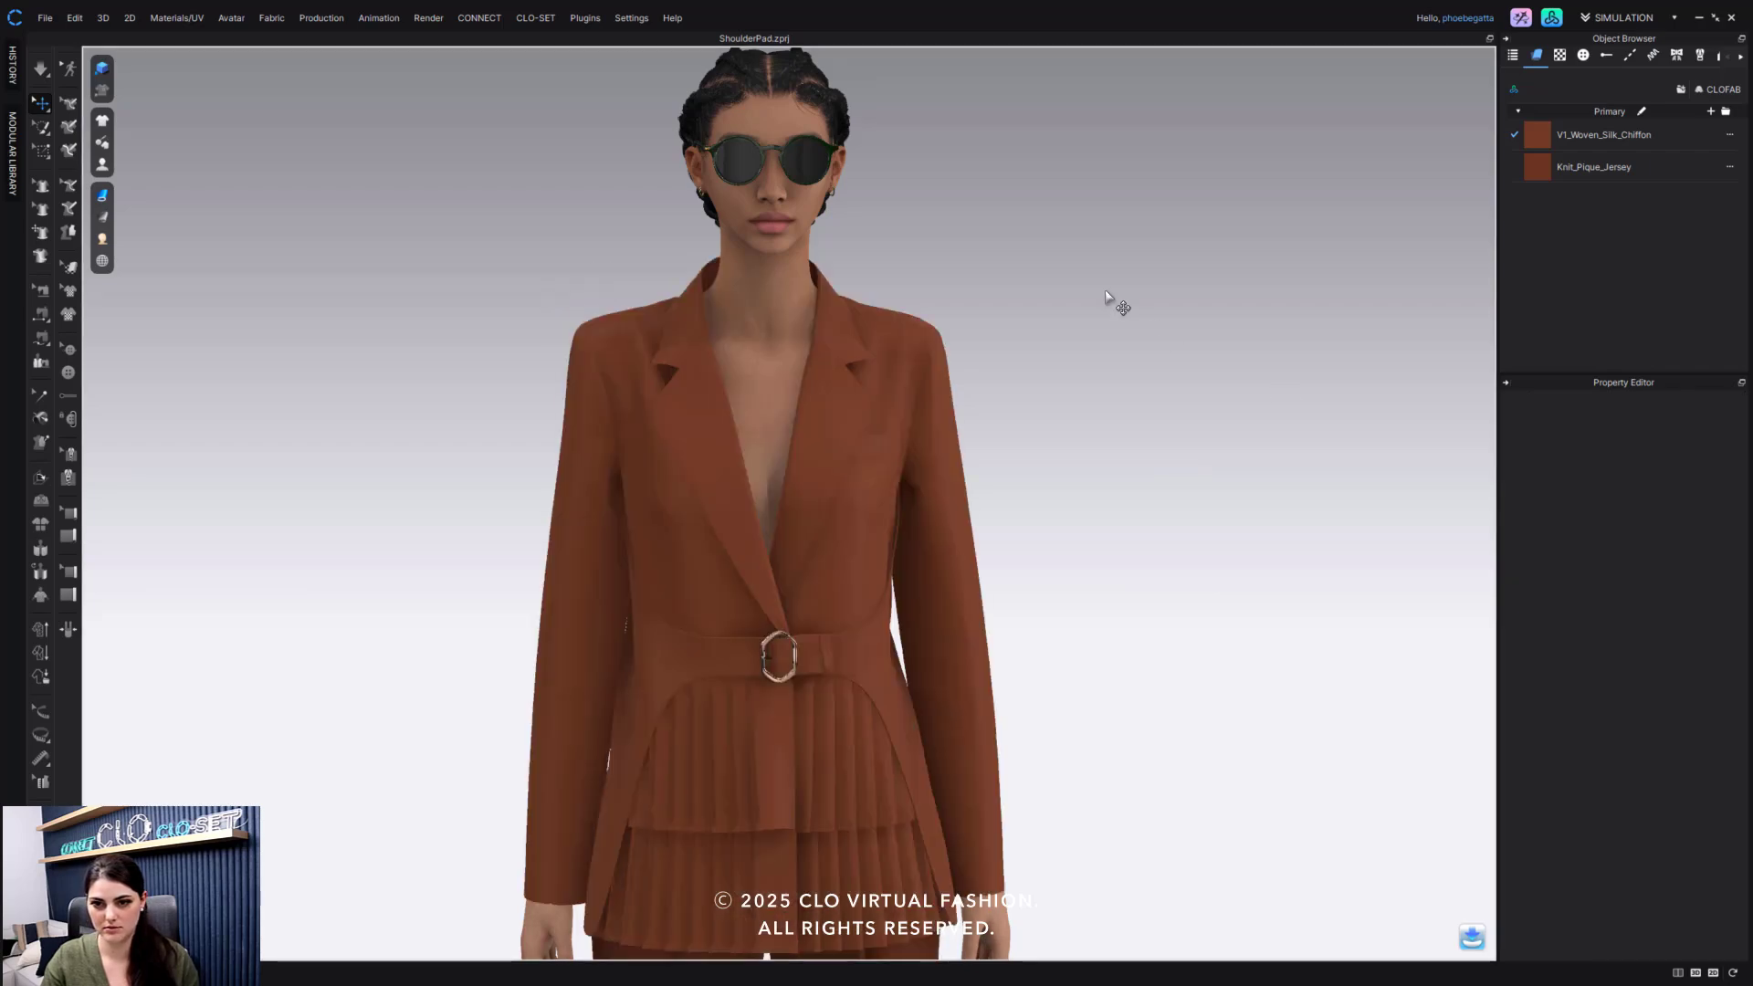
pyautogui.moveTo(873, 336)
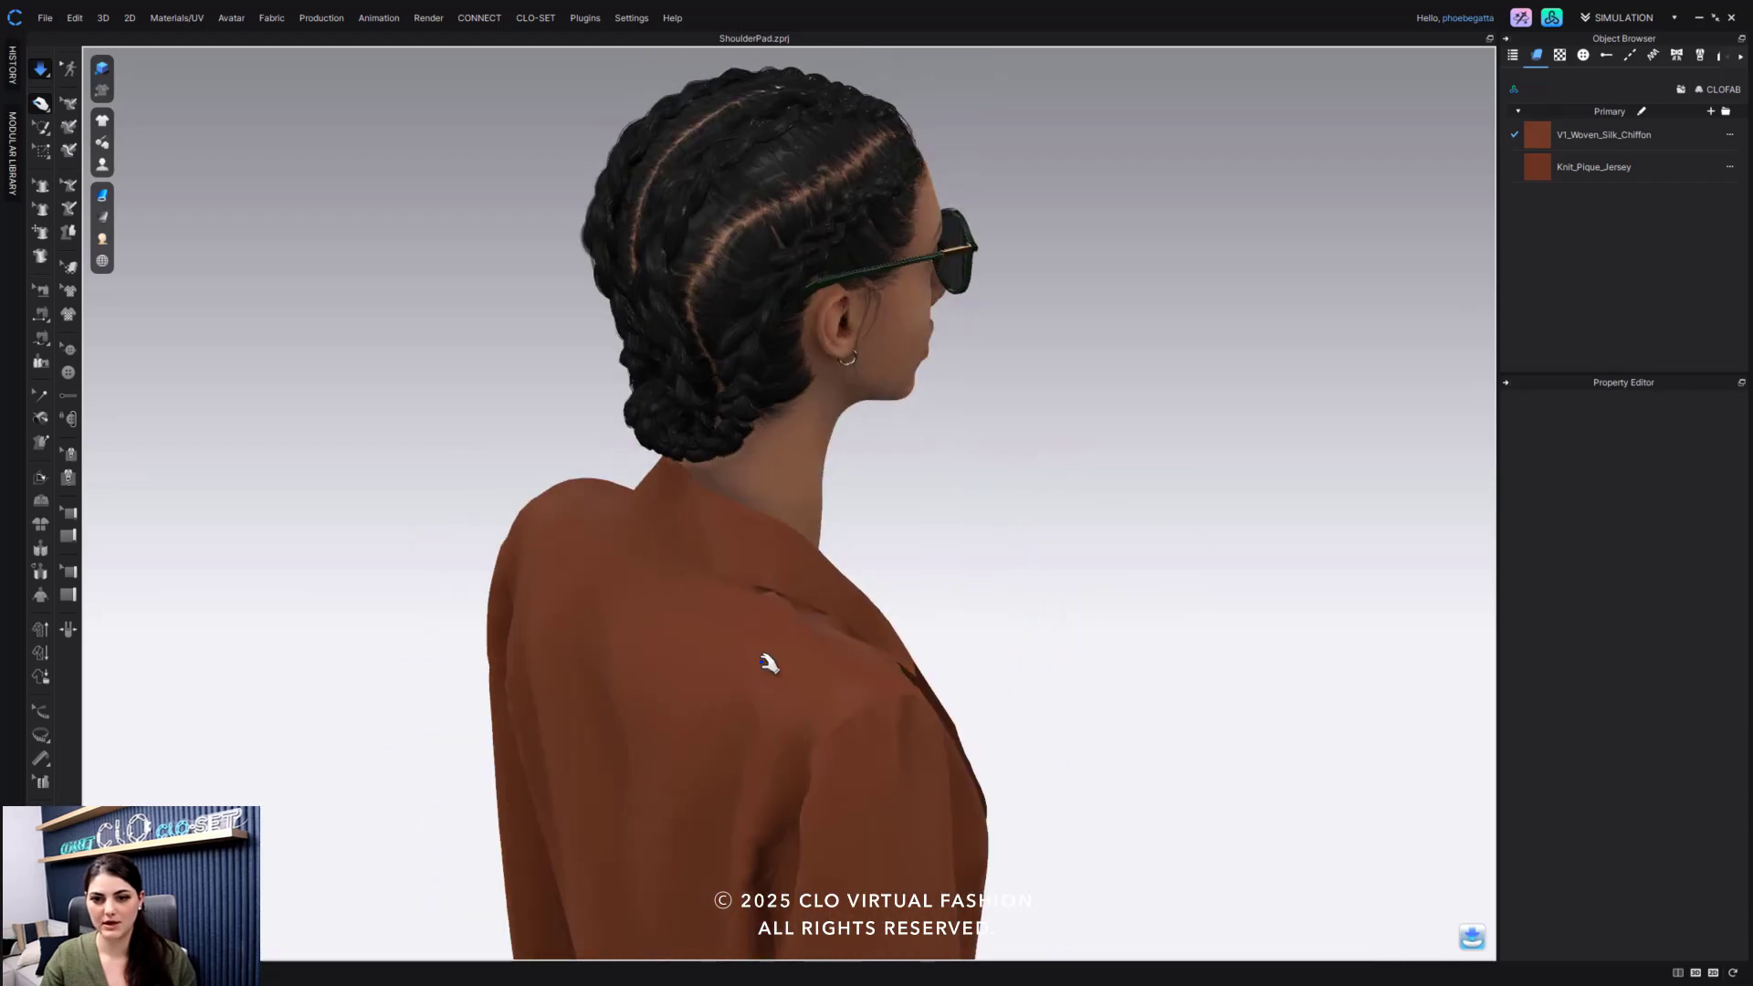
# Step: Simulate the jacket over the soft shoulder pads and inspect the padded shoulders
pyautogui.click(760, 672)
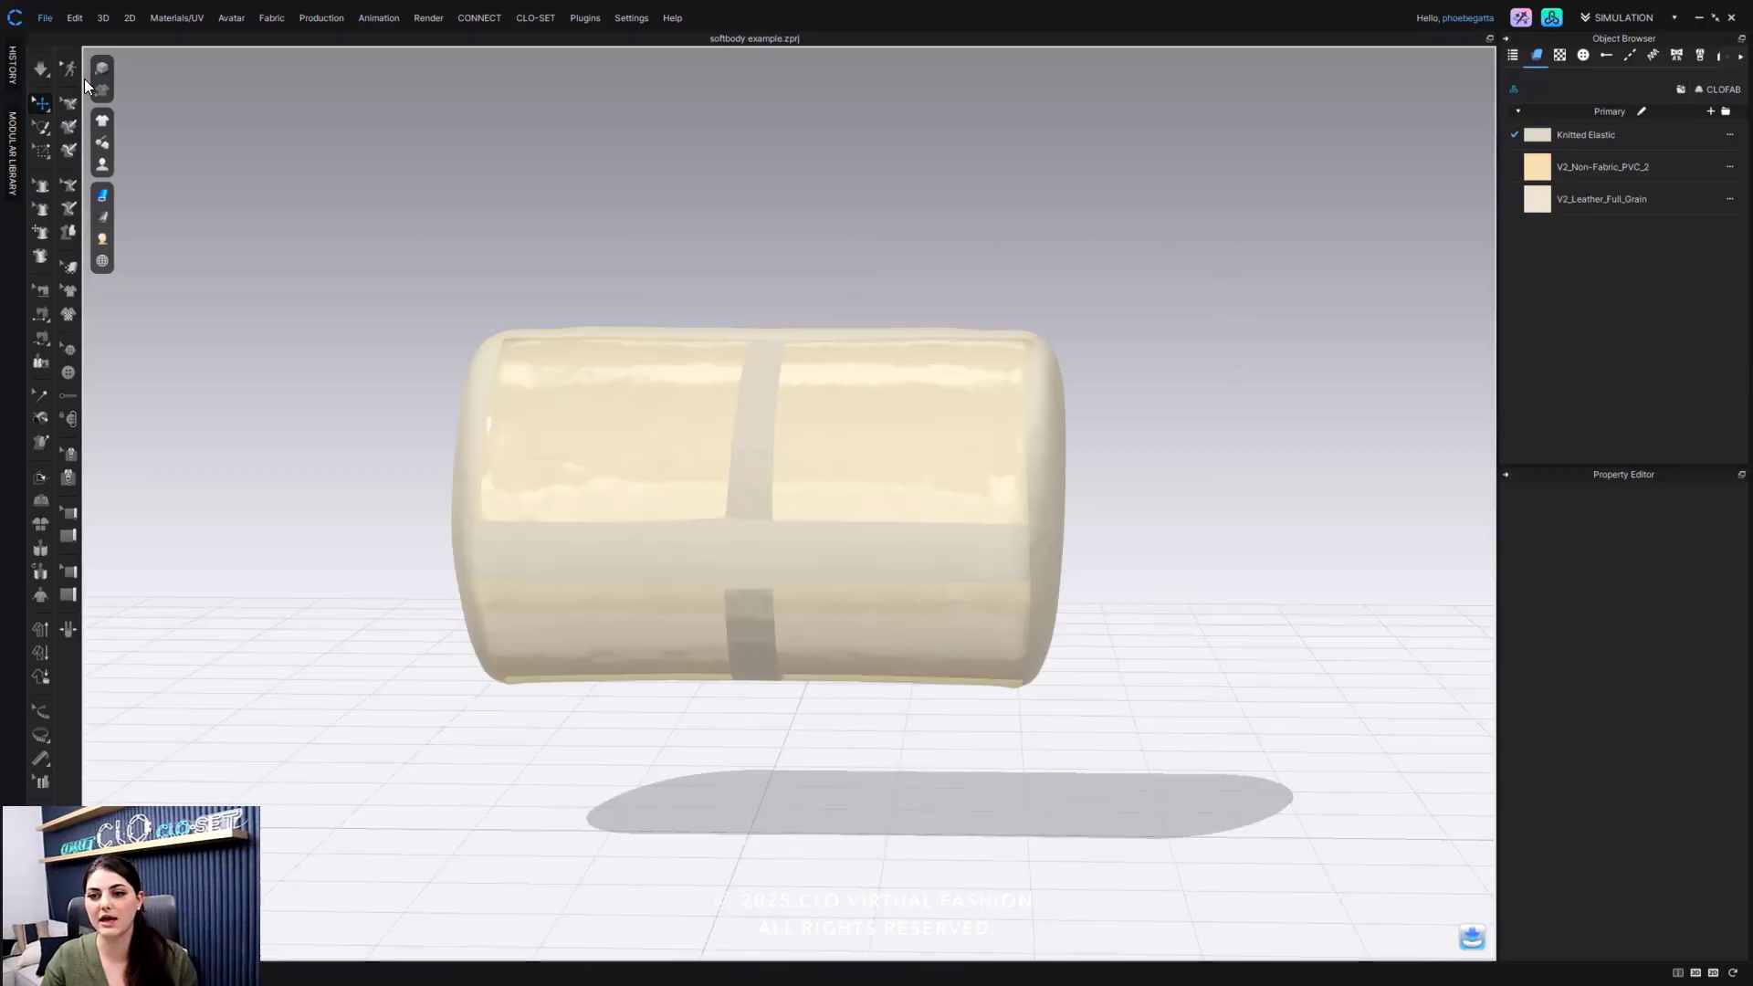
# Step: Import the shoe last OBJ into the softbody example as an avatar object
pyautogui.click(45, 16)
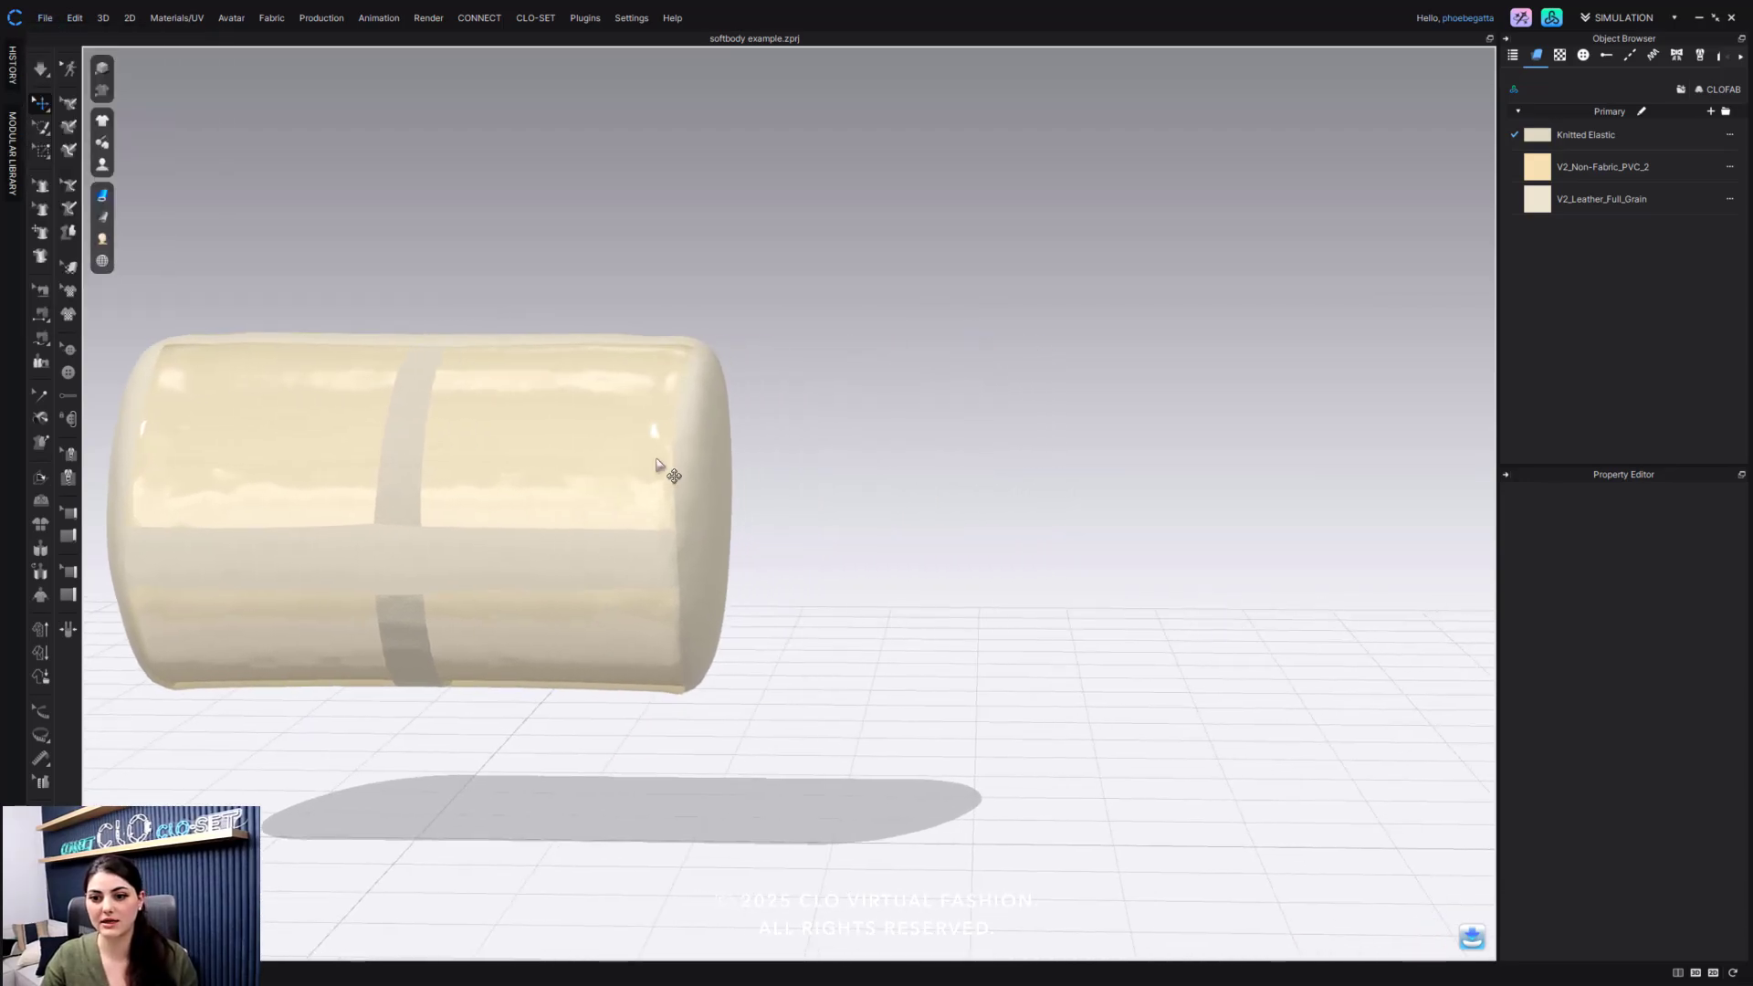
pyautogui.moveTo(44, 14)
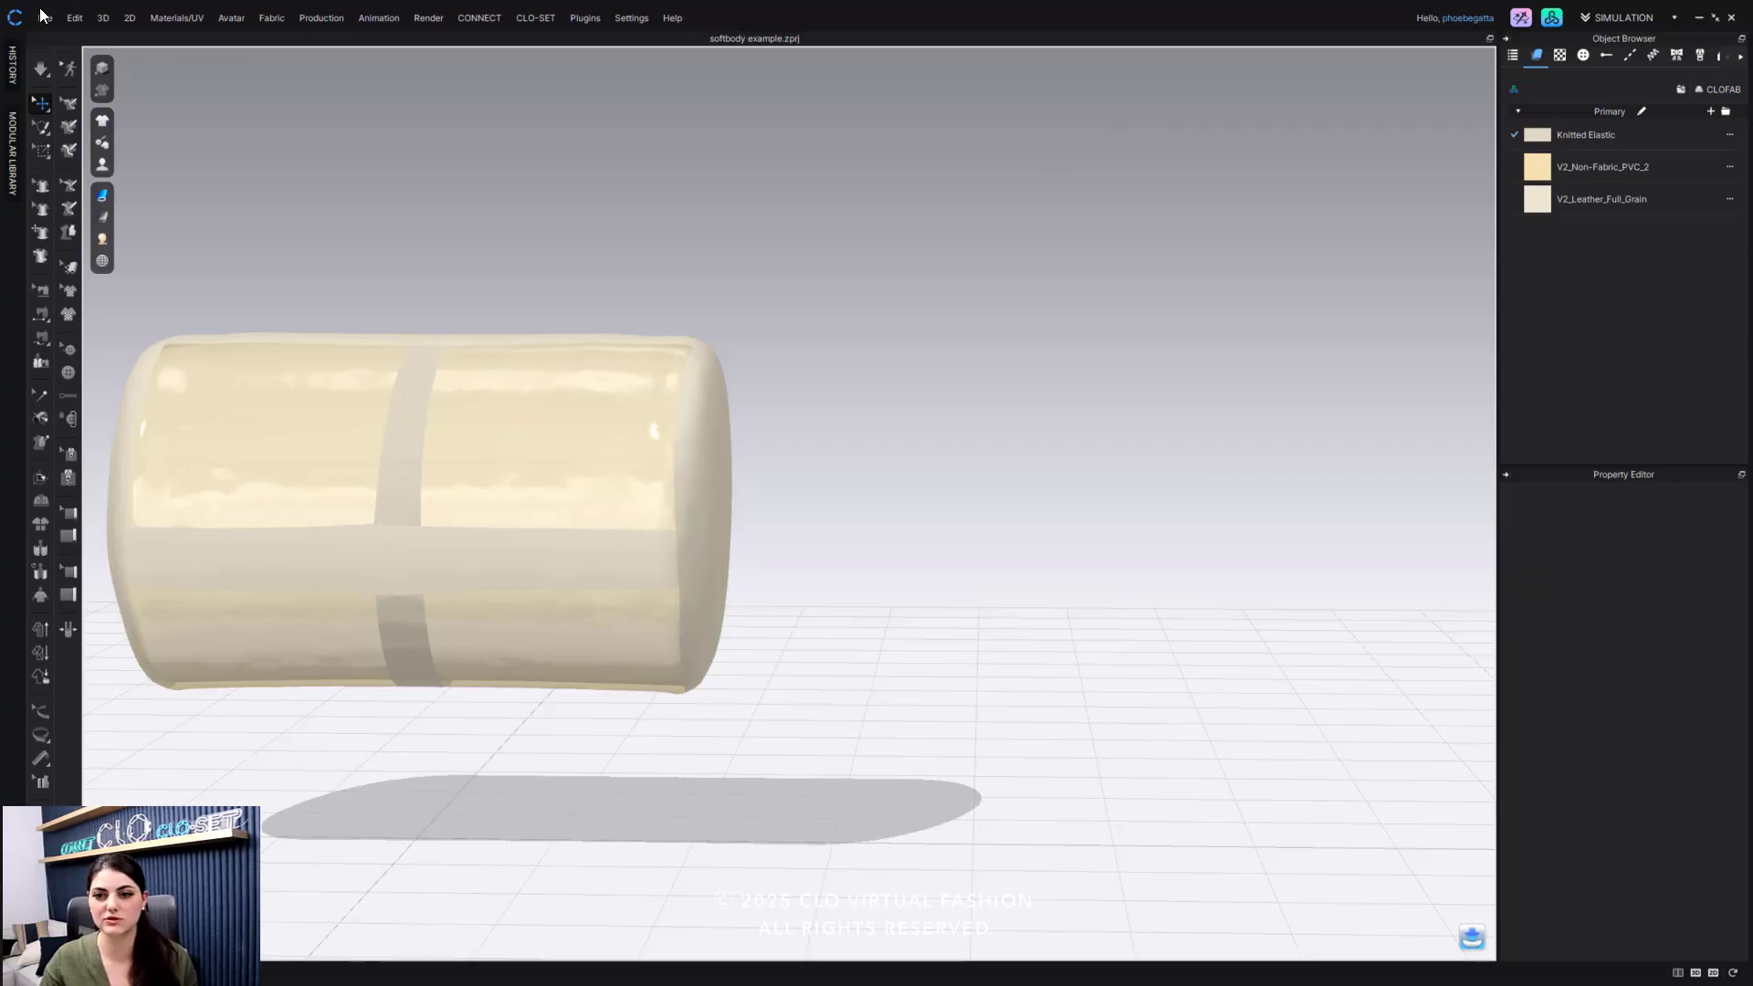
pyautogui.click(44, 16)
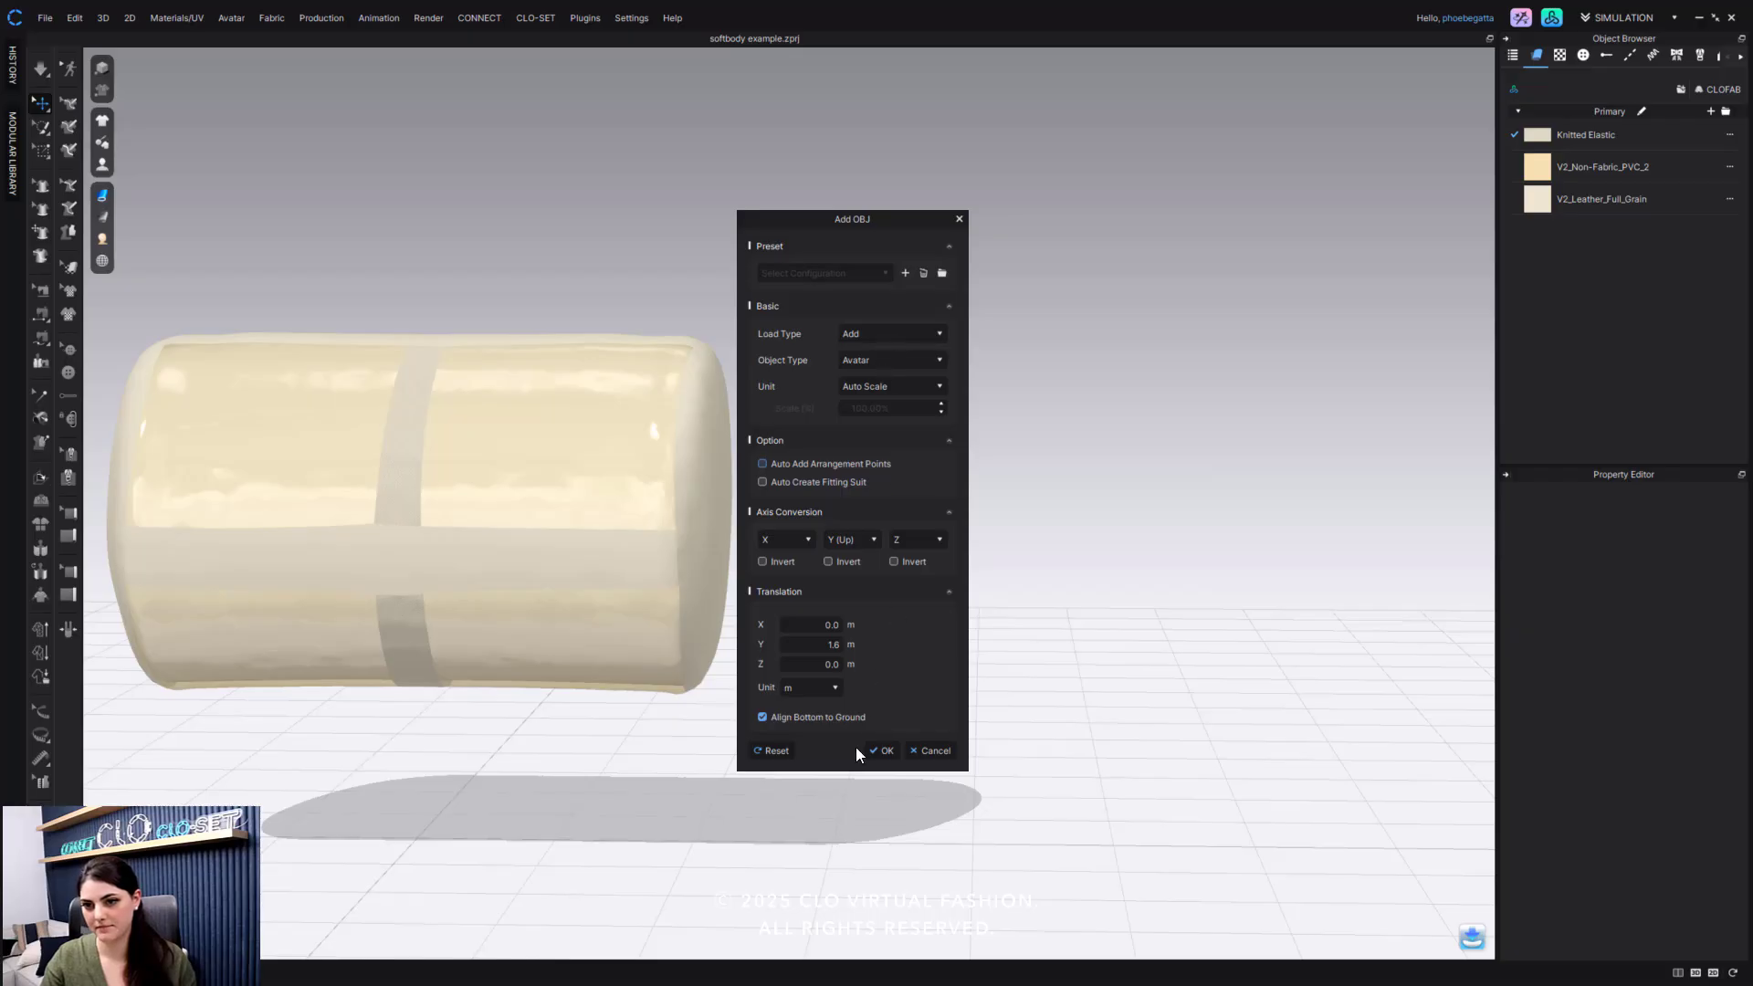
pyautogui.click(884, 751)
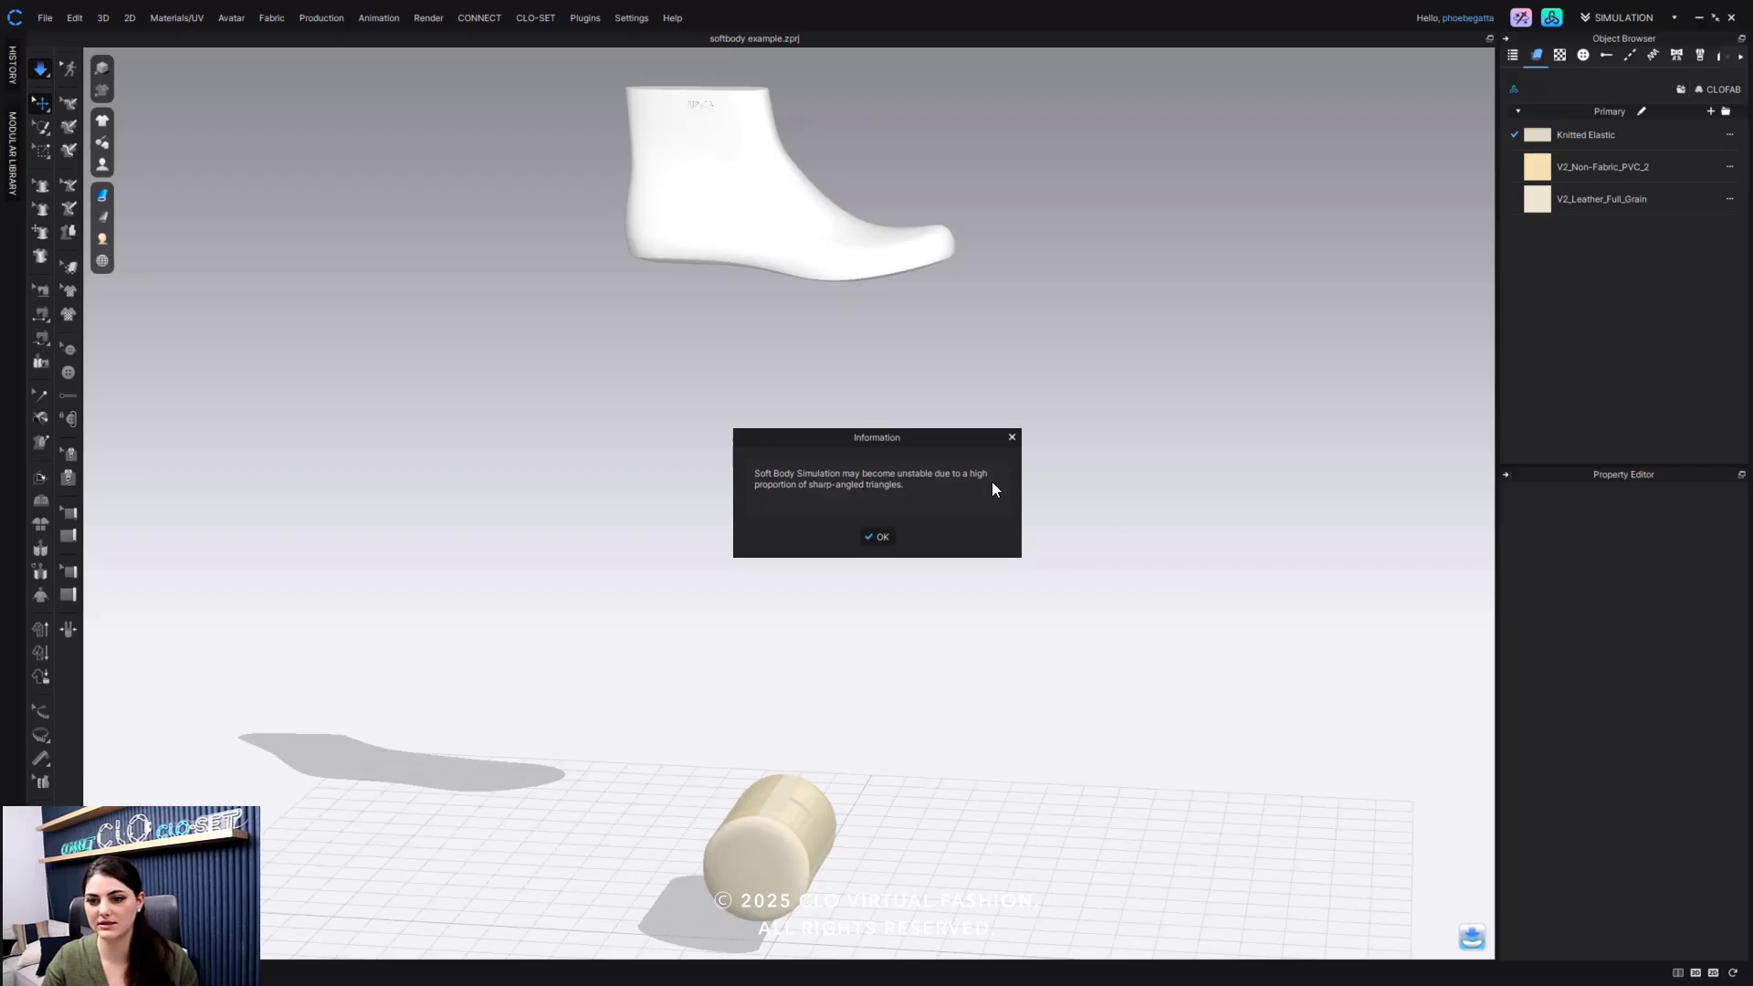
# Step: Read through the soft body instability warning about the shoe last mesh and dismiss it
pyautogui.scroll(-3)
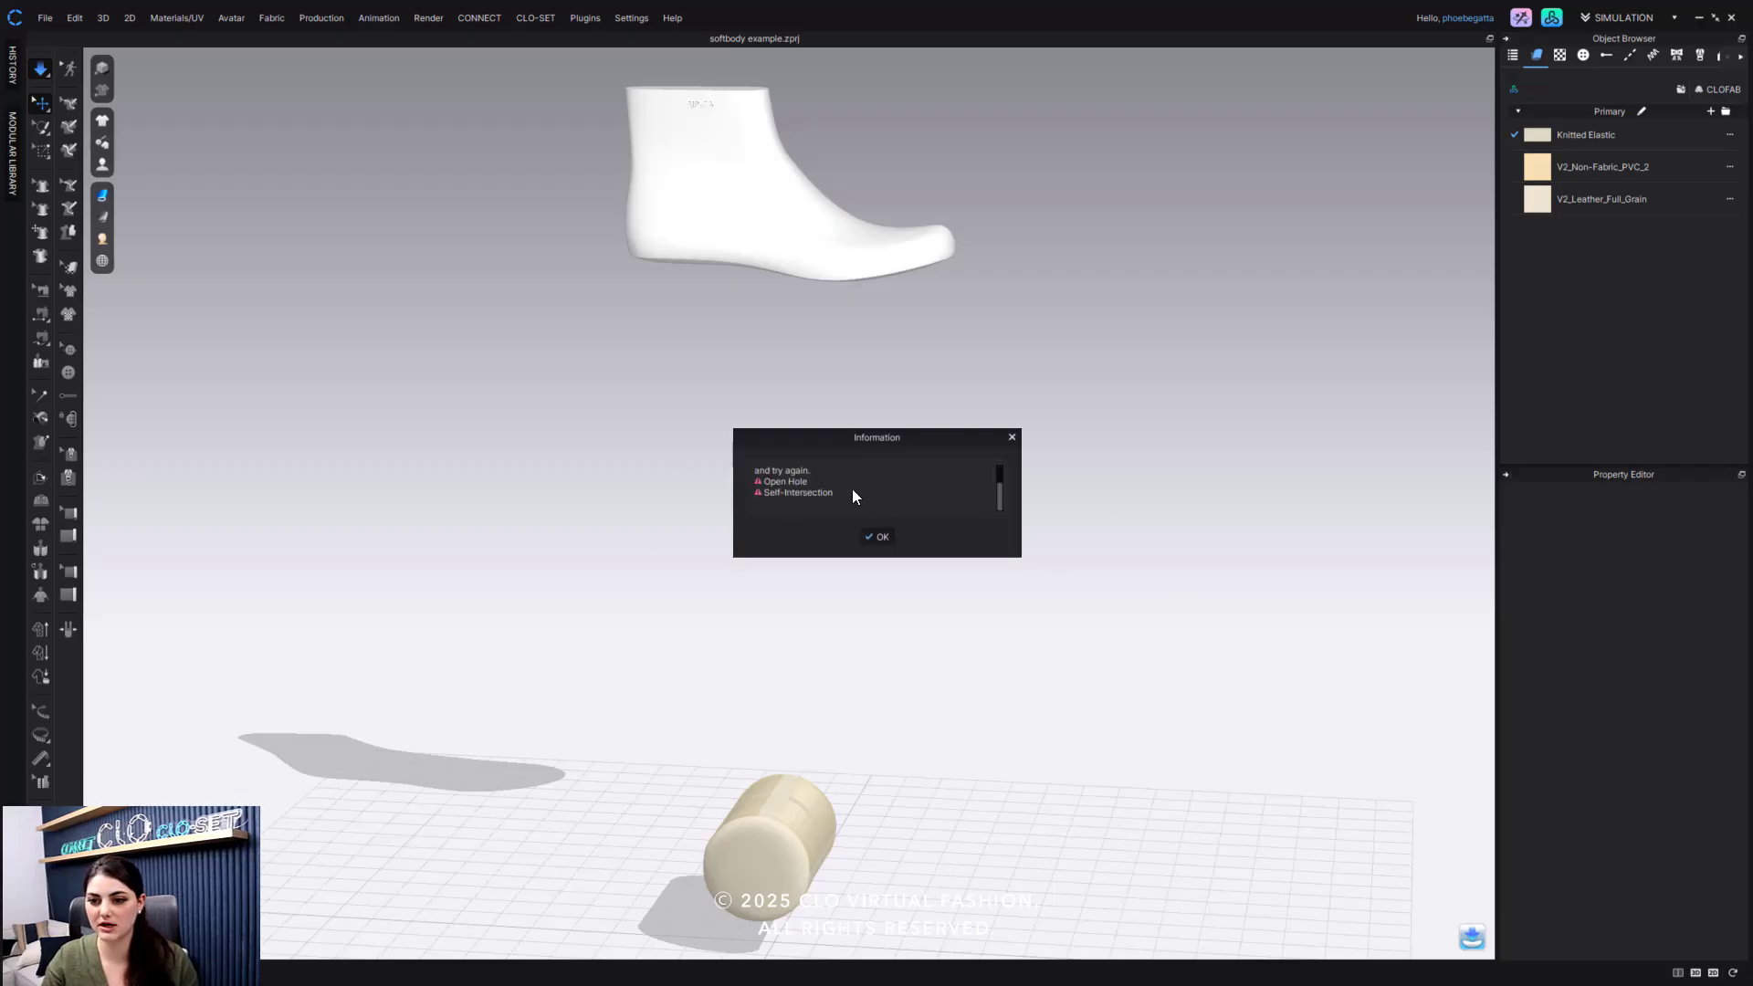
pyautogui.moveTo(750, 486)
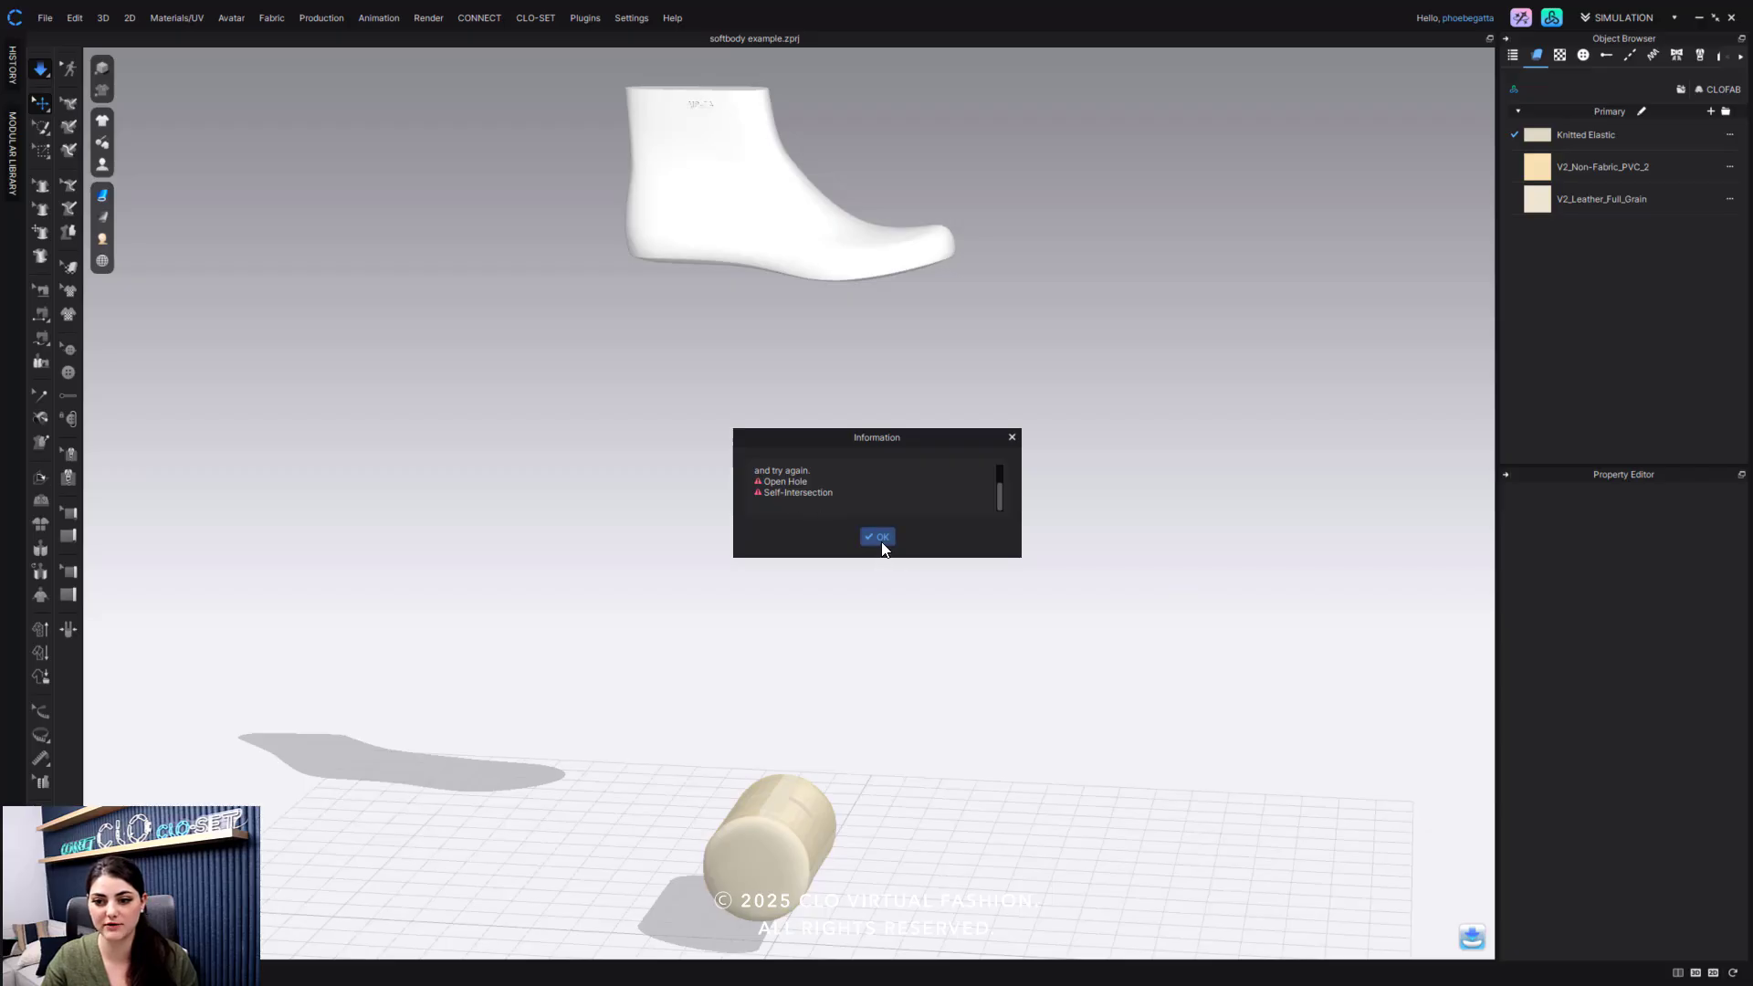
pyautogui.click(876, 537)
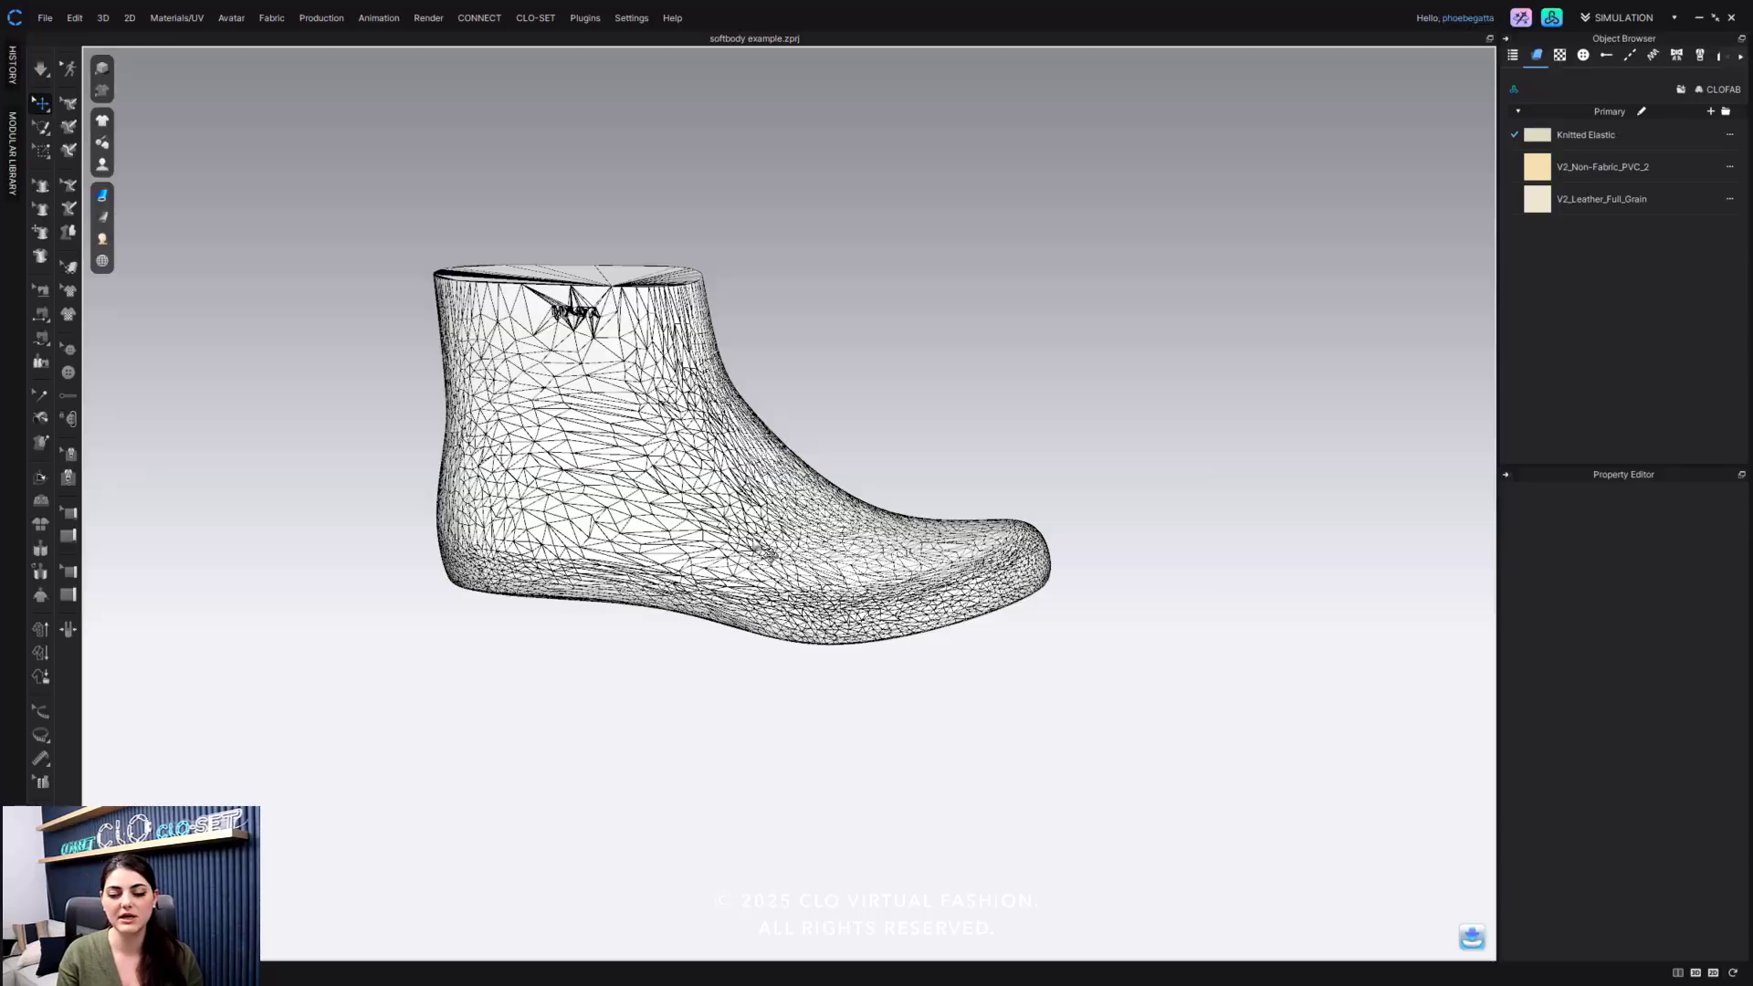
# Step: Switch the shoe last to Show Wireframe via the Garment Rendering Style menu
pyautogui.click(100, 194)
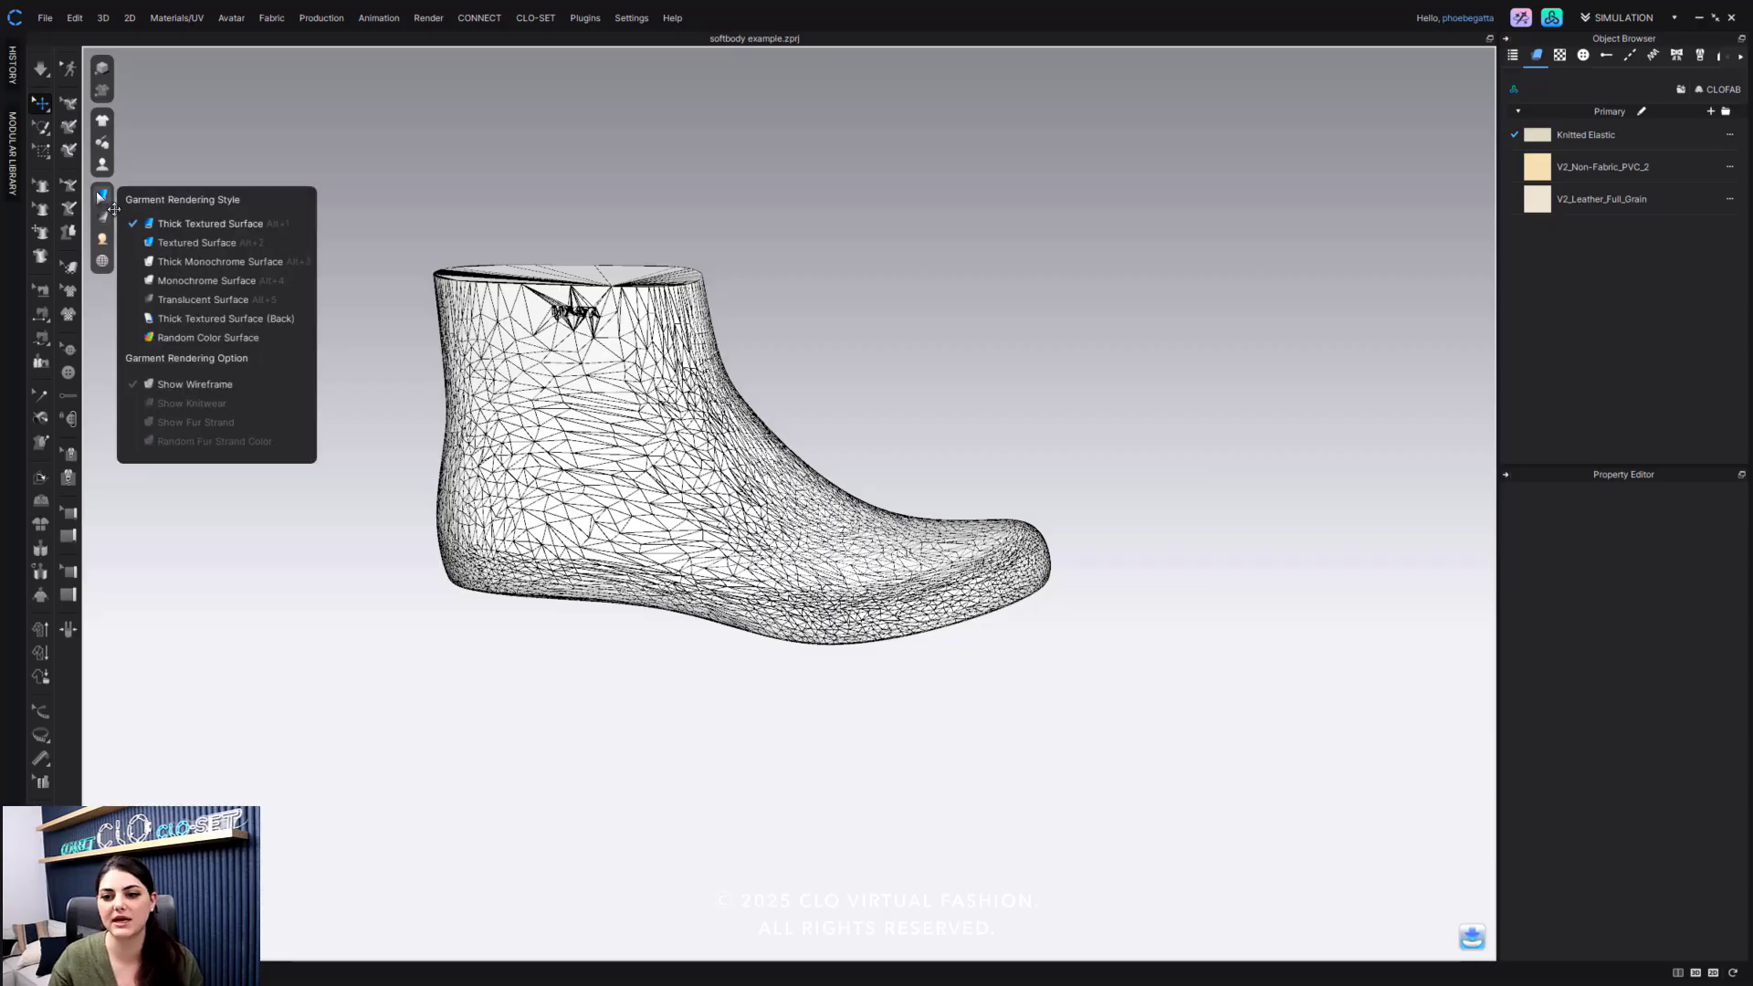